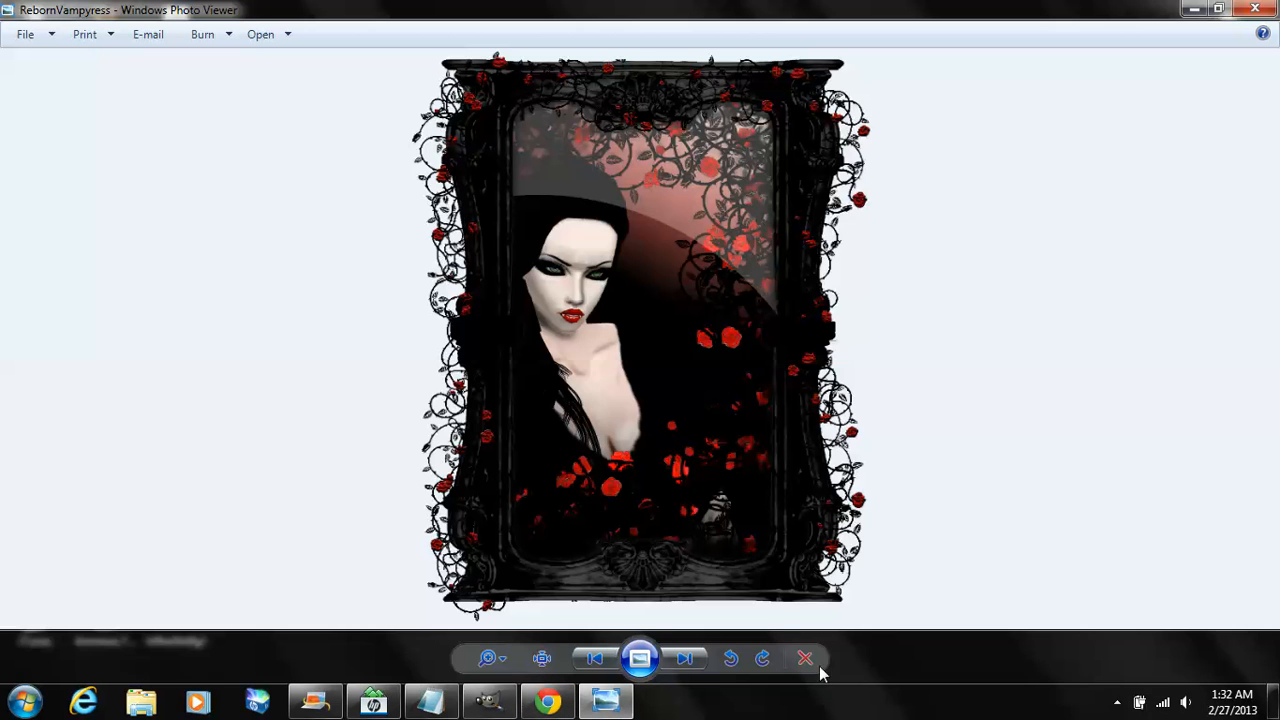
mouse_move(805, 658)
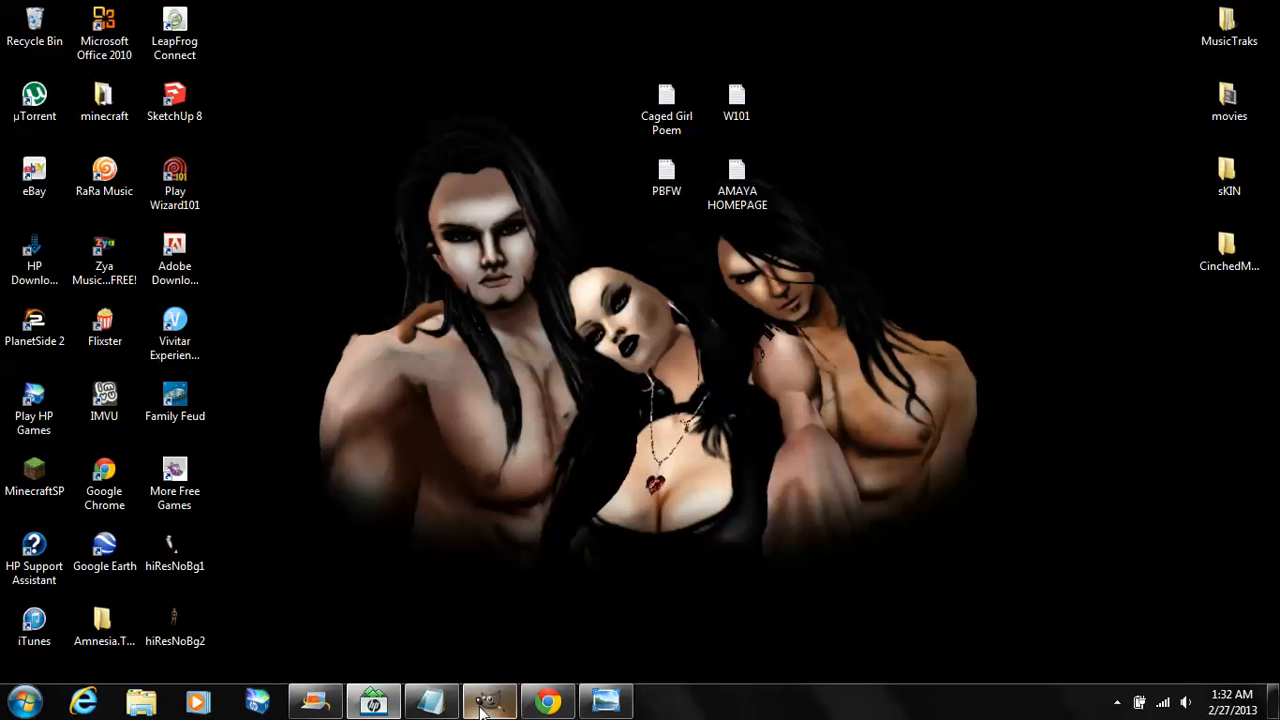
Create a new 1200×1200 image and reposition its window on screen
left_click(489, 700)
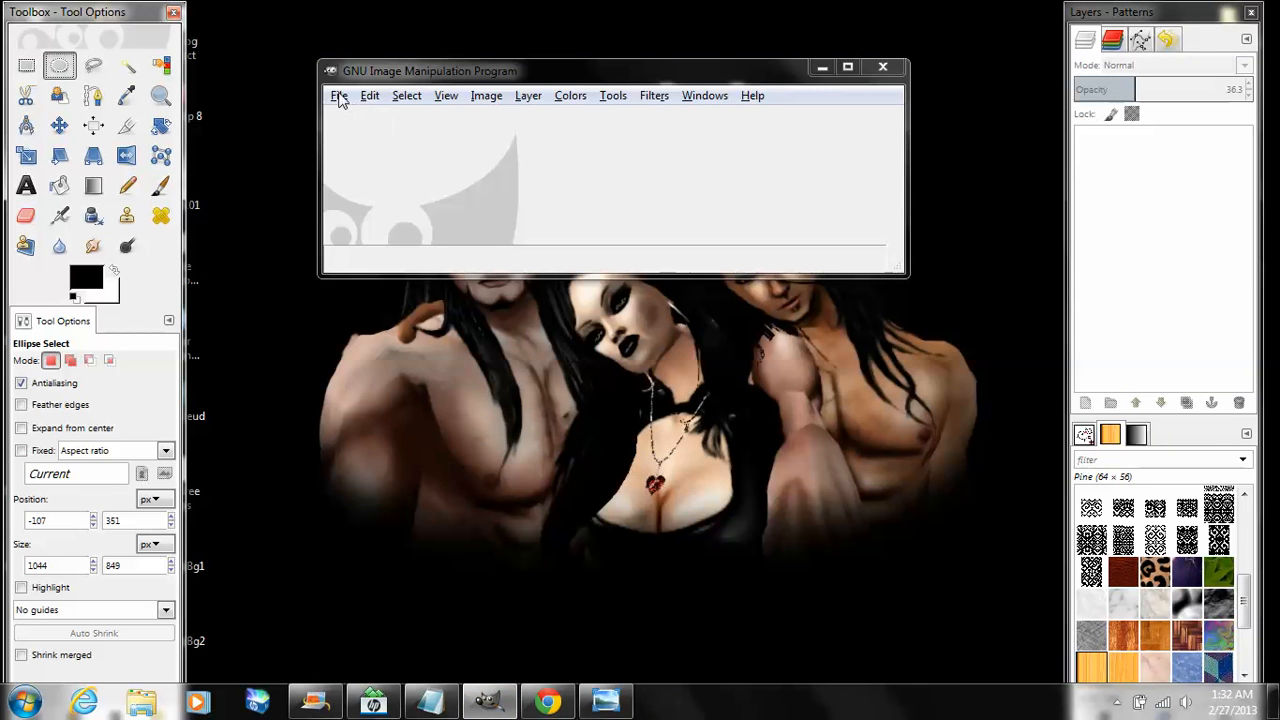
left_click(339, 95)
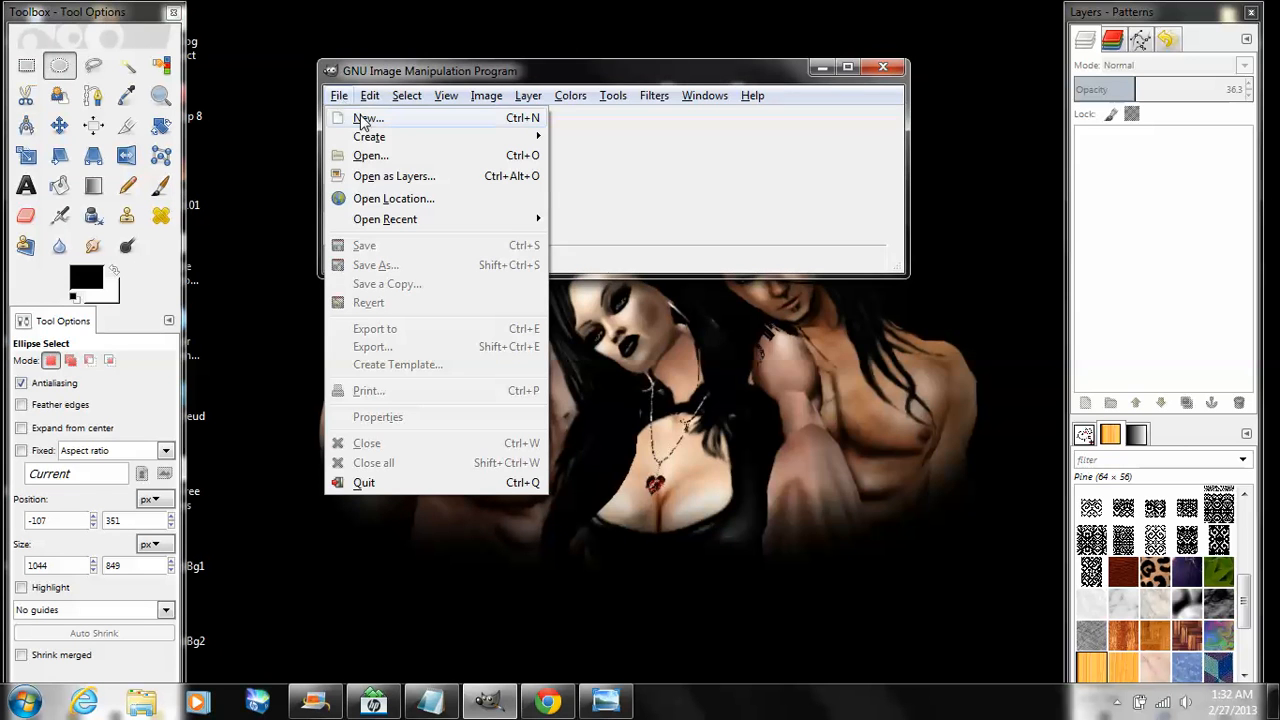
left_click(367, 118)
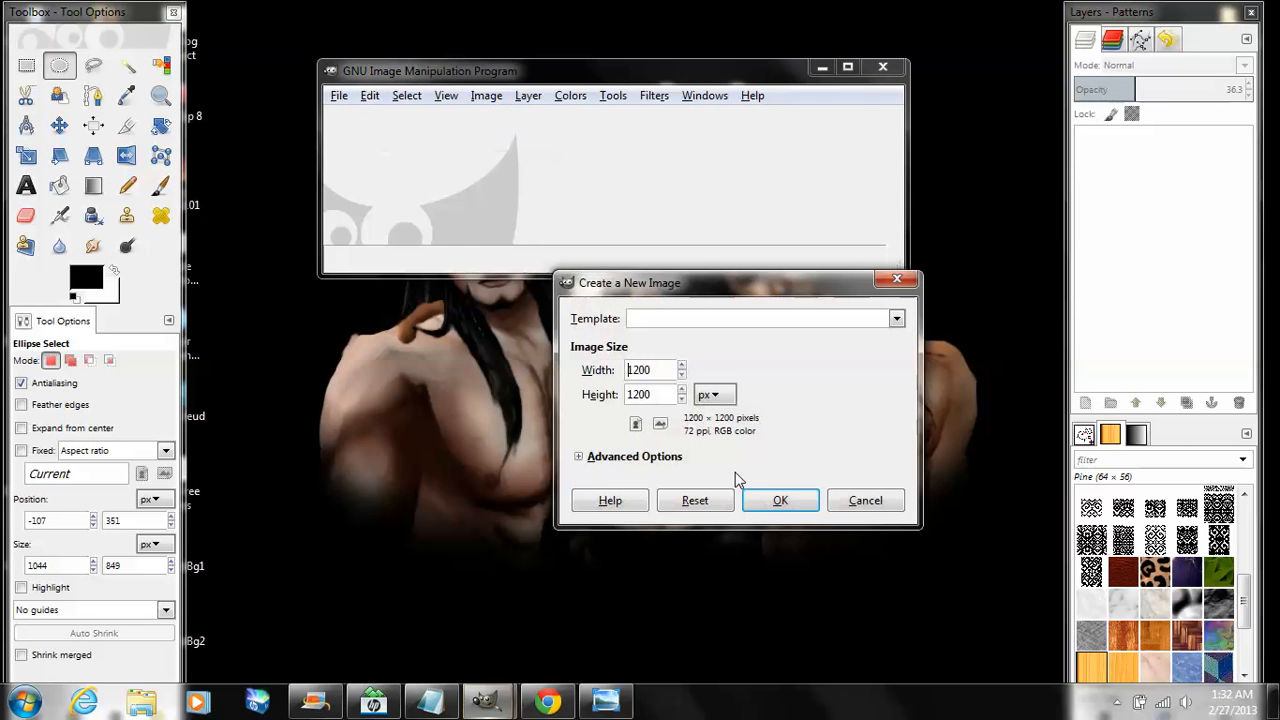
left_click(780, 500)
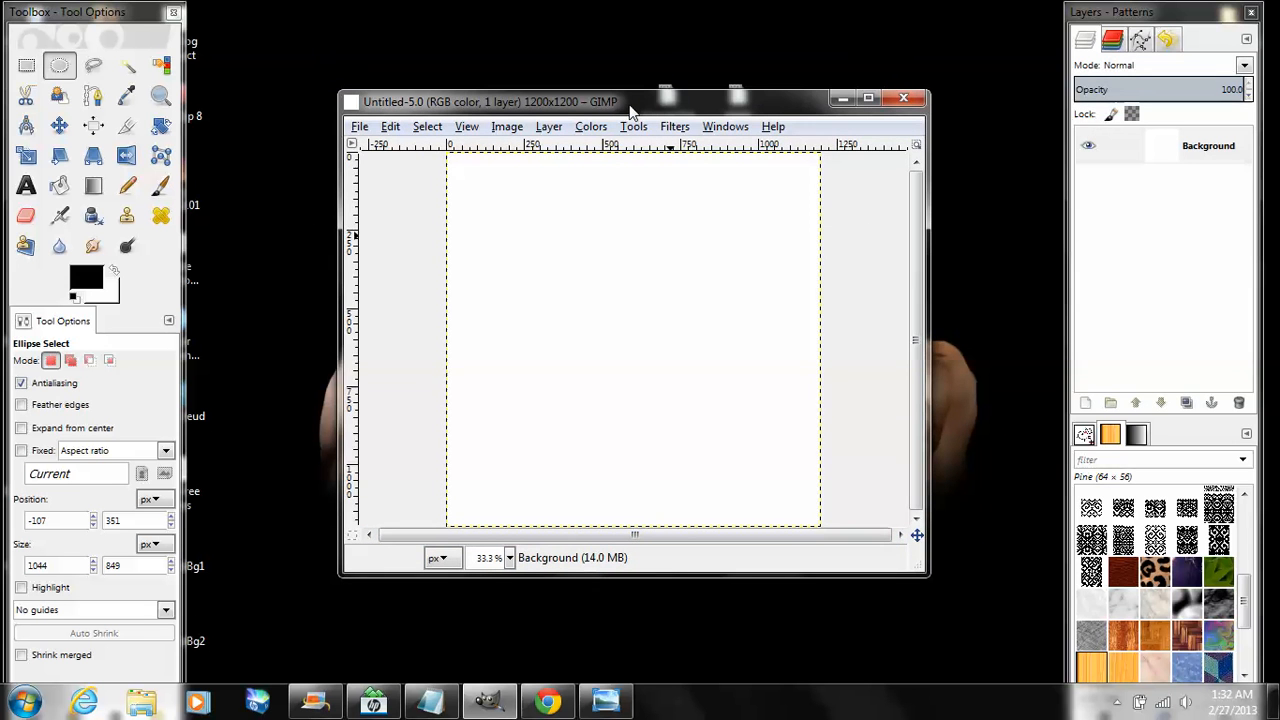
left_click_drag(630, 101, 630, 59)
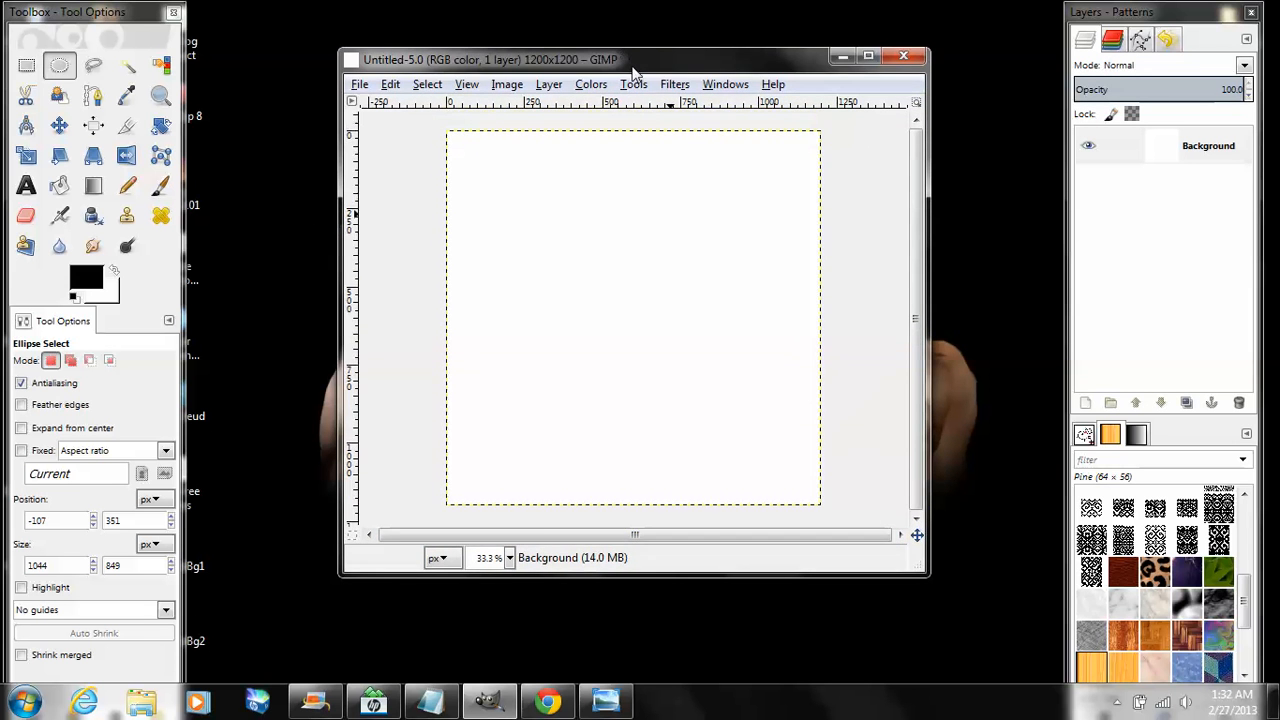
left_click_drag(630, 60, 610, 80)
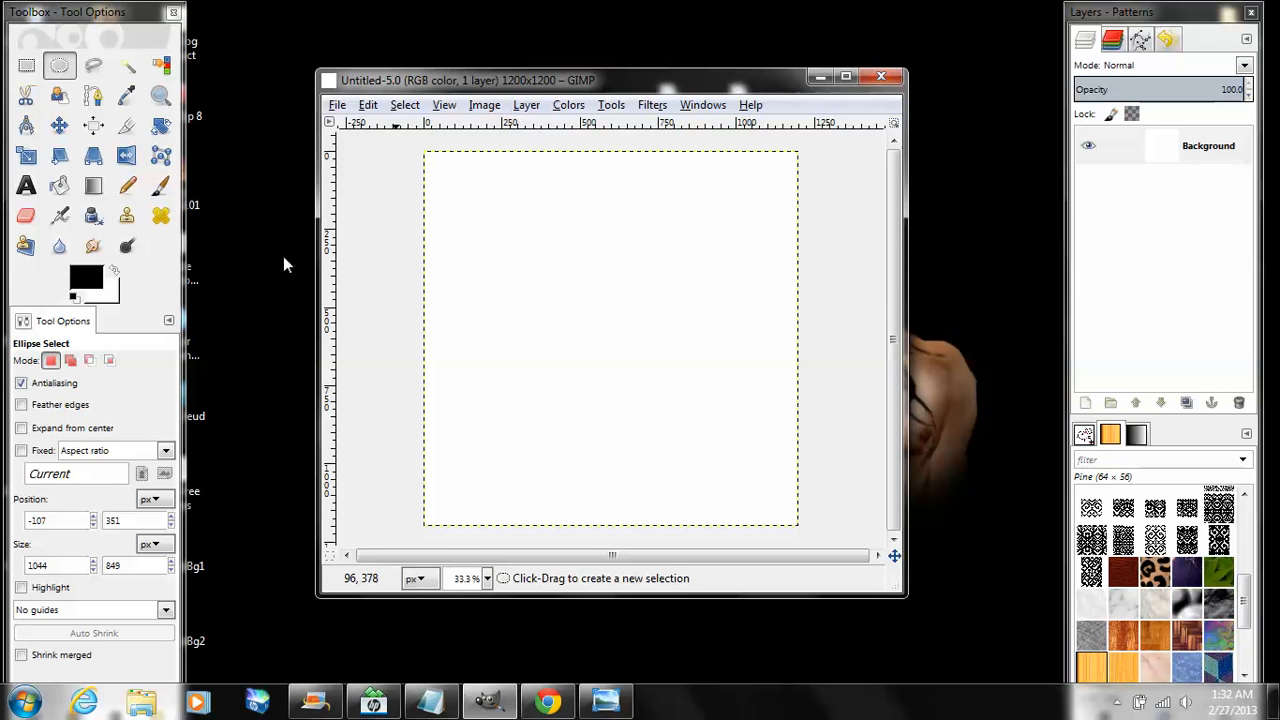
mouse_move(558, 145)
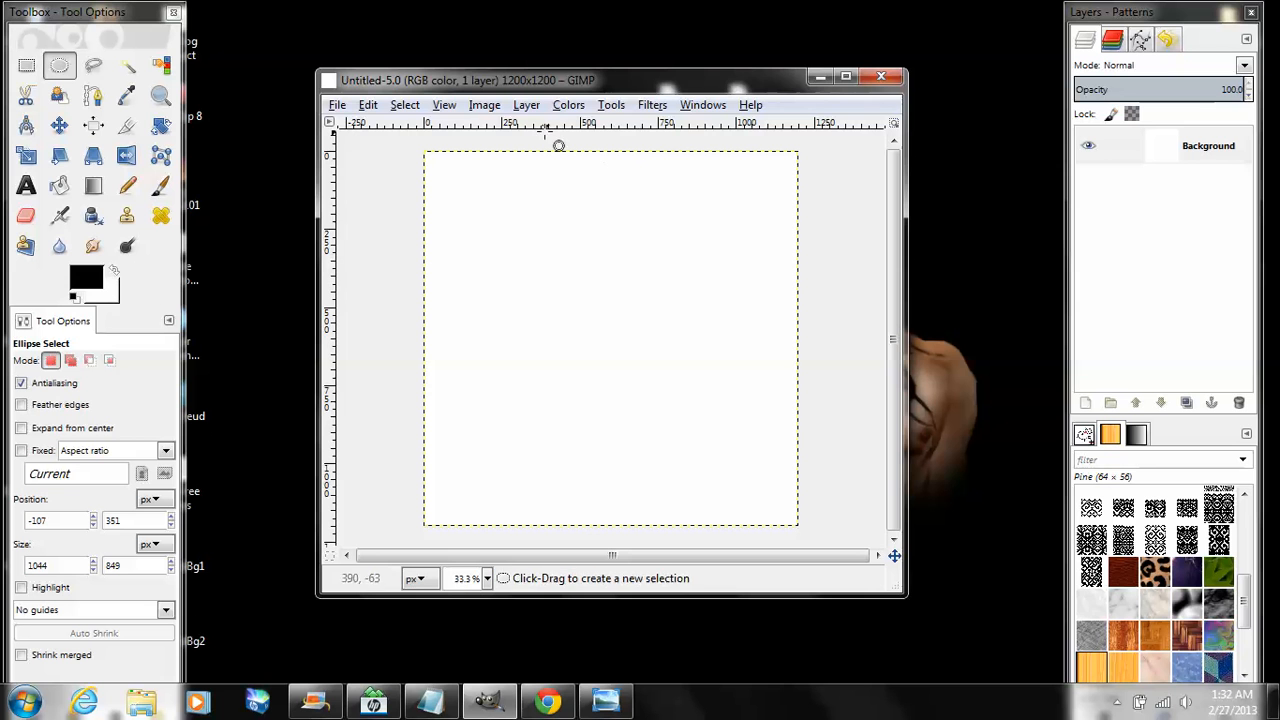
Add a Transparency-filled layer, make it active, and select the Paintbrush
left_click(526, 104)
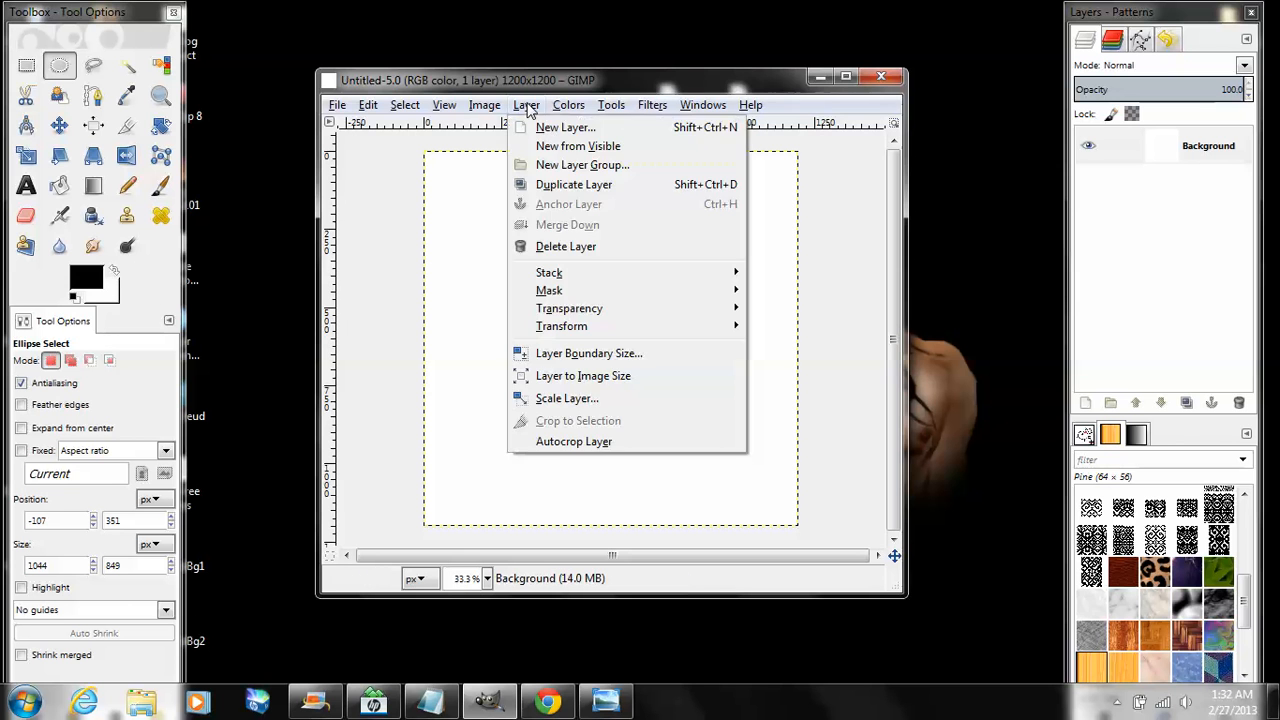
left_click(565, 127)
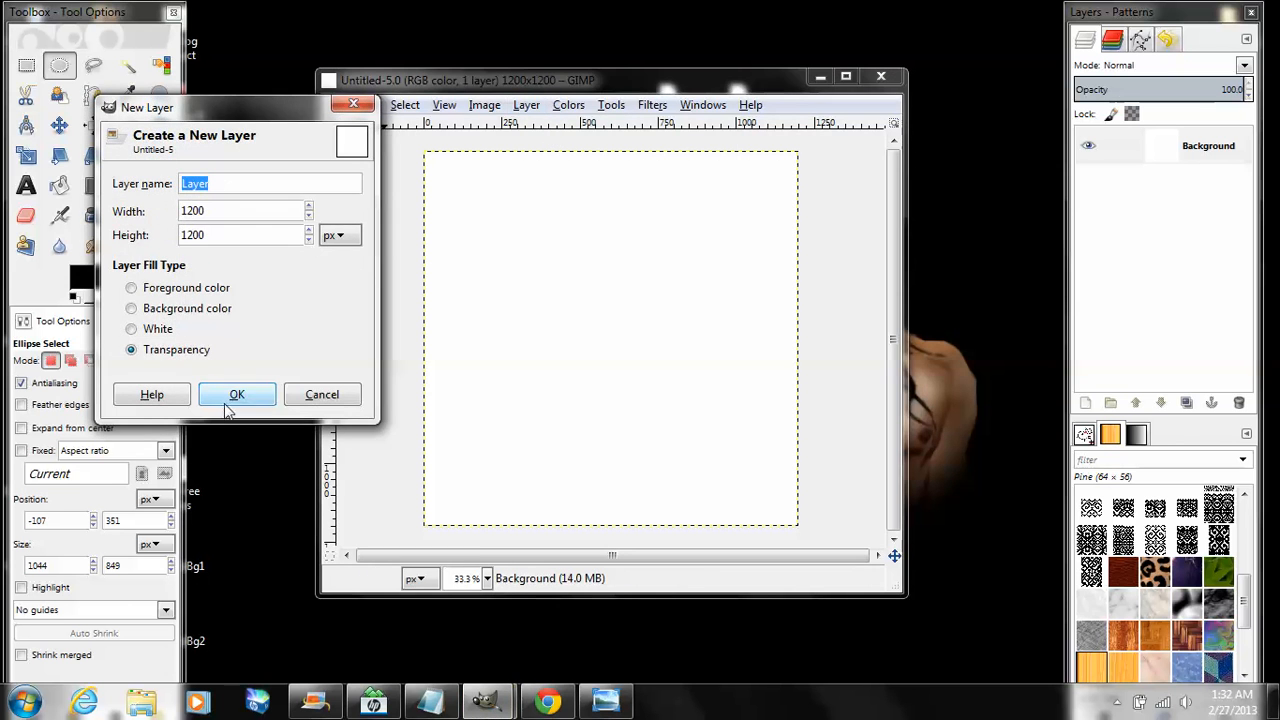
left_click(237, 394)
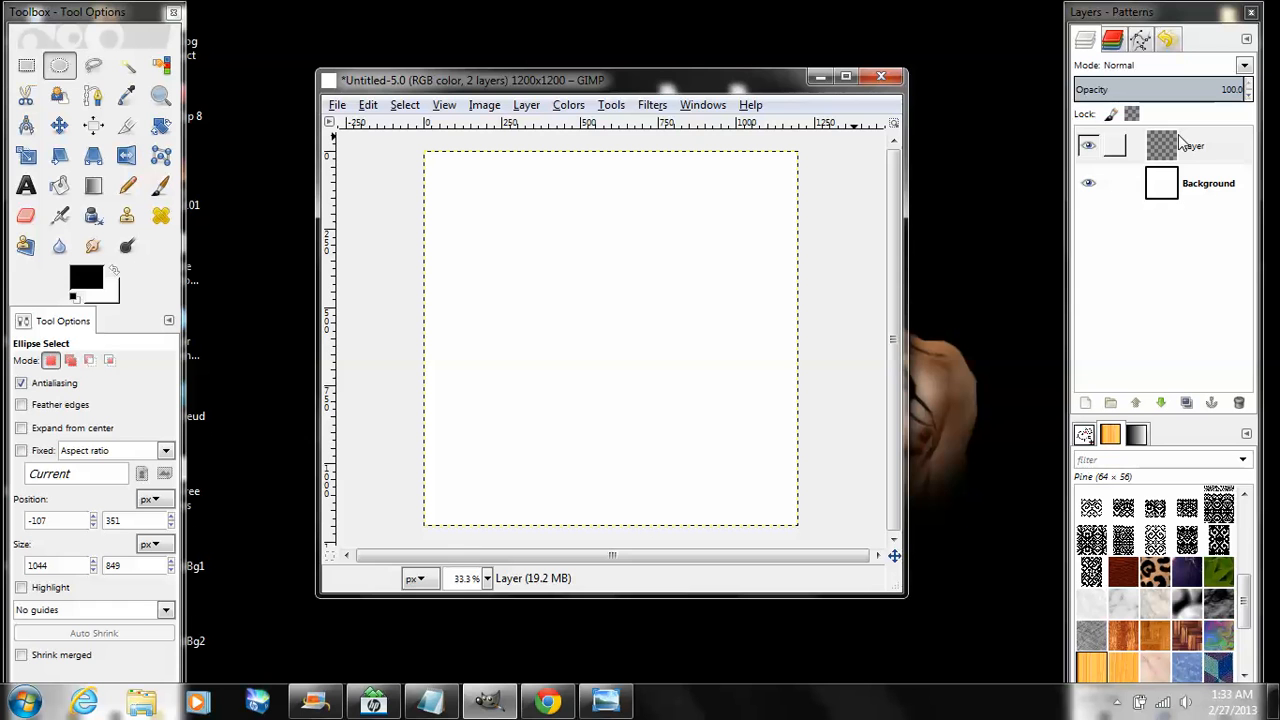
left_click(1193, 145)
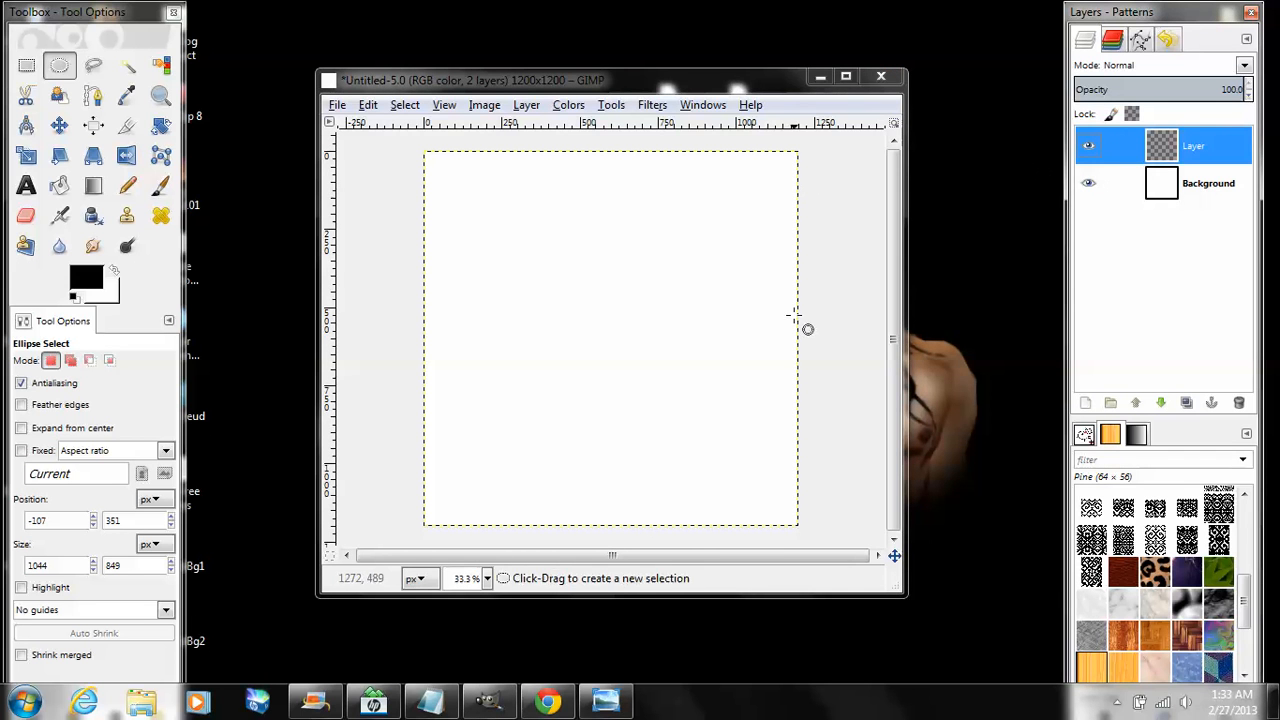
left_click(160, 185)
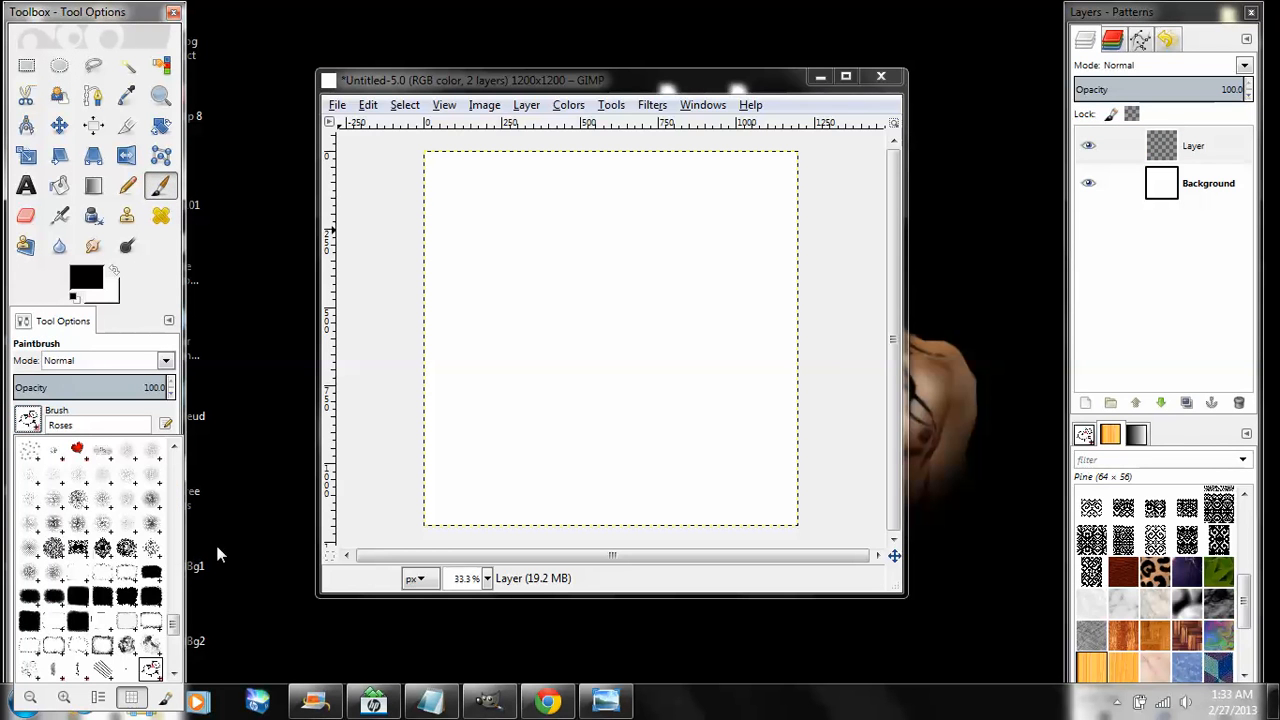
Scroll the brush list to locate the frame brush (GIMP Brush #62)
scroll("down", 3)
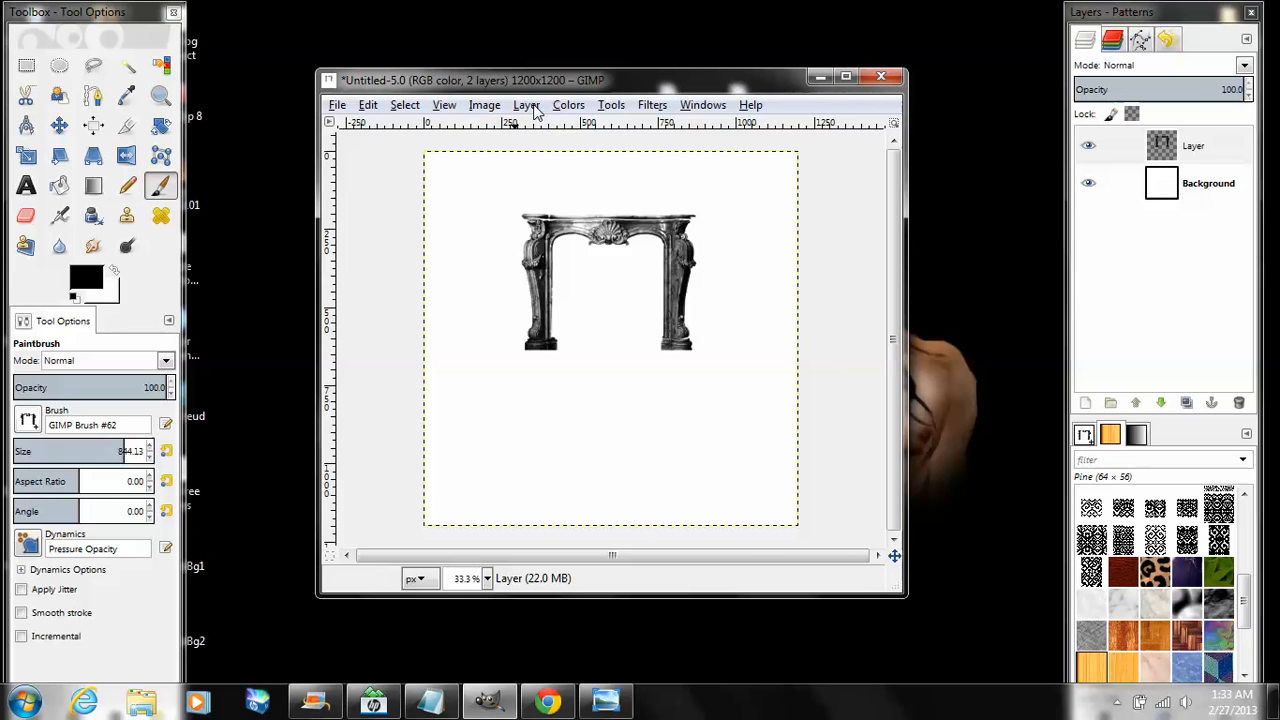
Duplicate the arch layer, flip the copy vertically, and grab it with Move
left_click(525, 104)
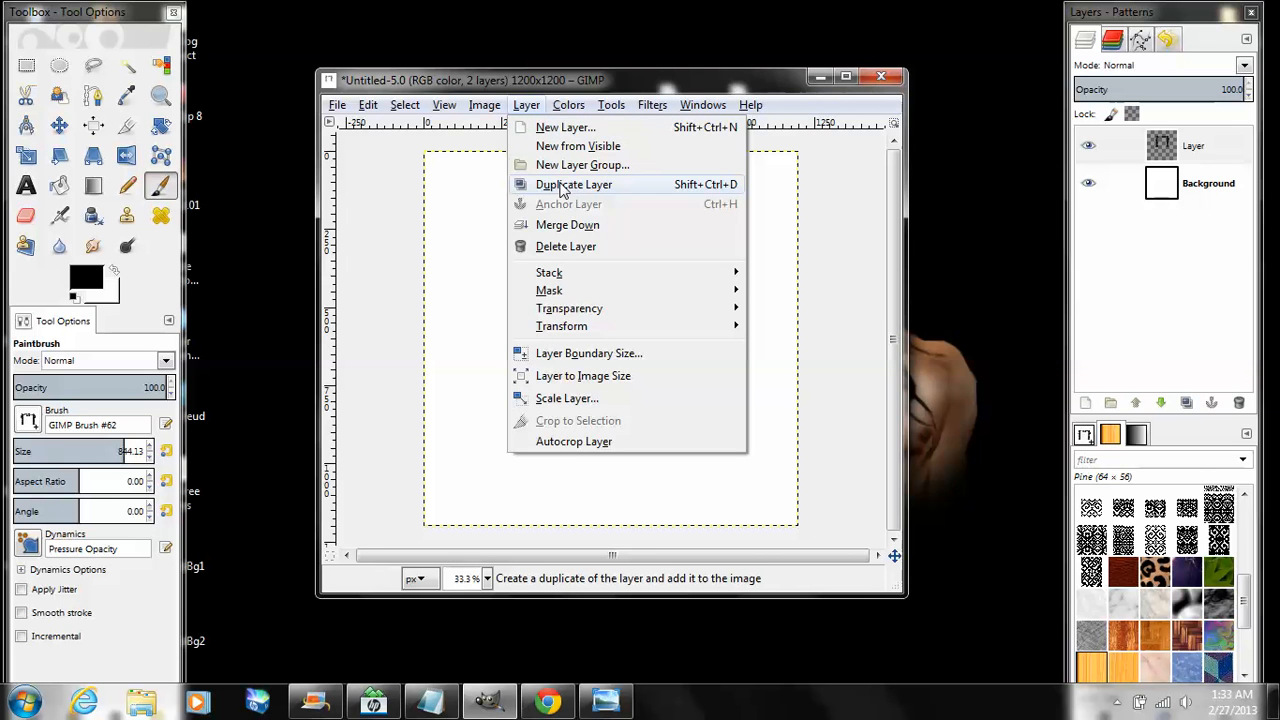
left_click(574, 184)
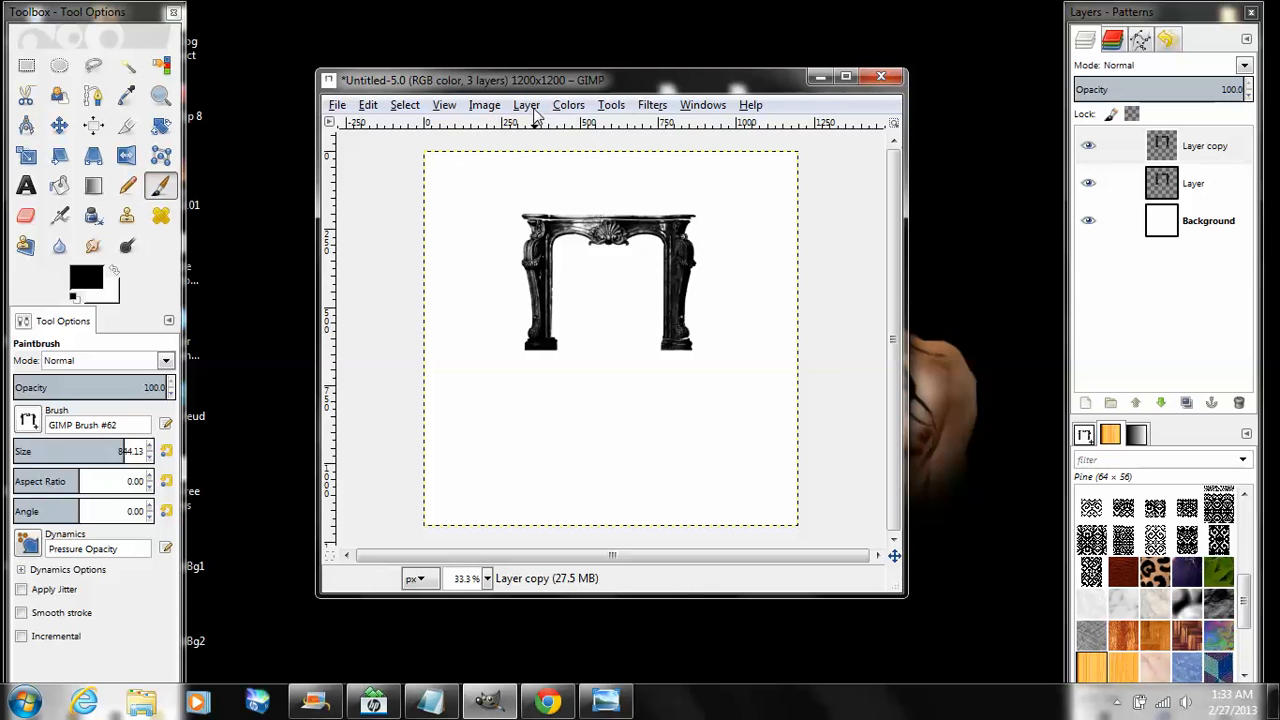
left_click(525, 104)
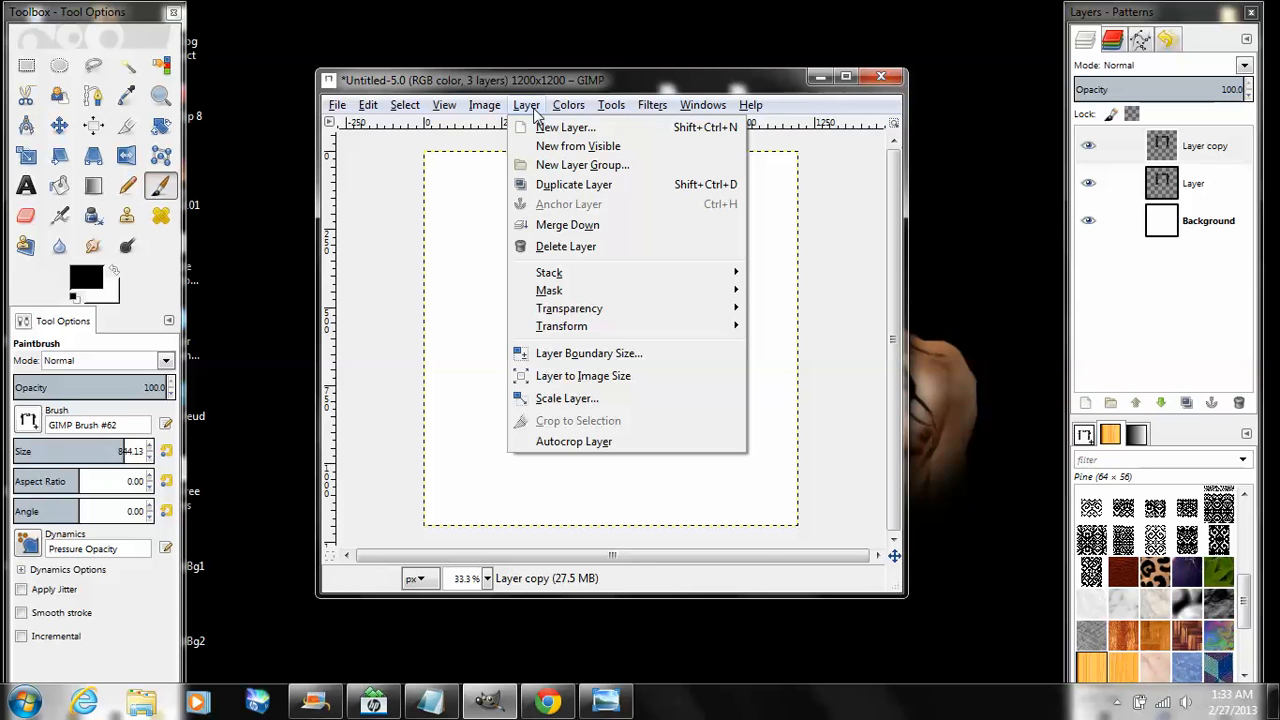
mouse_move(561, 326)
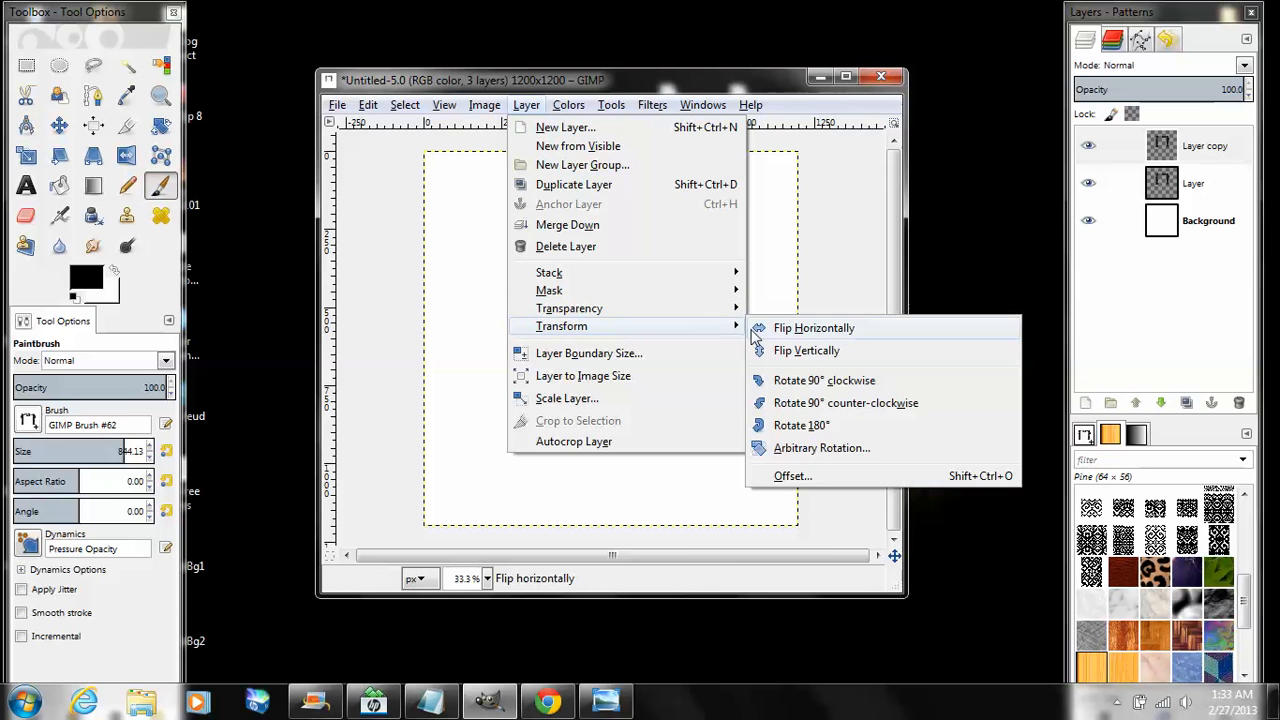
left_click(806, 350)
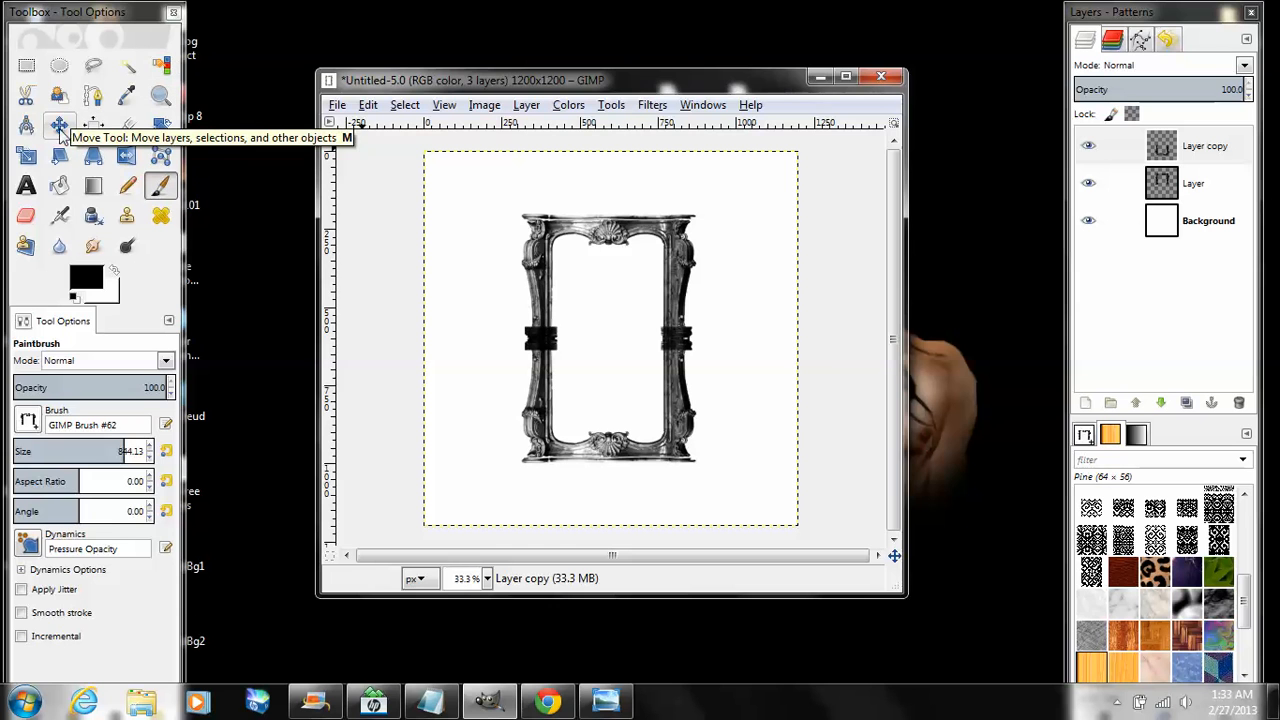
left_click(59, 124)
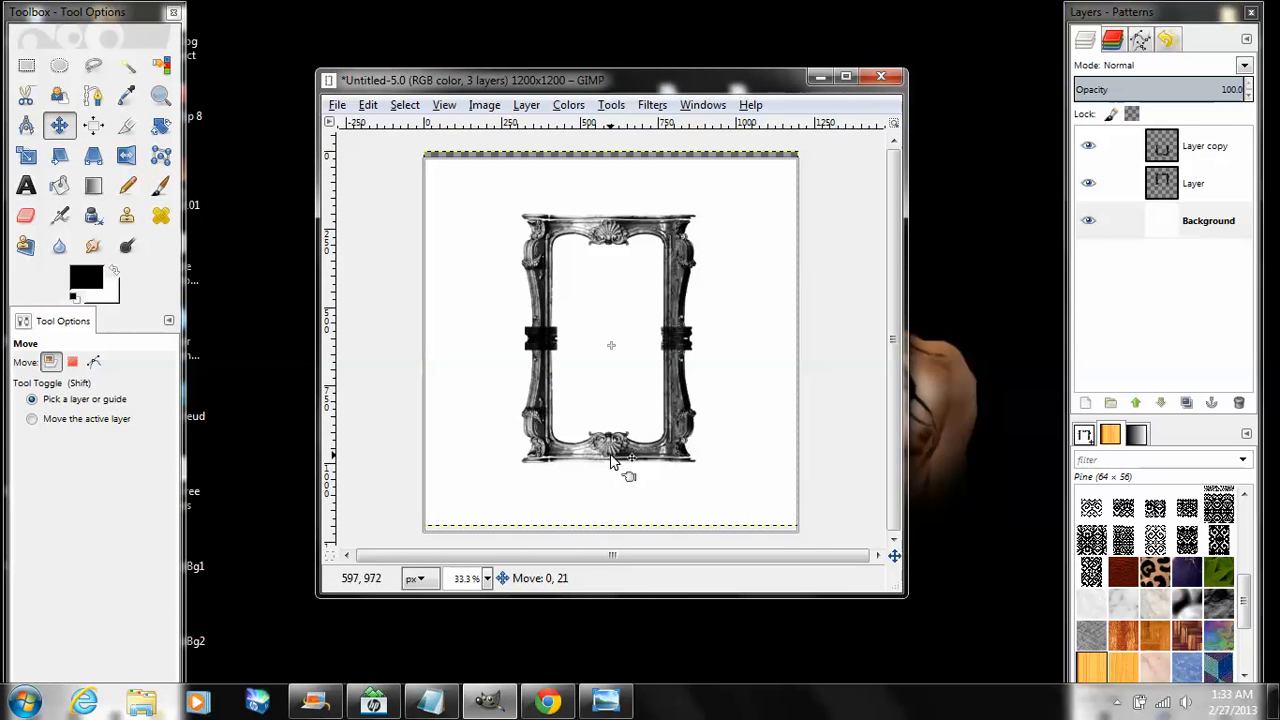
left_click(367, 104)
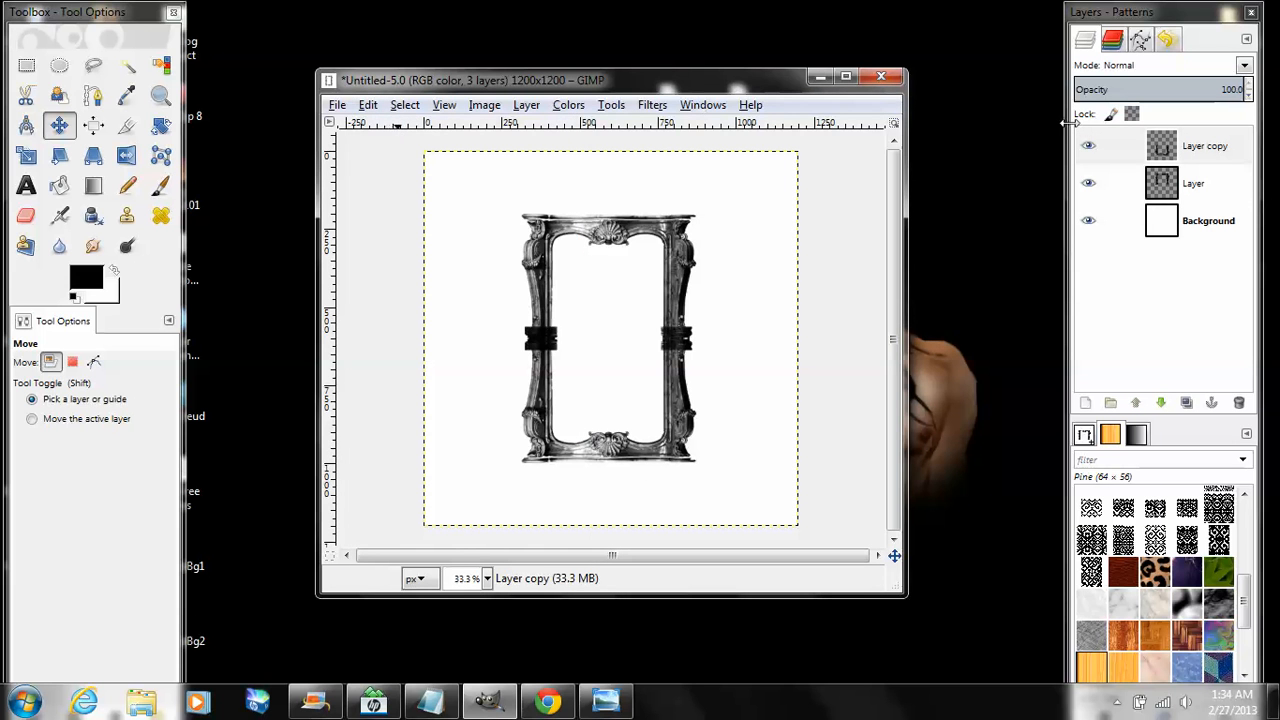
mouse_move(698, 363)
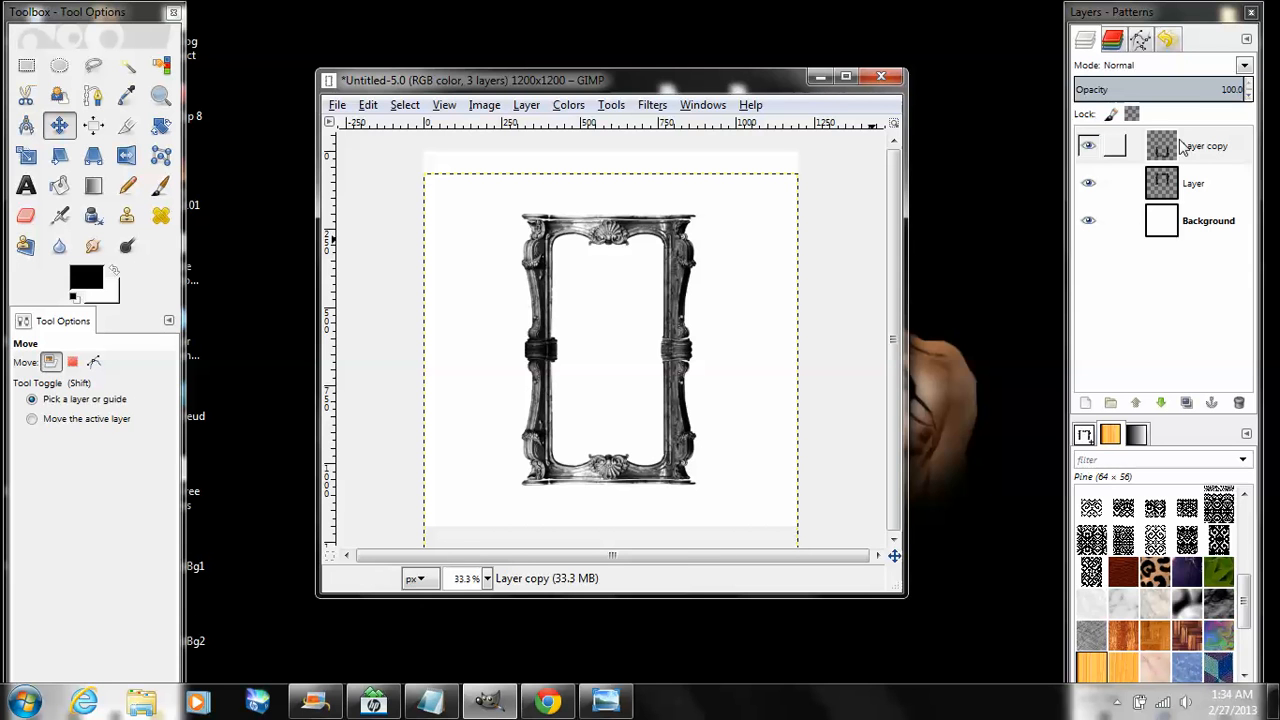
mouse_move(1185, 143)
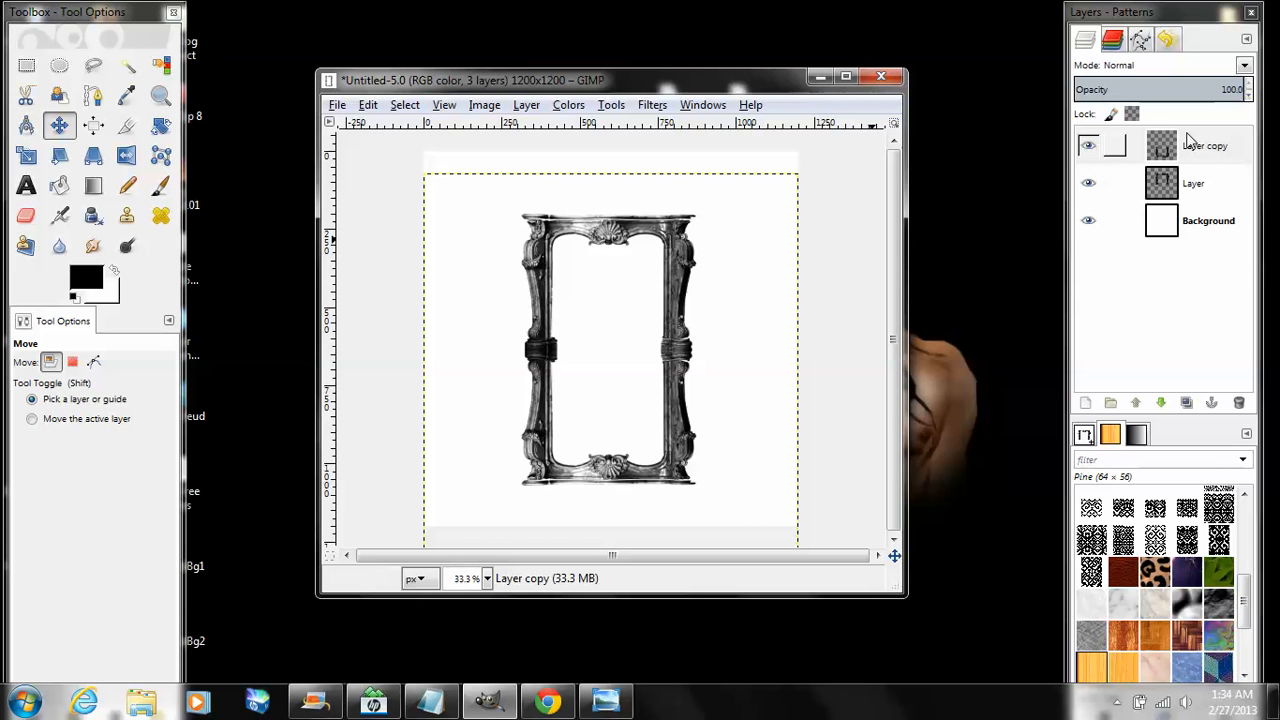
Merge the copied piece down, then resize the merged layer to image size
right_click(1205, 145)
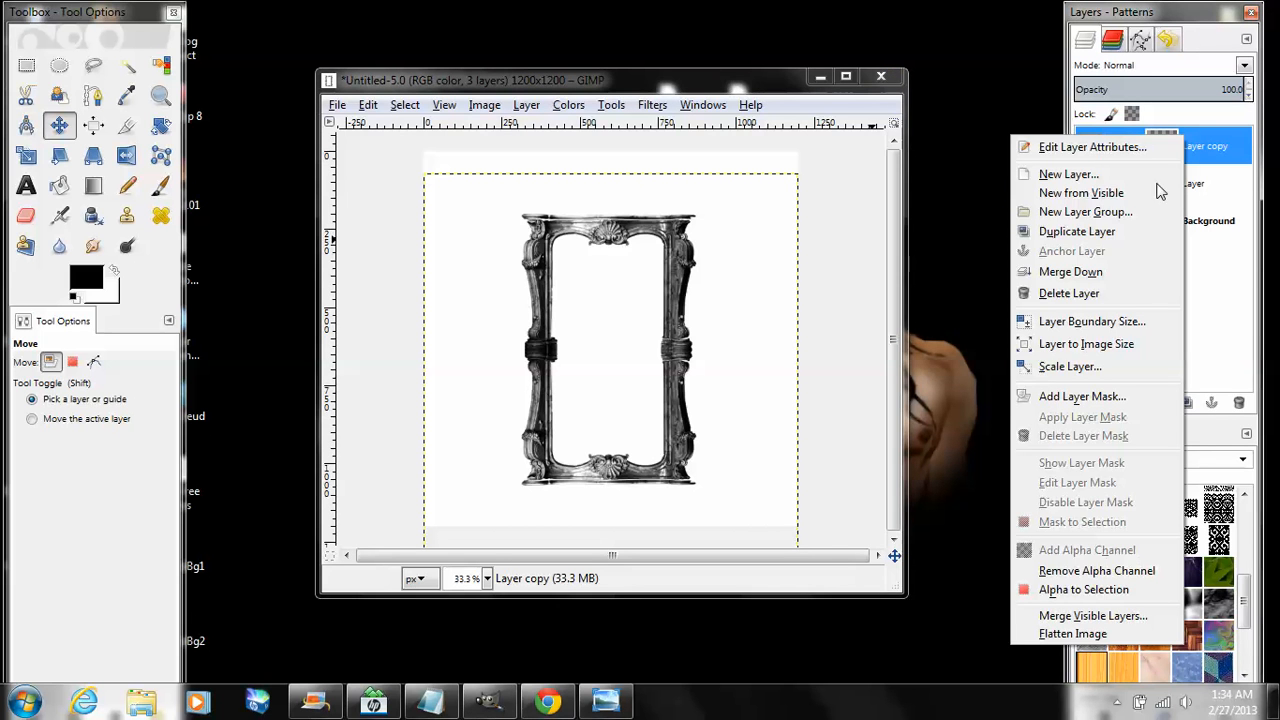
left_click(1070, 271)
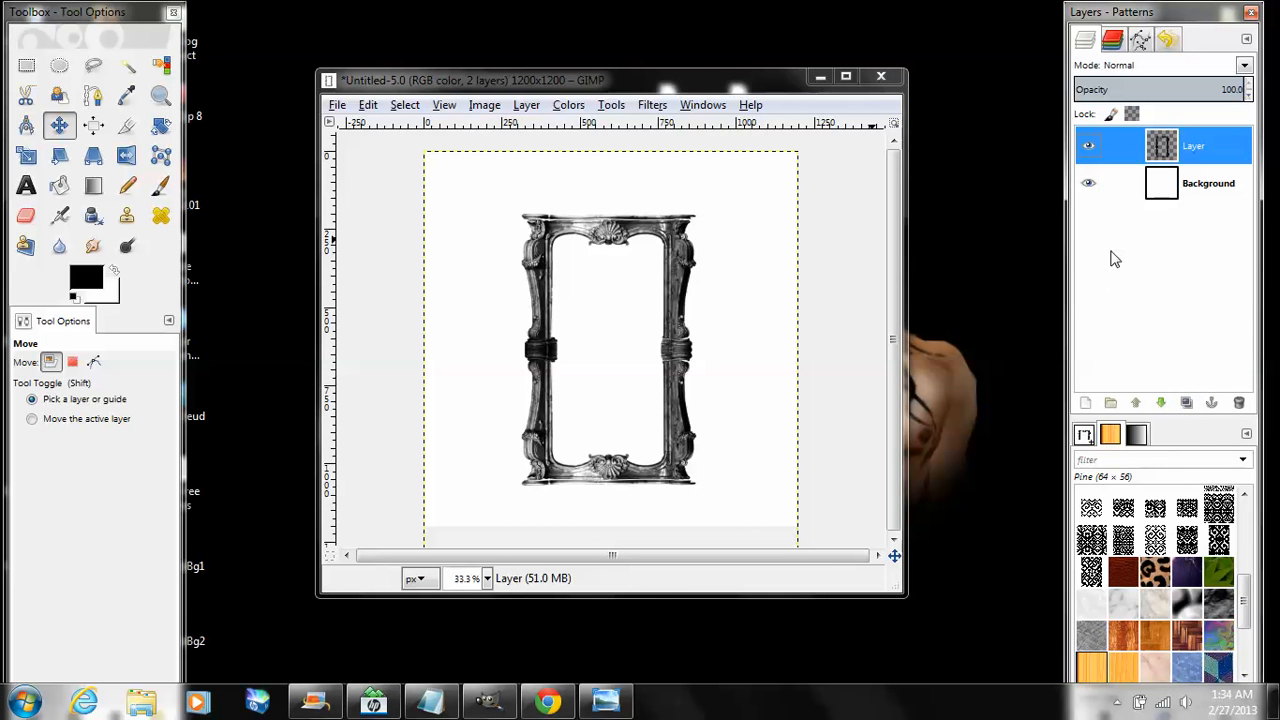
right_click(1193, 146)
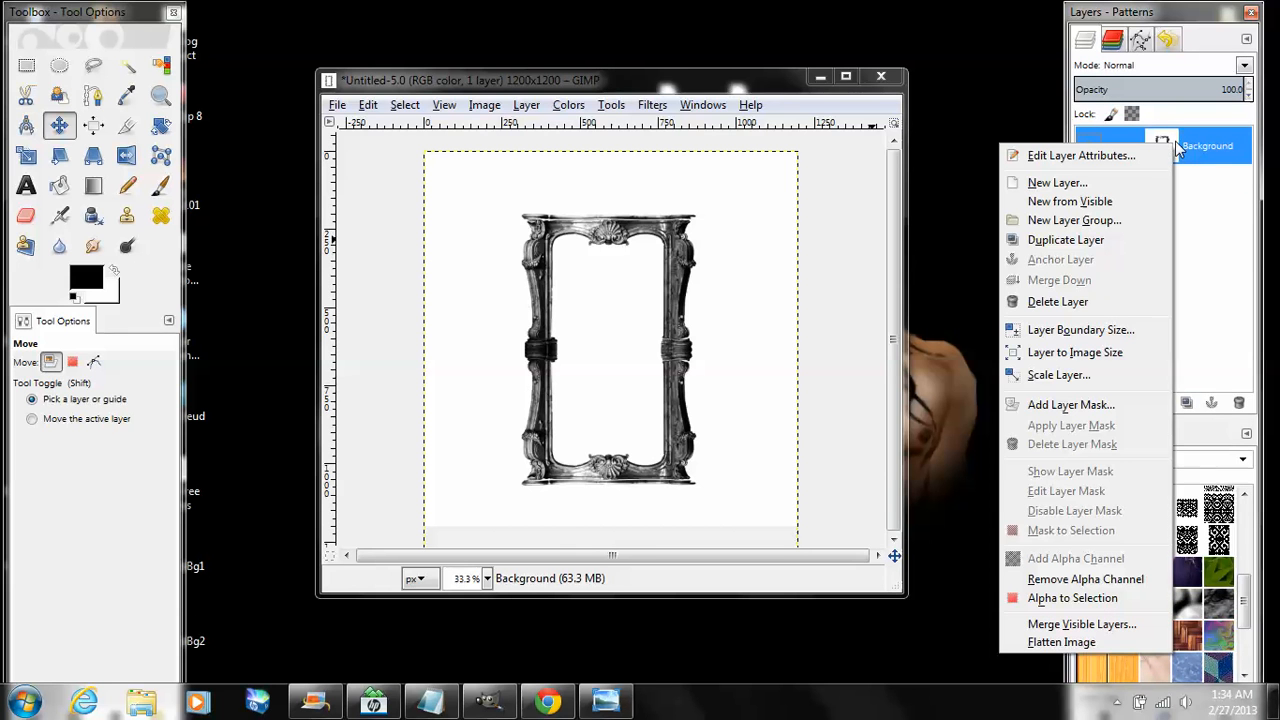
mouse_move(1075, 352)
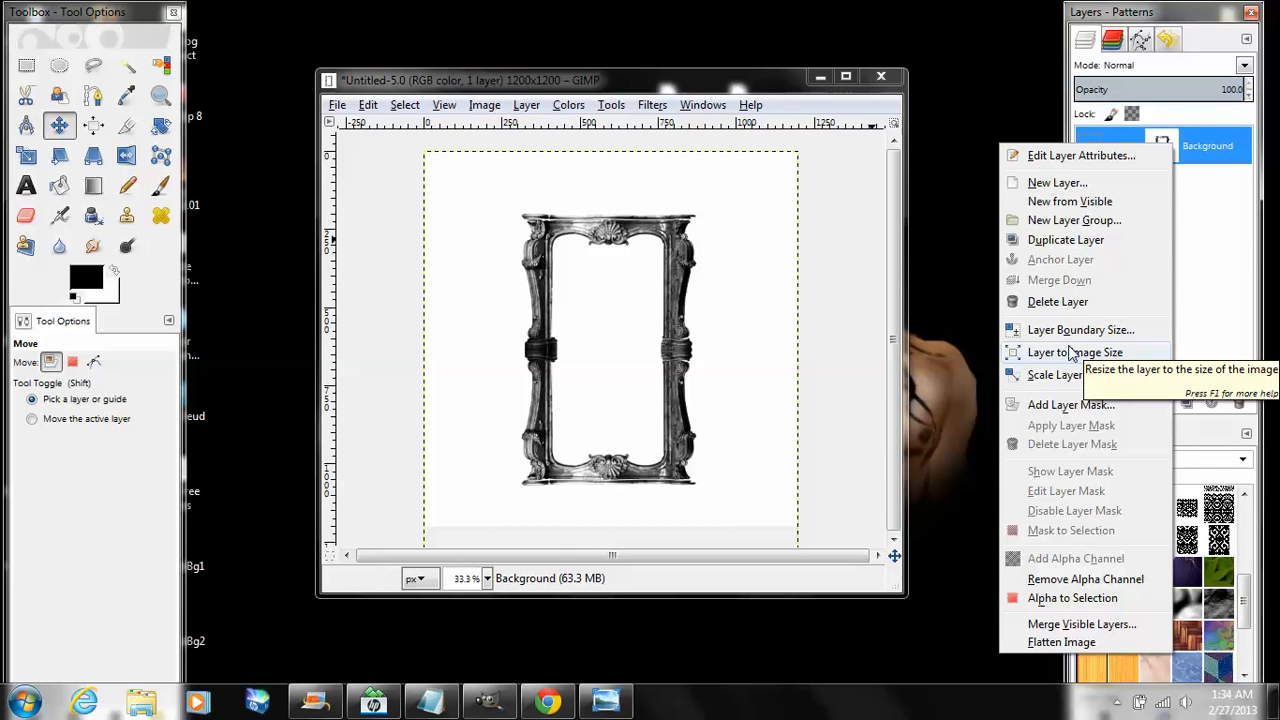
left_click(1074, 352)
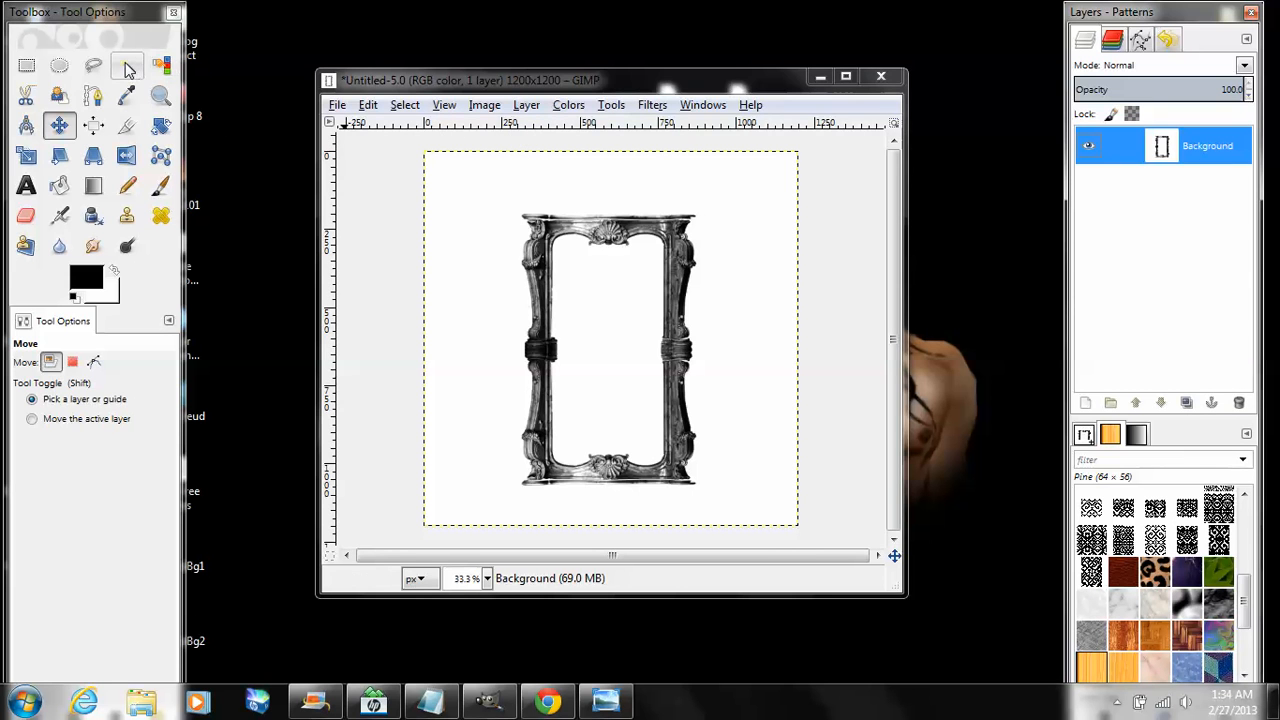
Fuzzy-select the white interior of the frame and cut it away
left_click(127, 65)
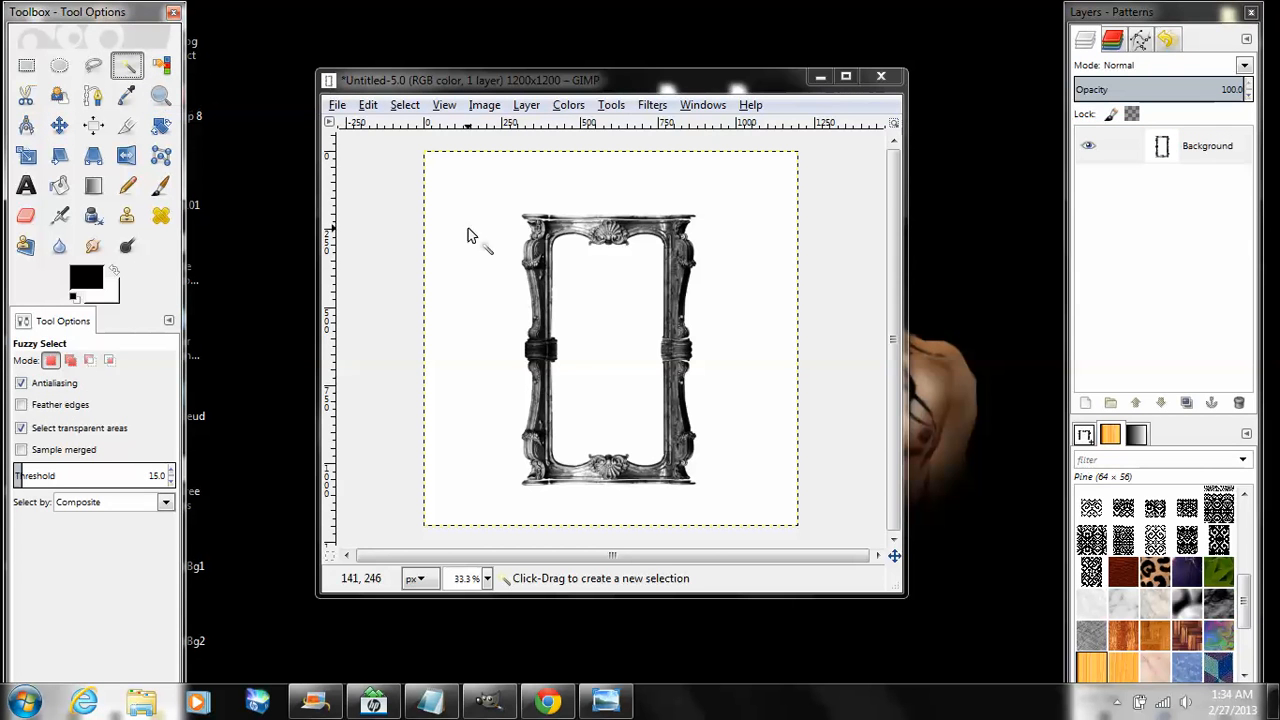
left_click(590, 315)
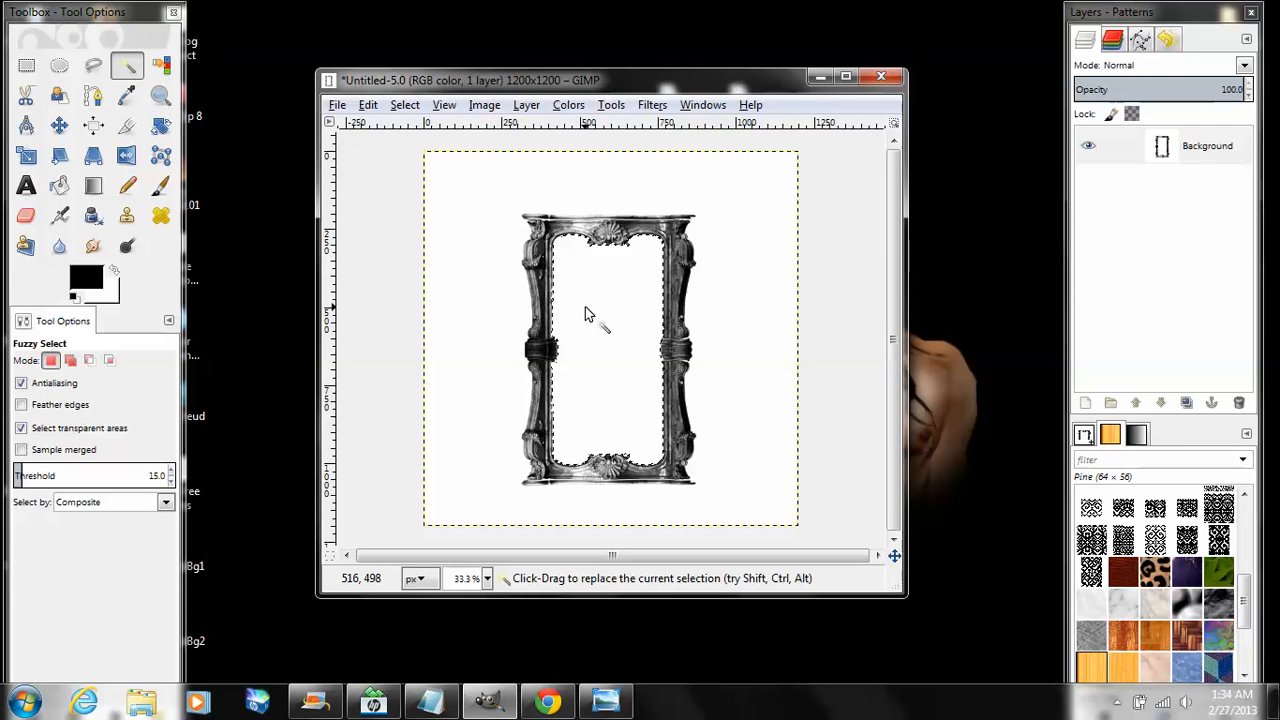
left_click(367, 104)
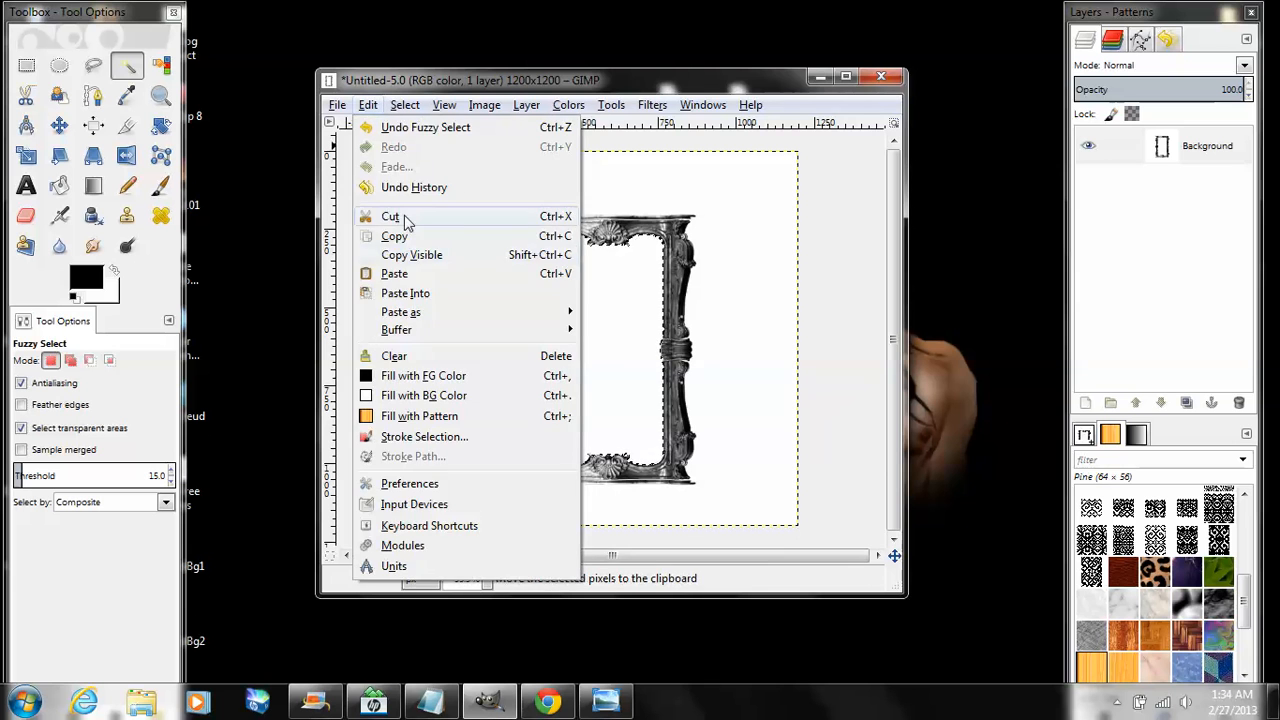
left_click(390, 216)
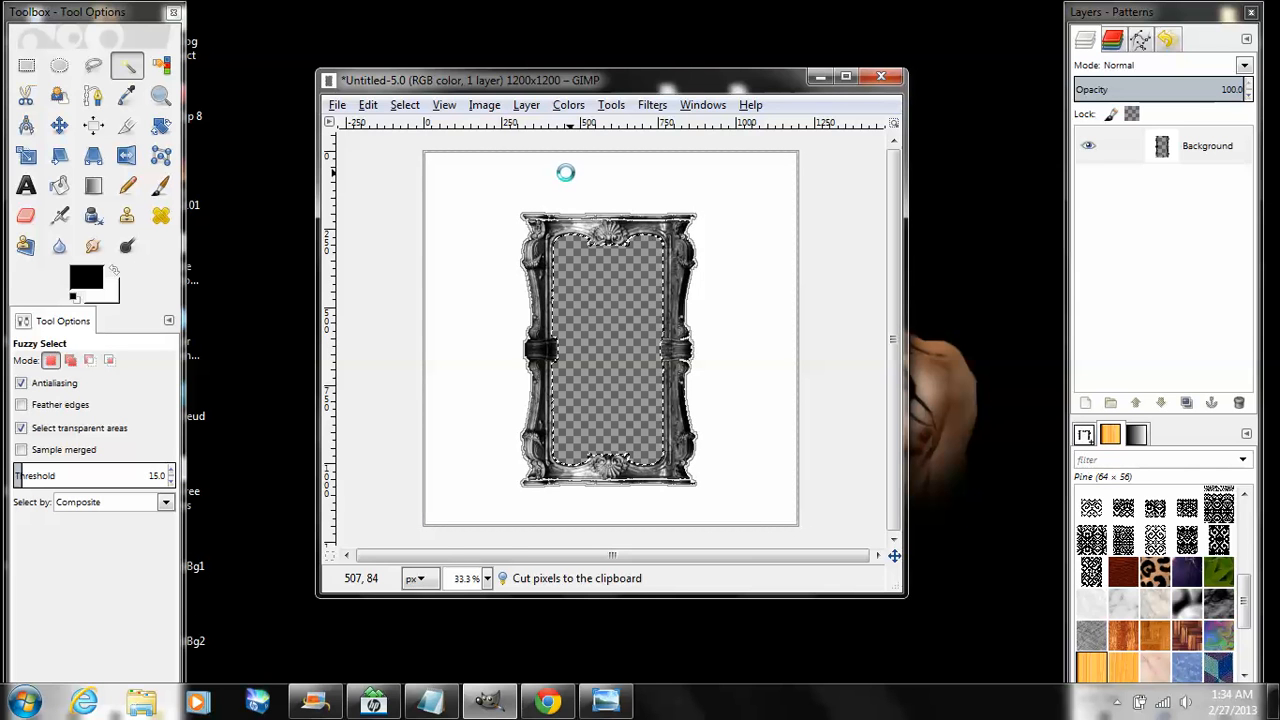
Cut away the white background around the frame and duplicate the frame layer
left_click(565, 172)
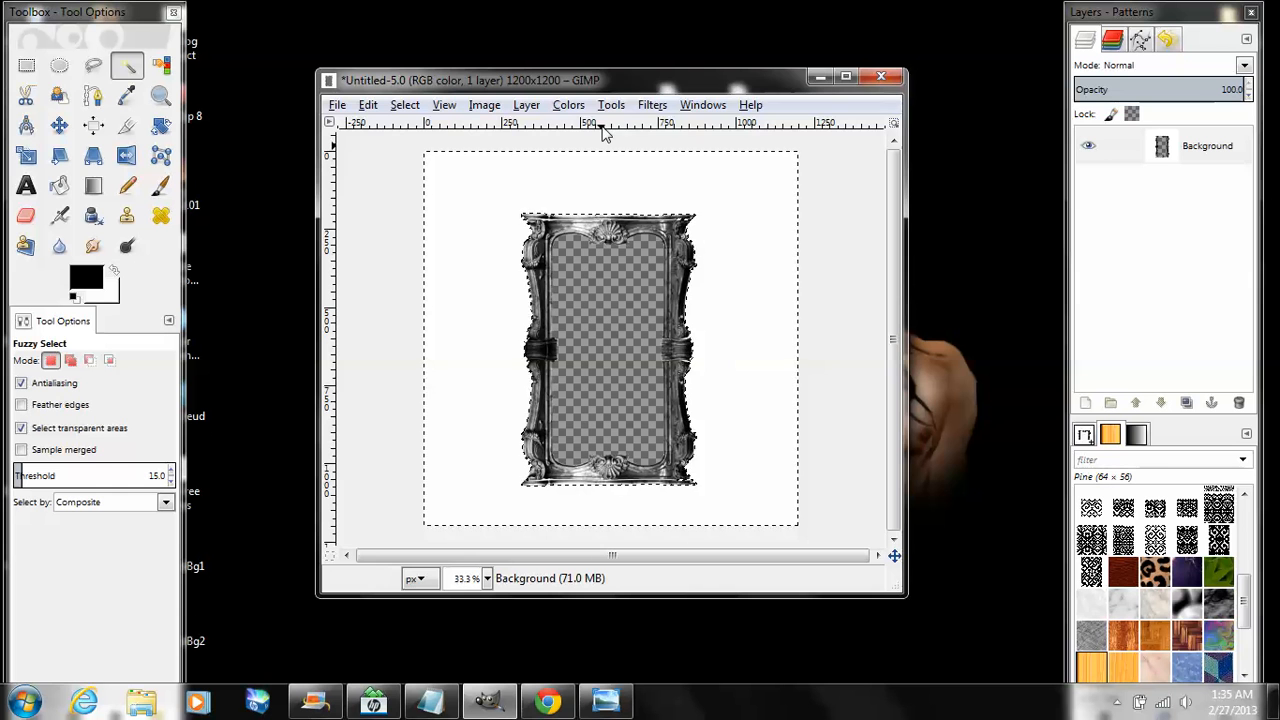
left_click(367, 104)
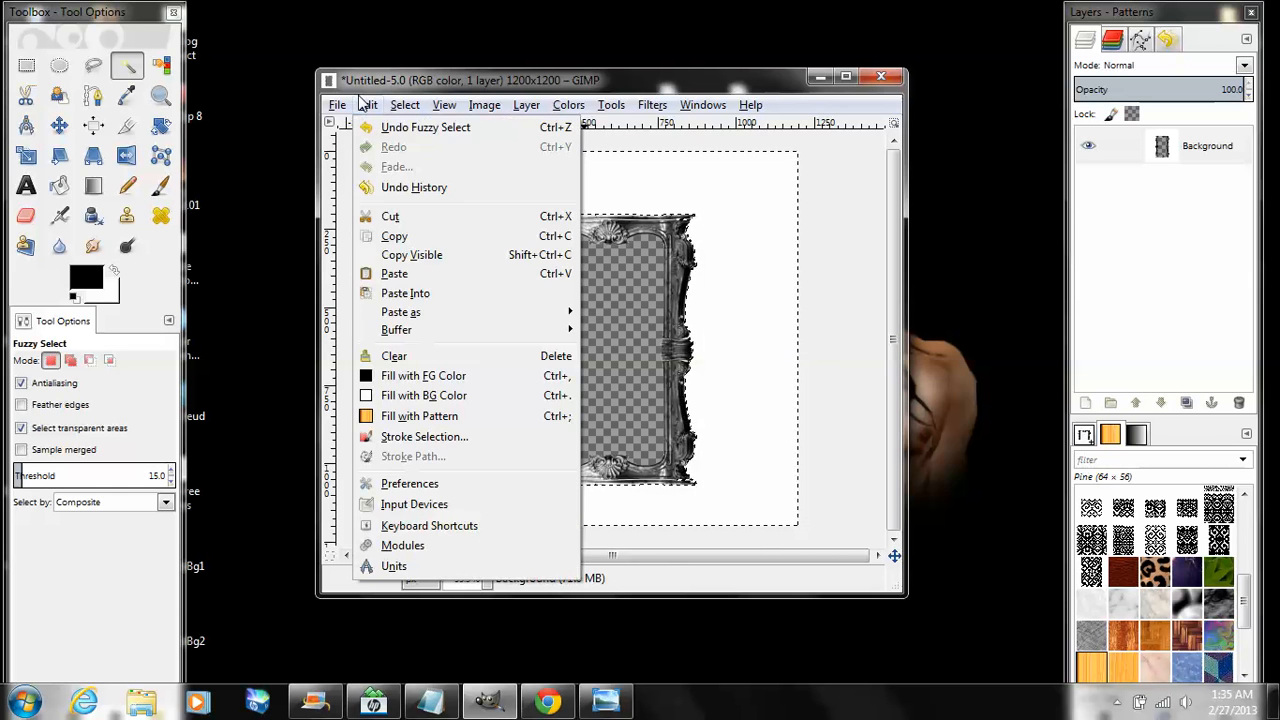
left_click(390, 216)
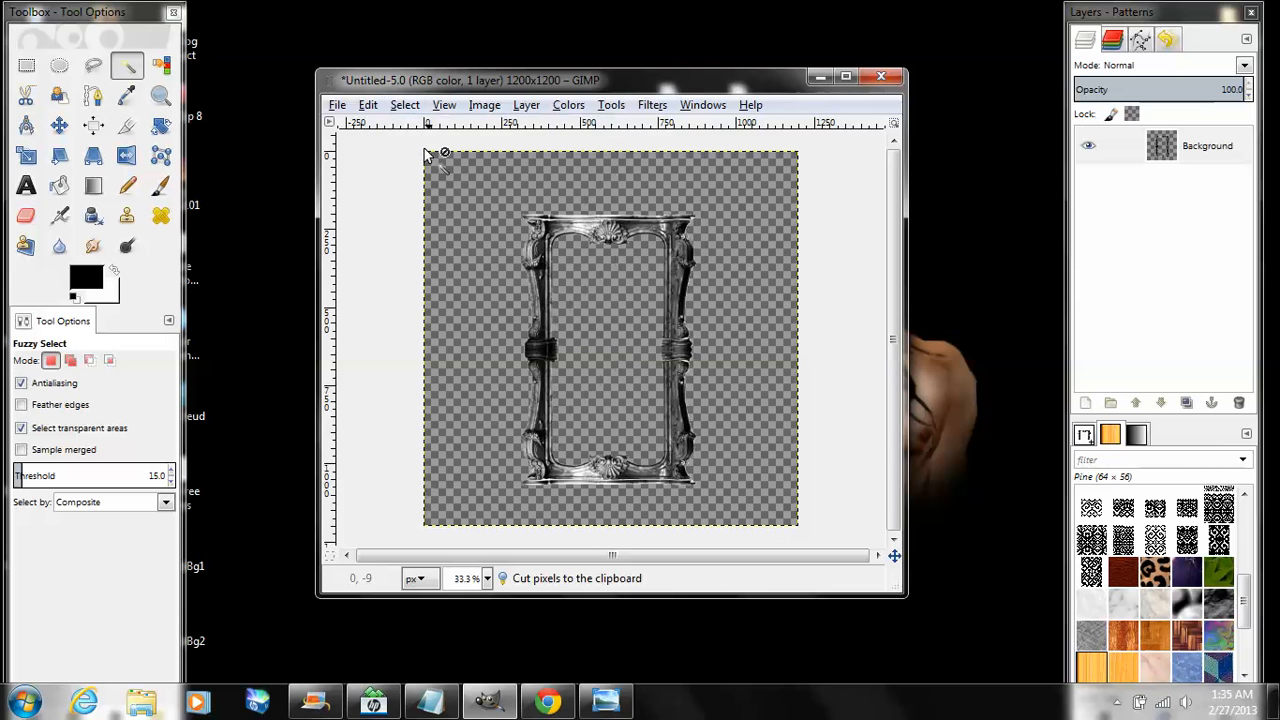
left_click(526, 104)
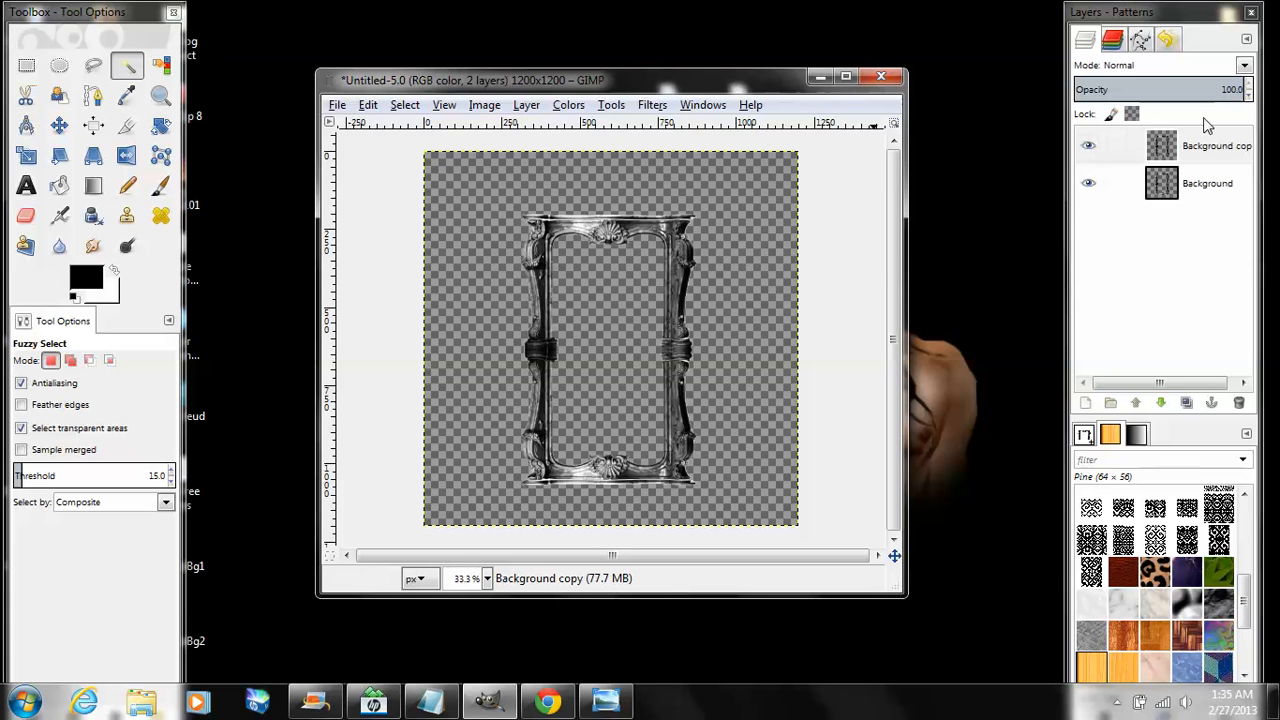
Hide the copy, colorize the original frame with Saturation 0 and Lightness -90, then unhide the copy
left_click(1216, 145)
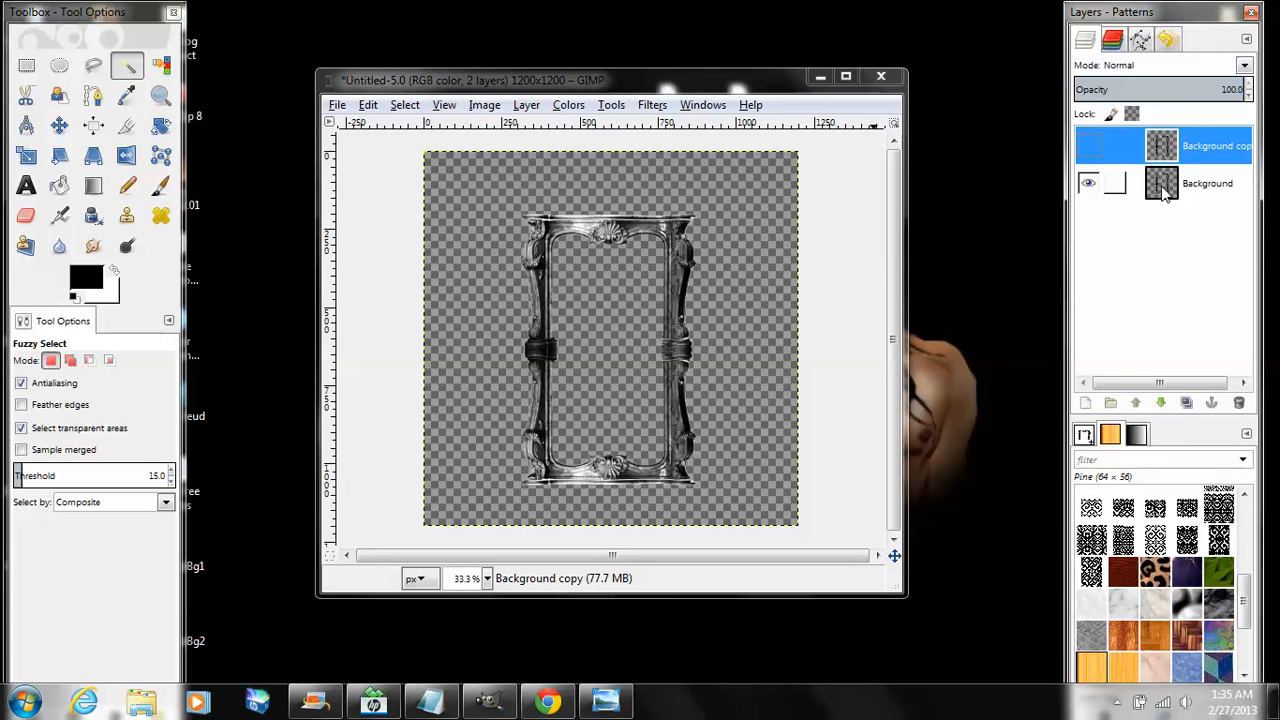
left_click(1207, 183)
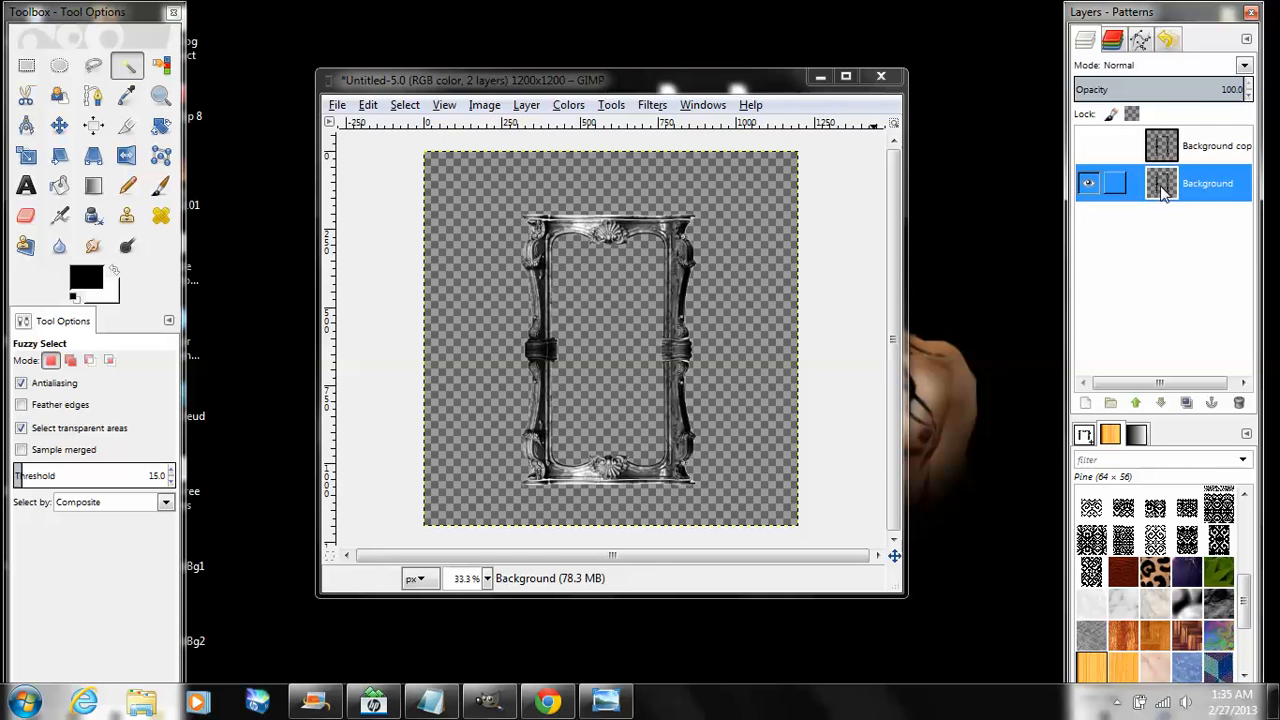
left_click(568, 104)
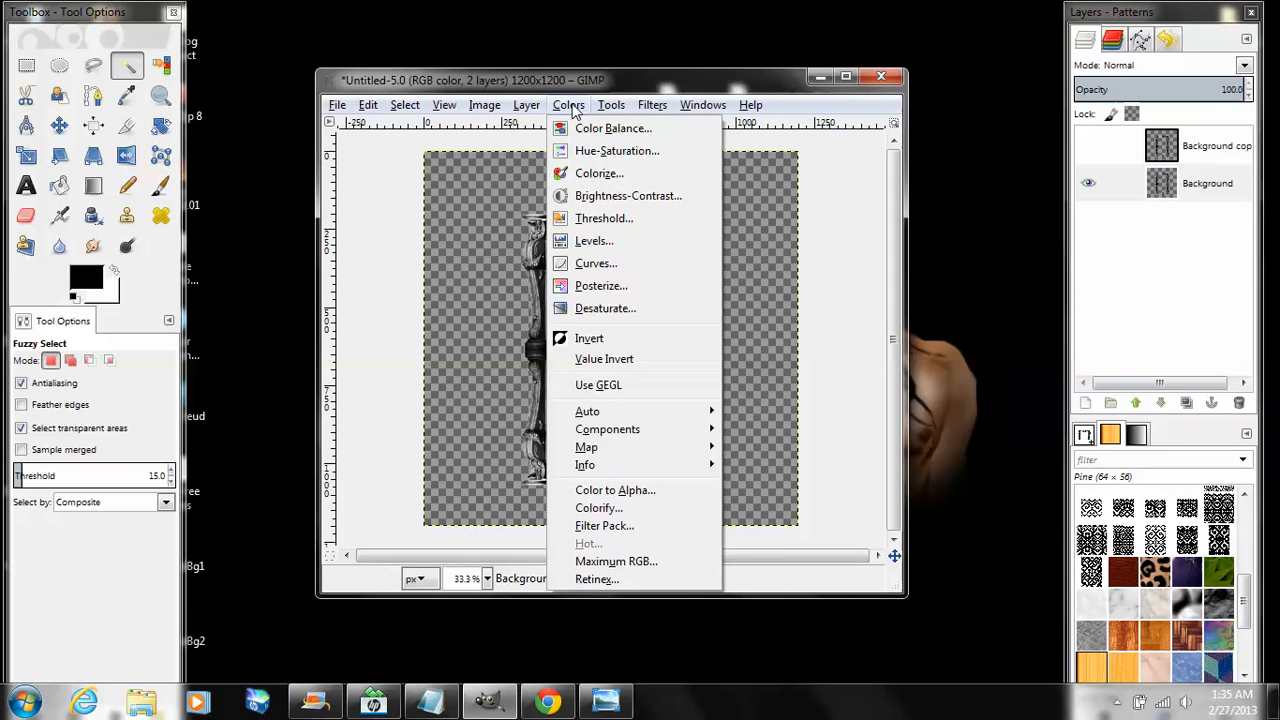
left_click(599, 173)
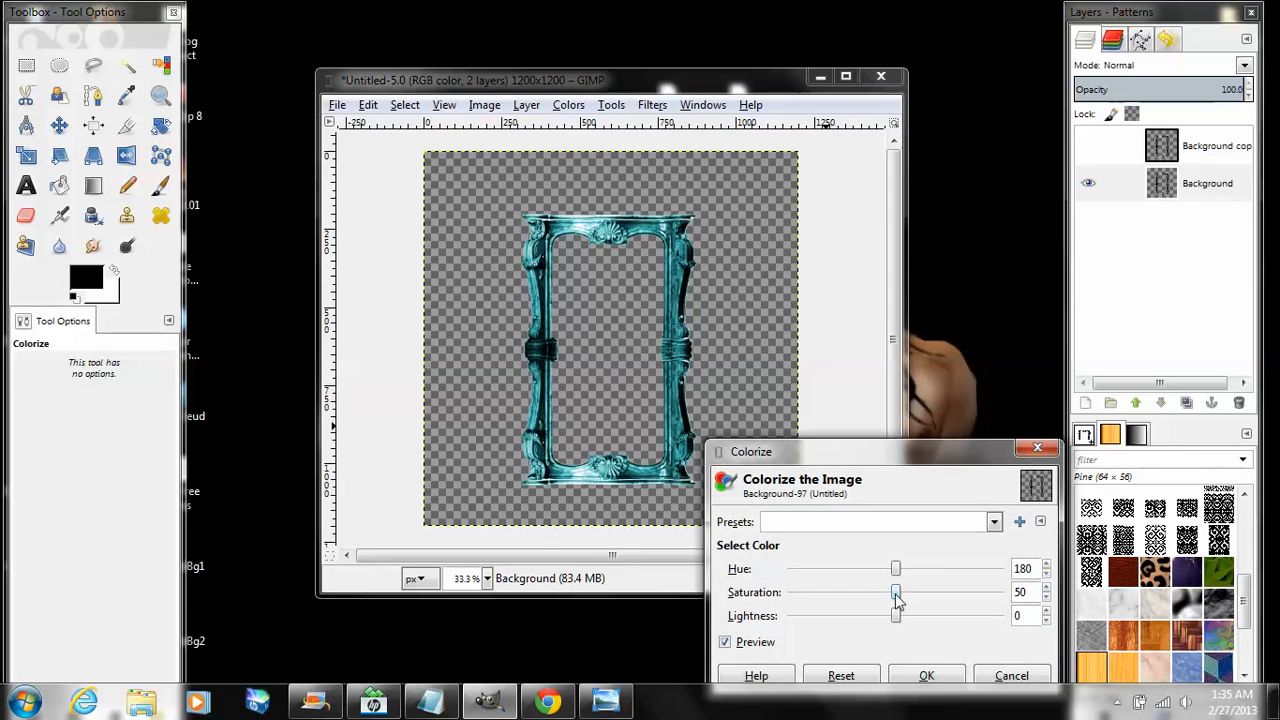
left_click_drag(895, 592, 790, 592)
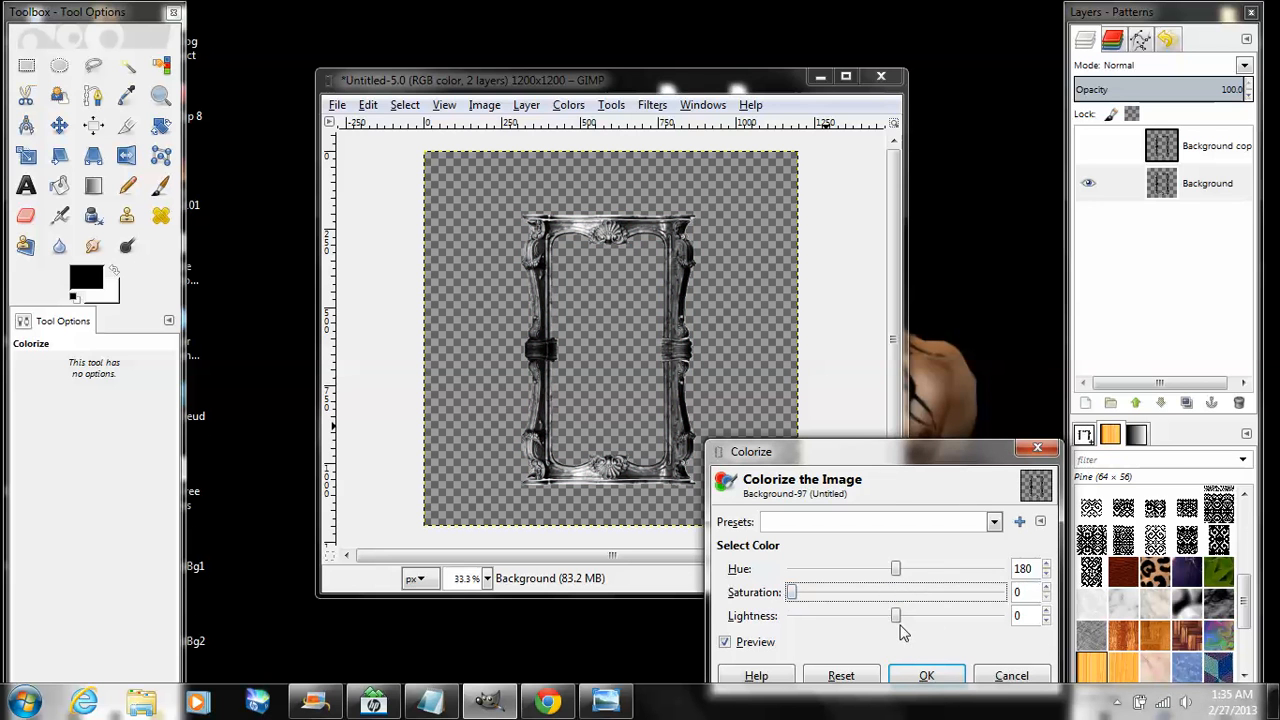
left_click_drag(895, 615, 878, 615)
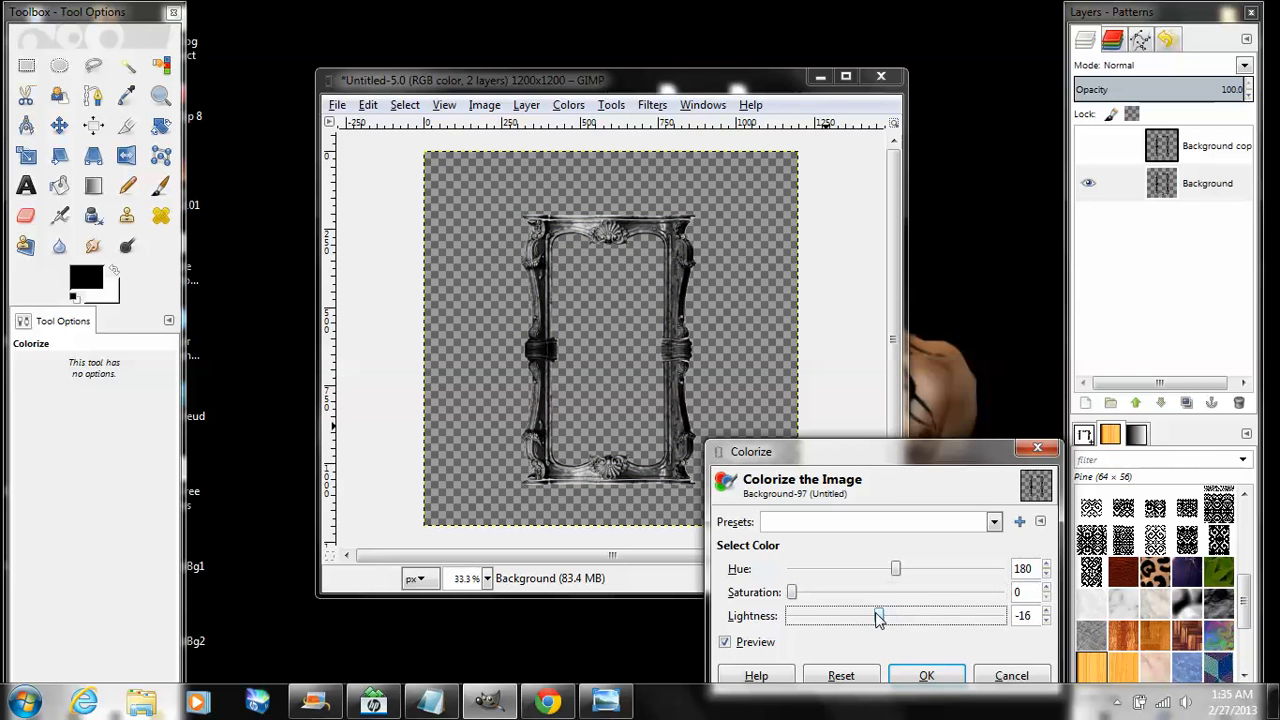
left_click_drag(878, 615, 855, 615)
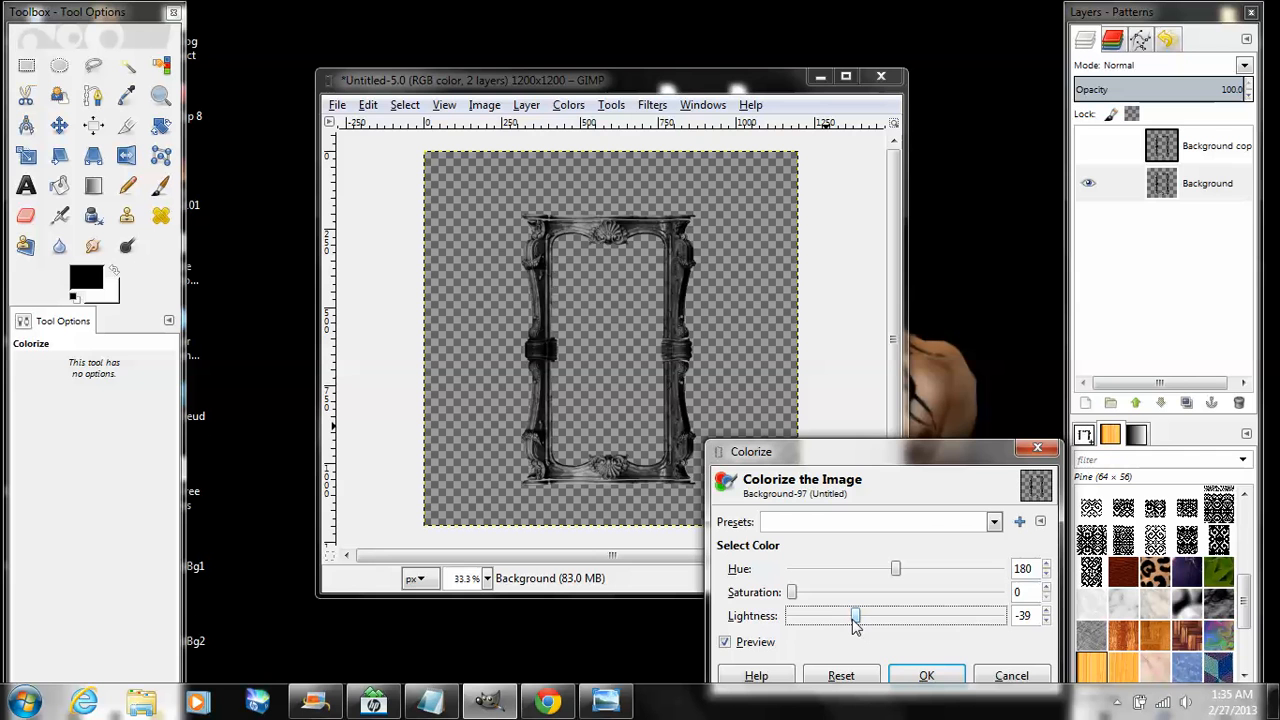
left_click_drag(853, 615, 842, 615)
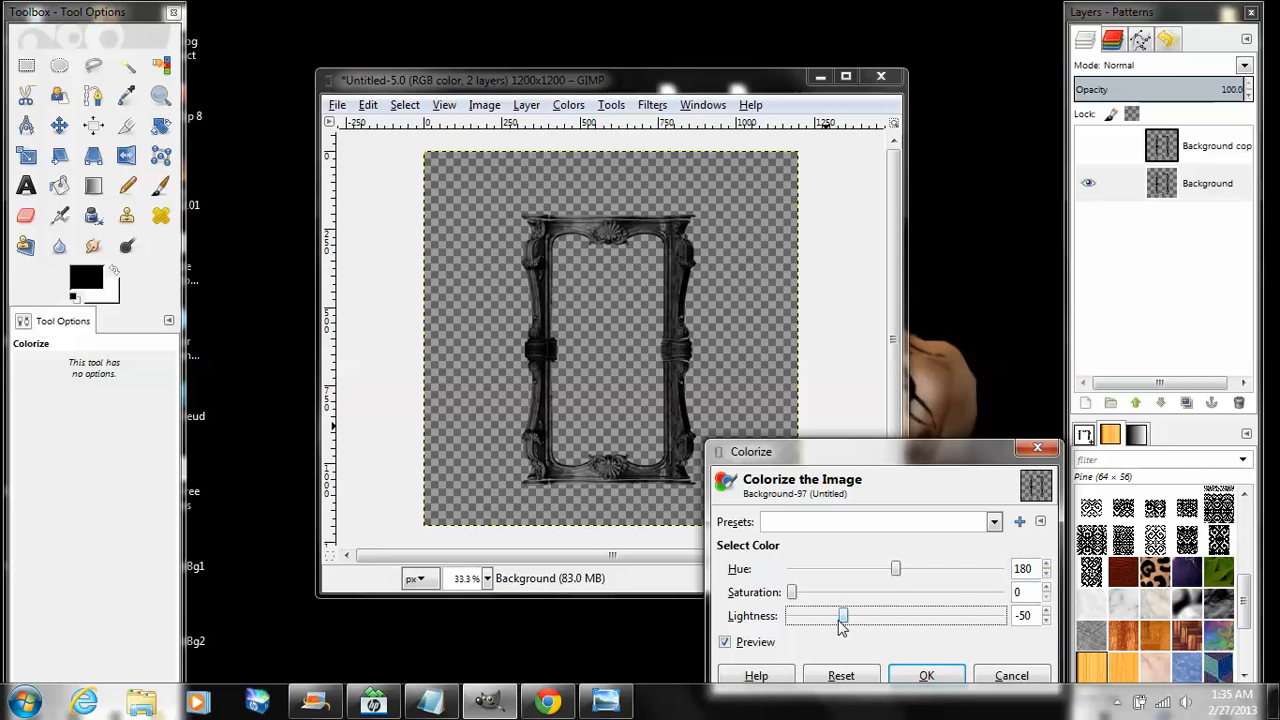
left_click_drag(843, 615, 823, 615)
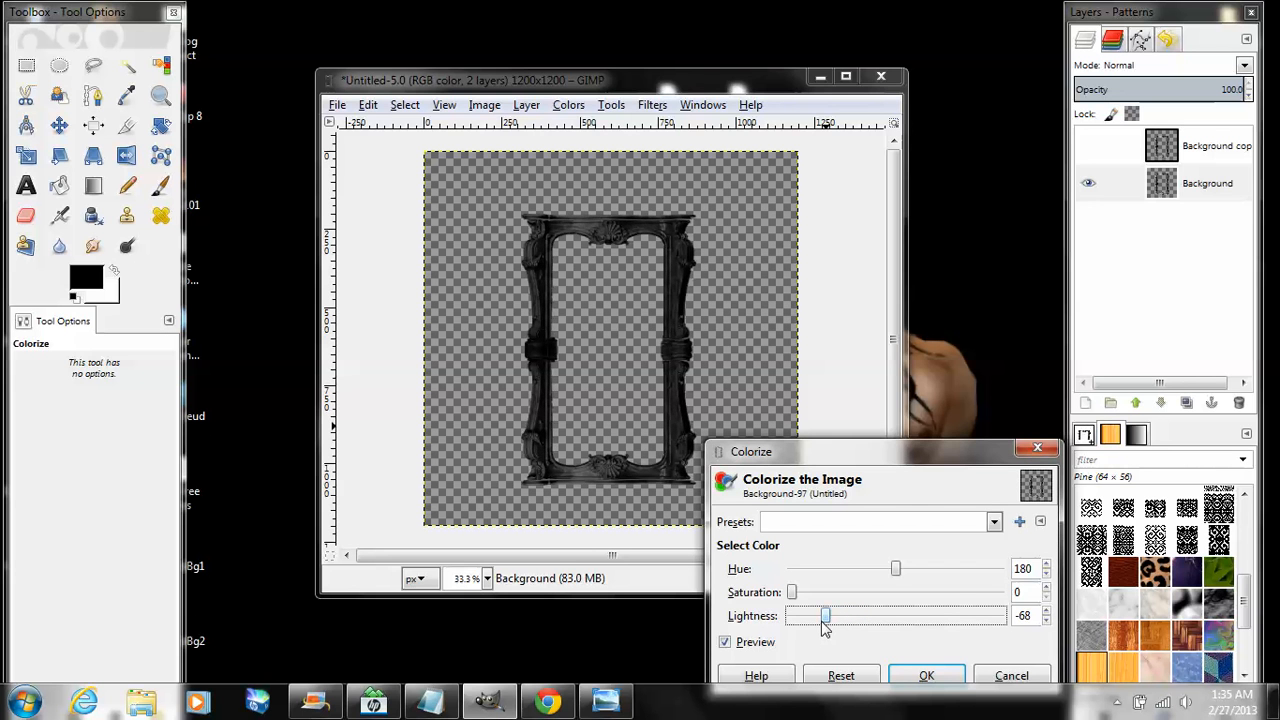
left_click_drag(824, 615, 812, 615)
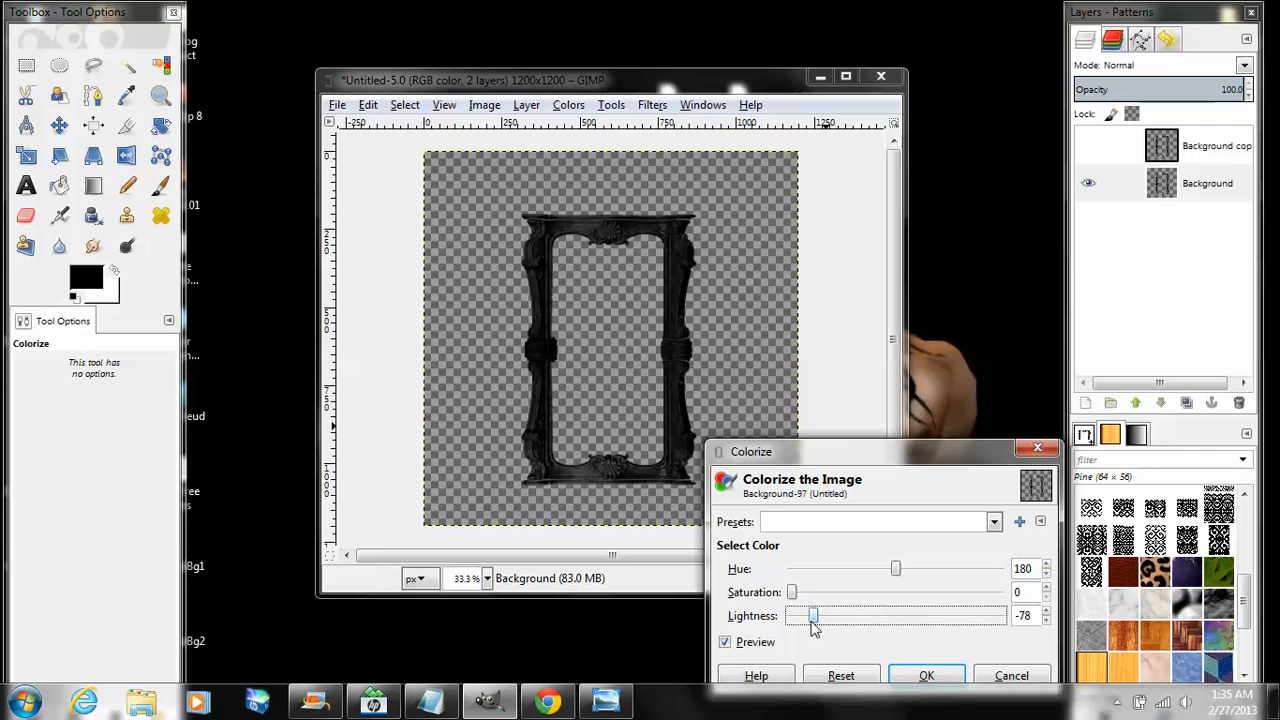
left_click_drag(813, 616, 803, 616)
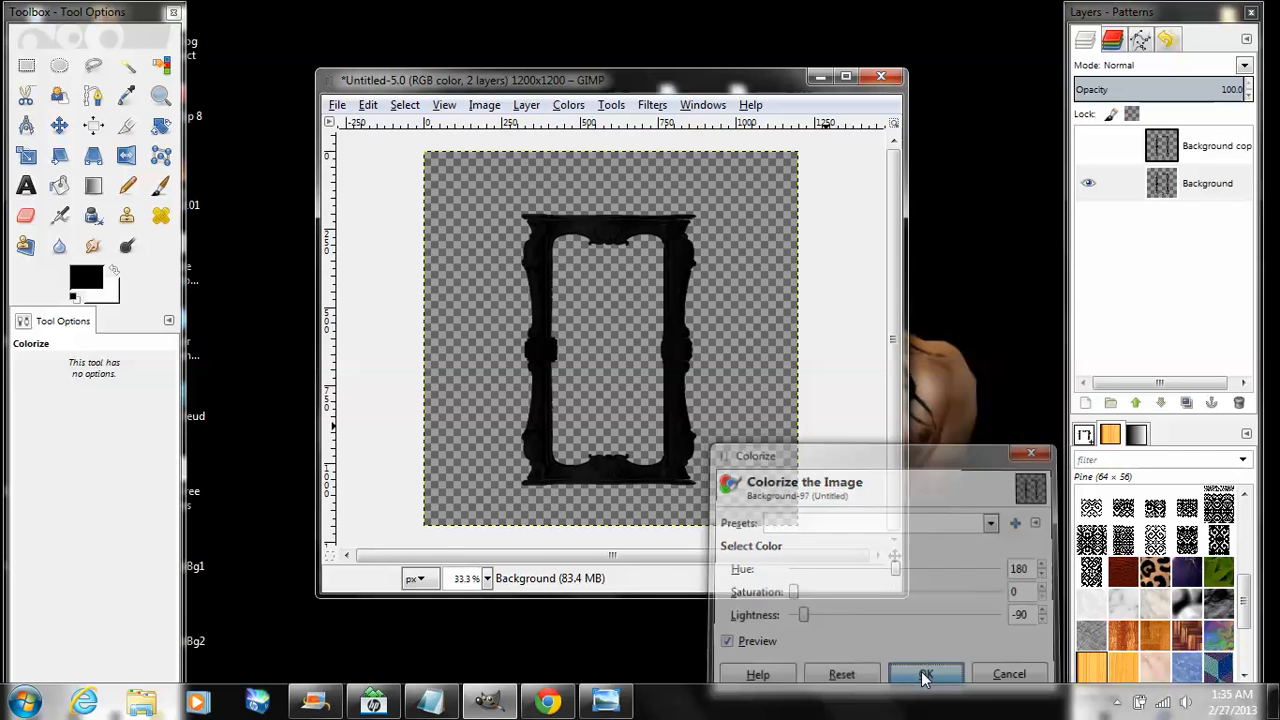
left_click(925, 674)
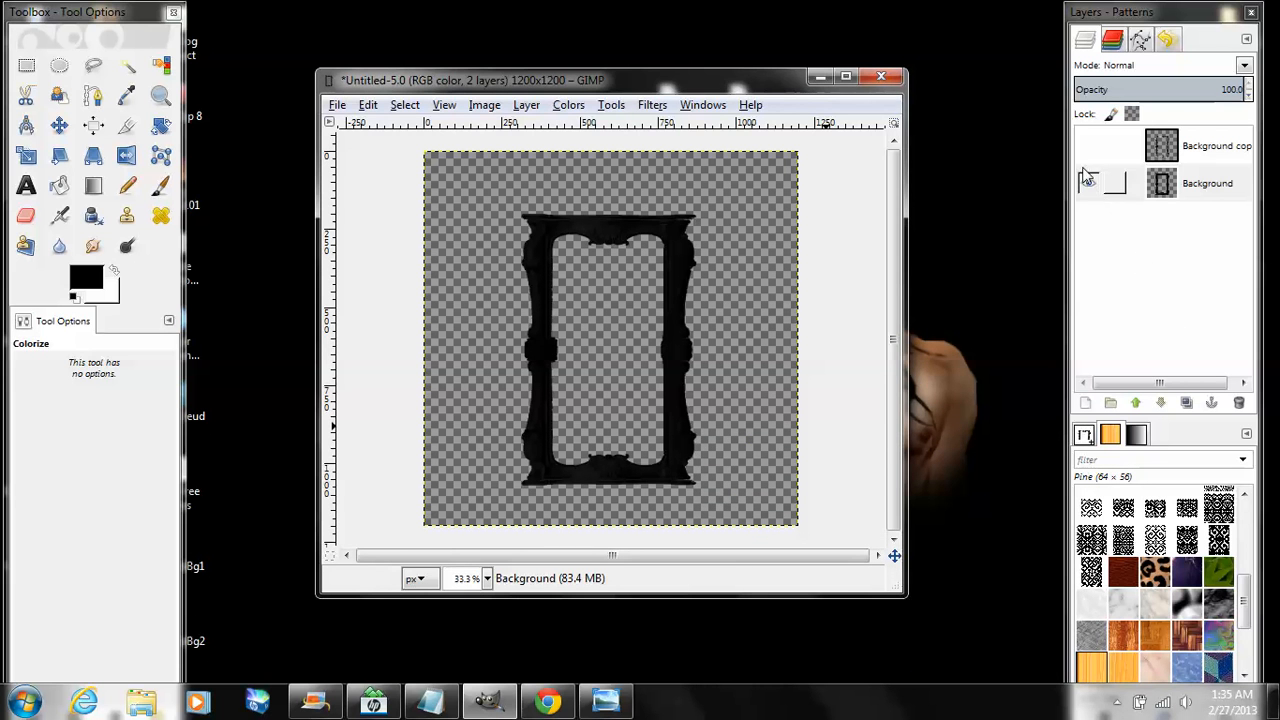
left_click(1200, 145)
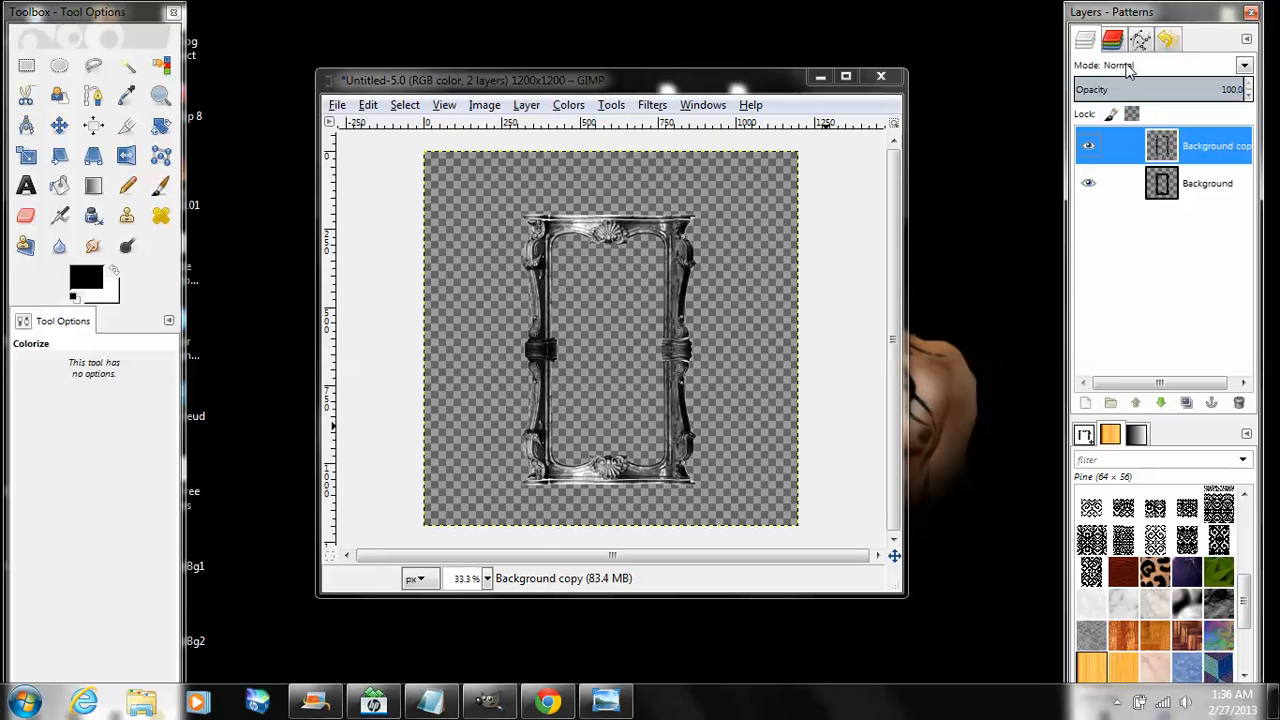
Set the Background copy layer's blend mode to Overlay and select that layer
left_click(1160, 64)
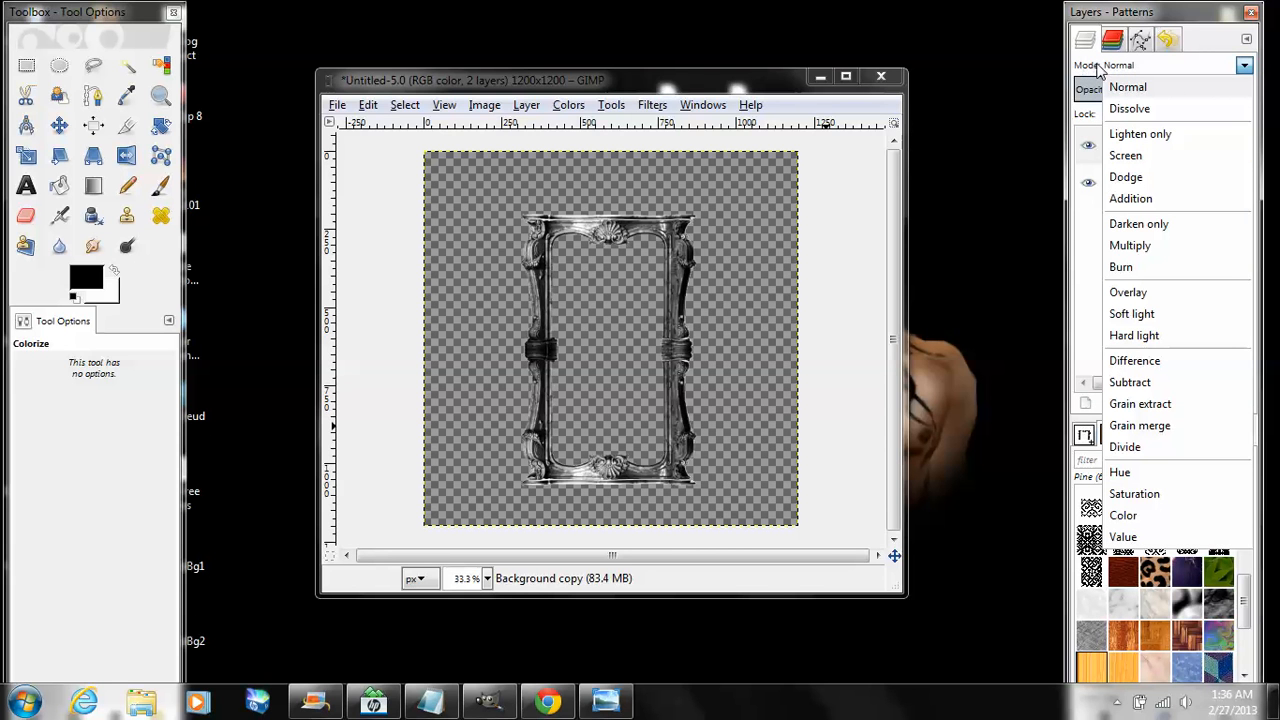
mouse_move(1128, 292)
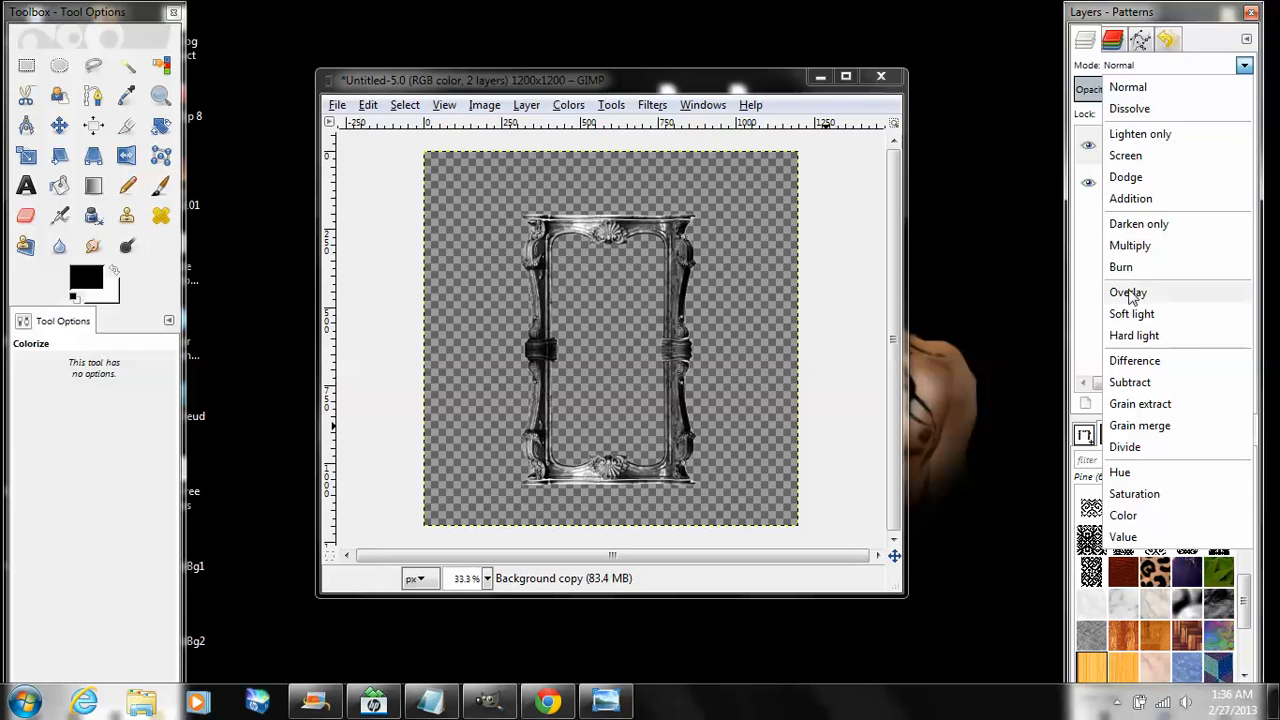
left_click(1128, 291)
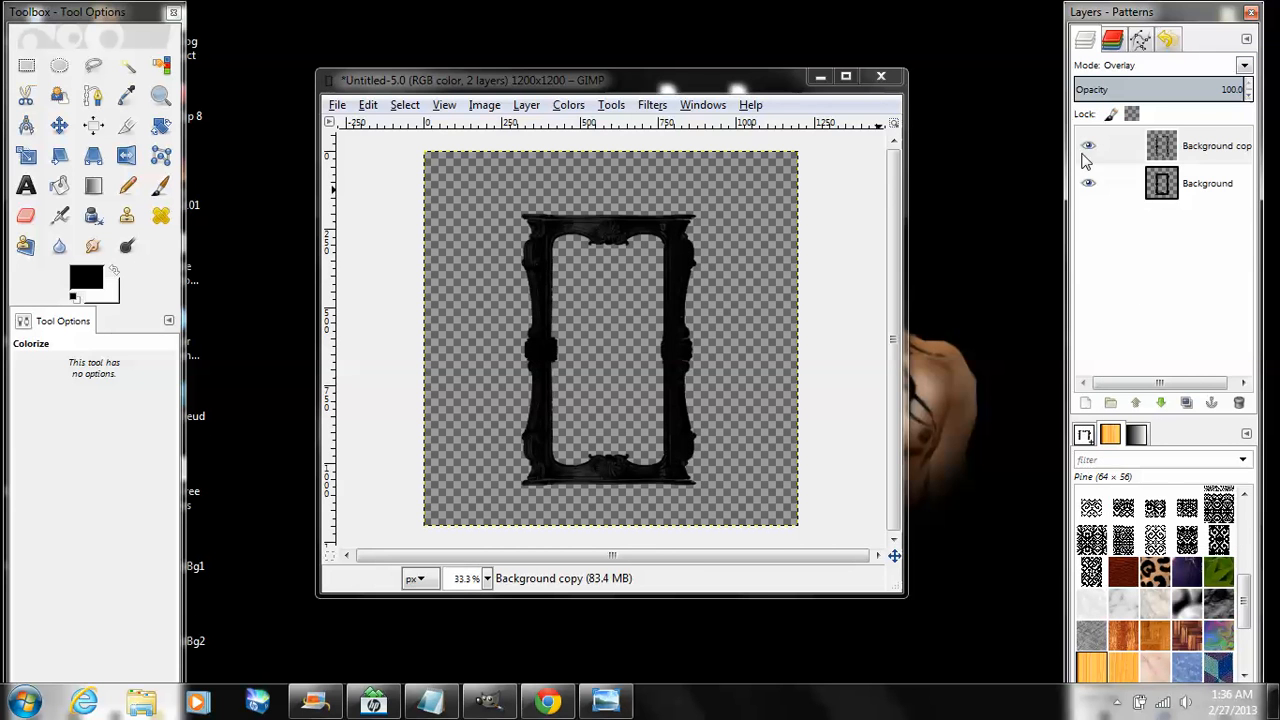
left_click(1088, 145)
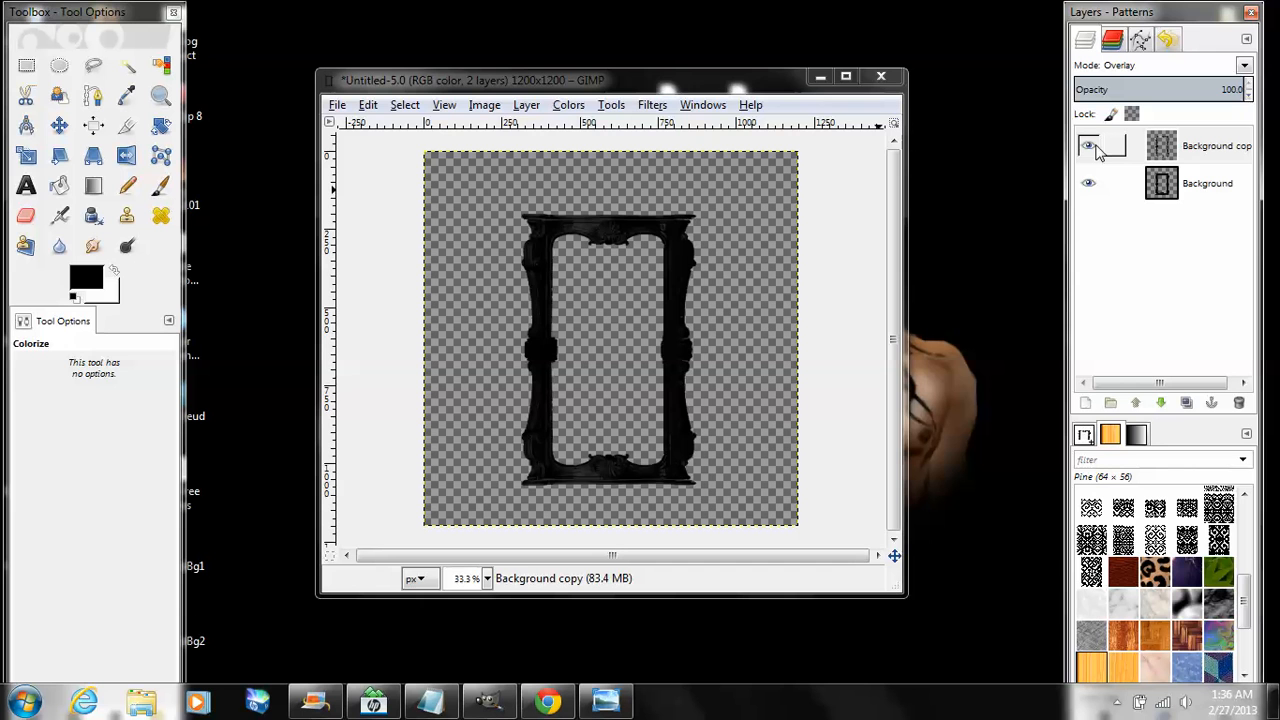
left_click(1088, 145)
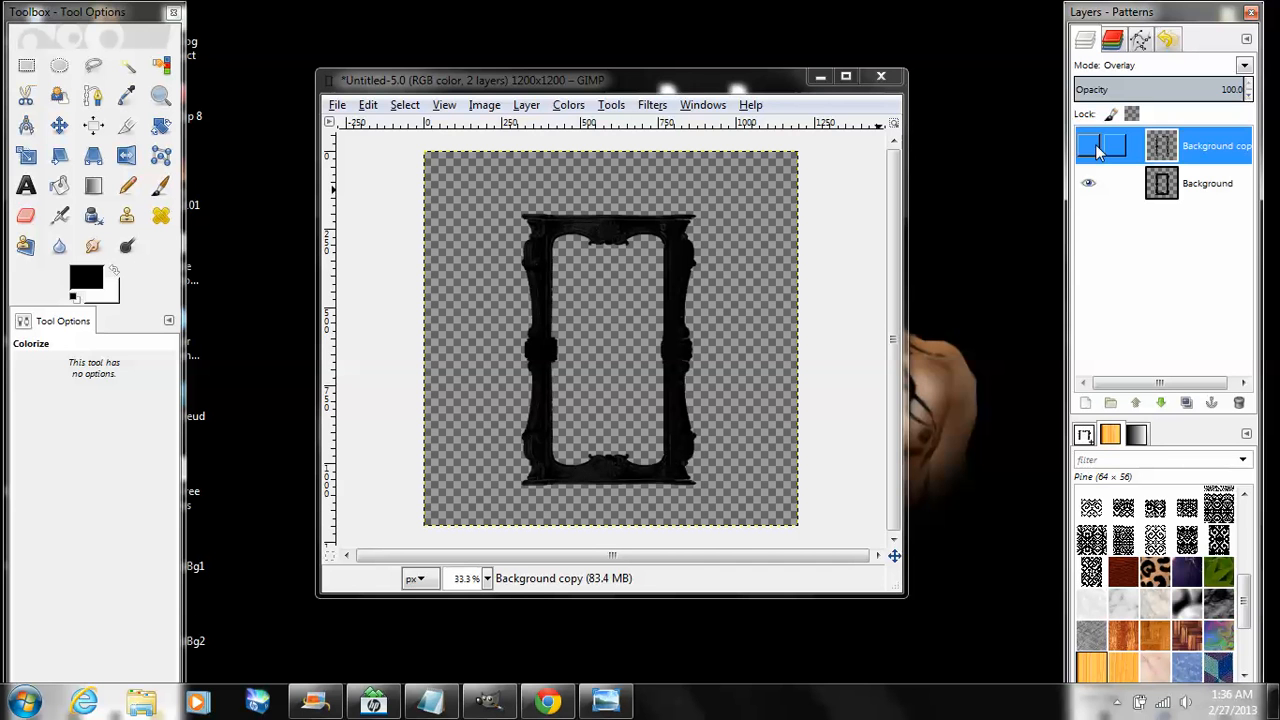
left_click(1088, 145)
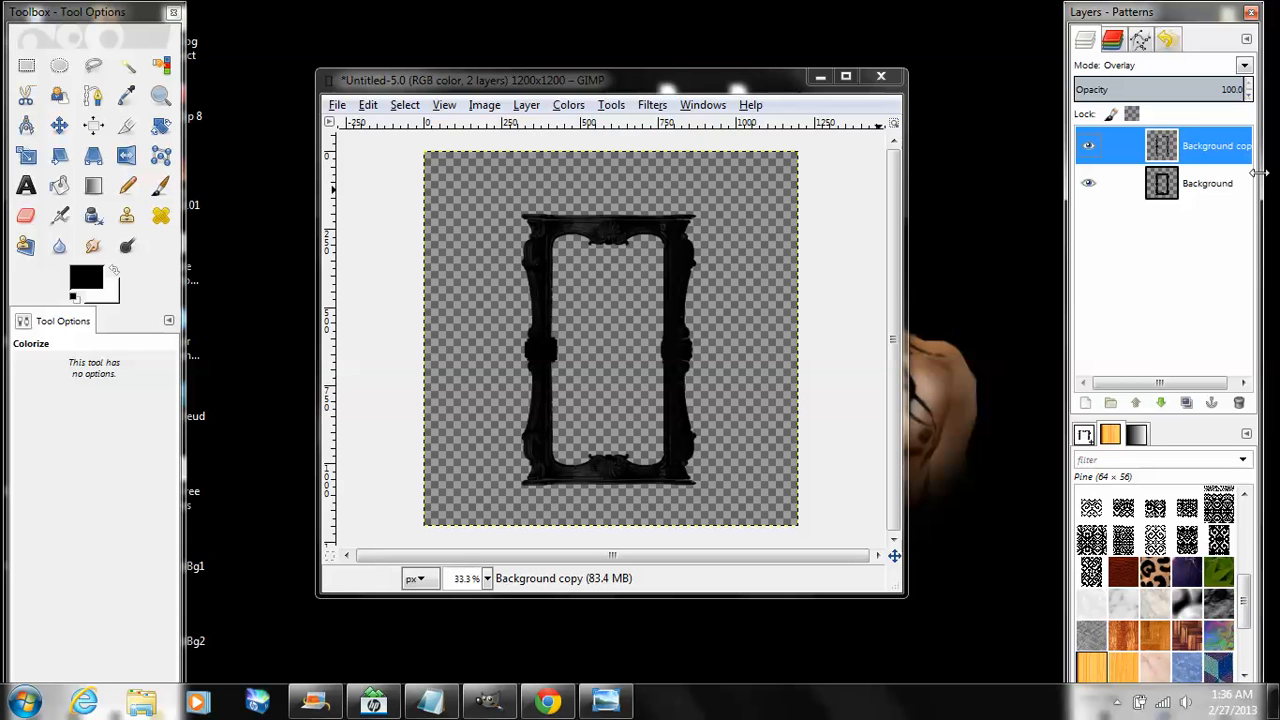
left_click(1088, 145)
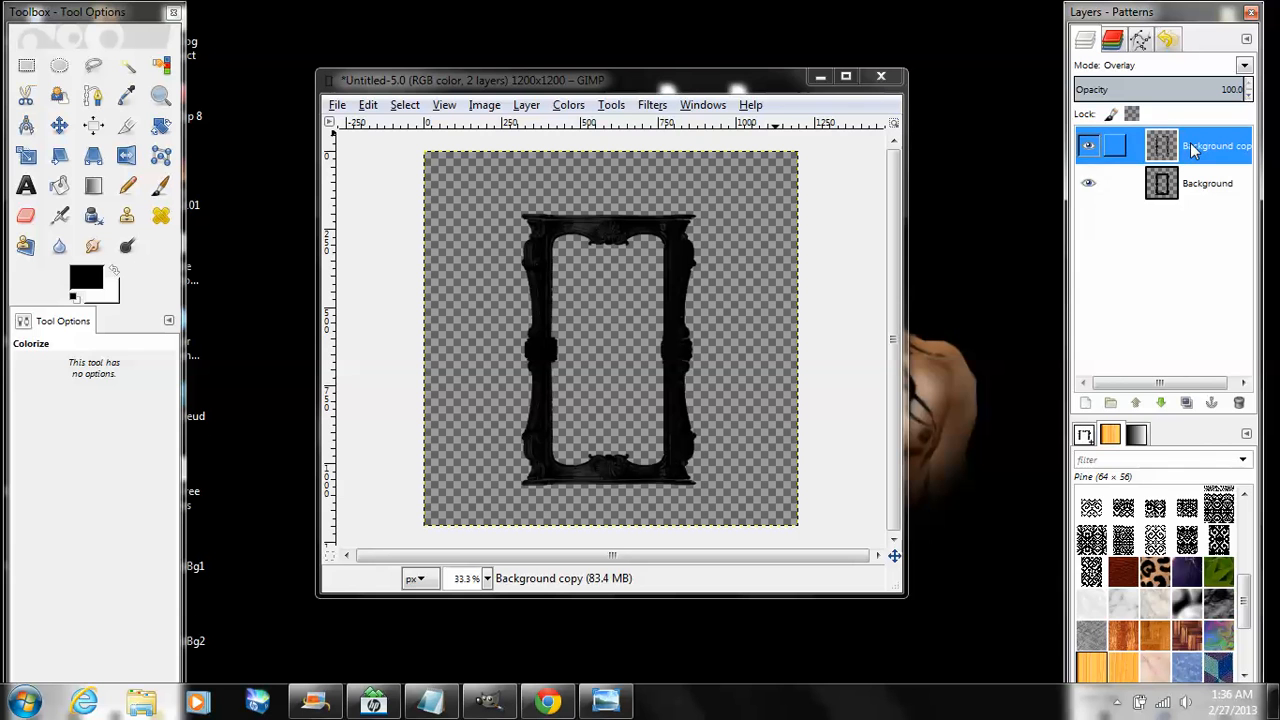
Merge the Overlay copy down into the black frame and add a new transparent layer
right_click(1190, 145)
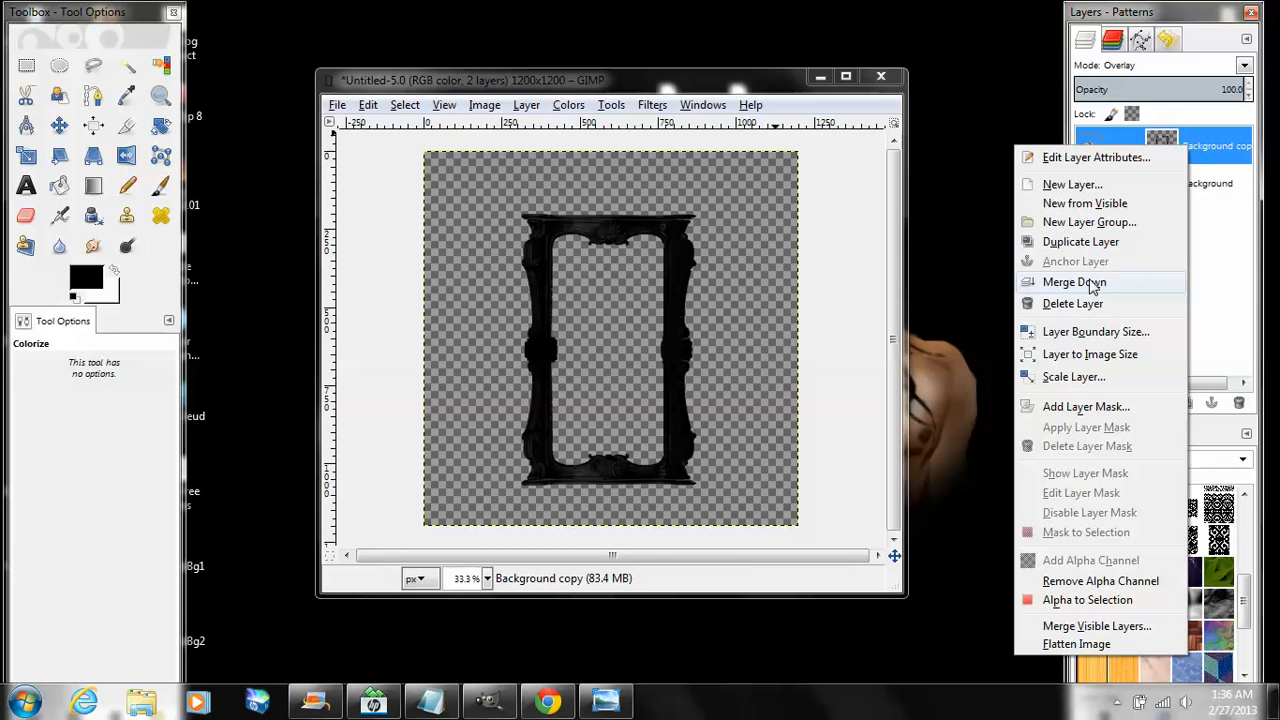
left_click(1074, 281)
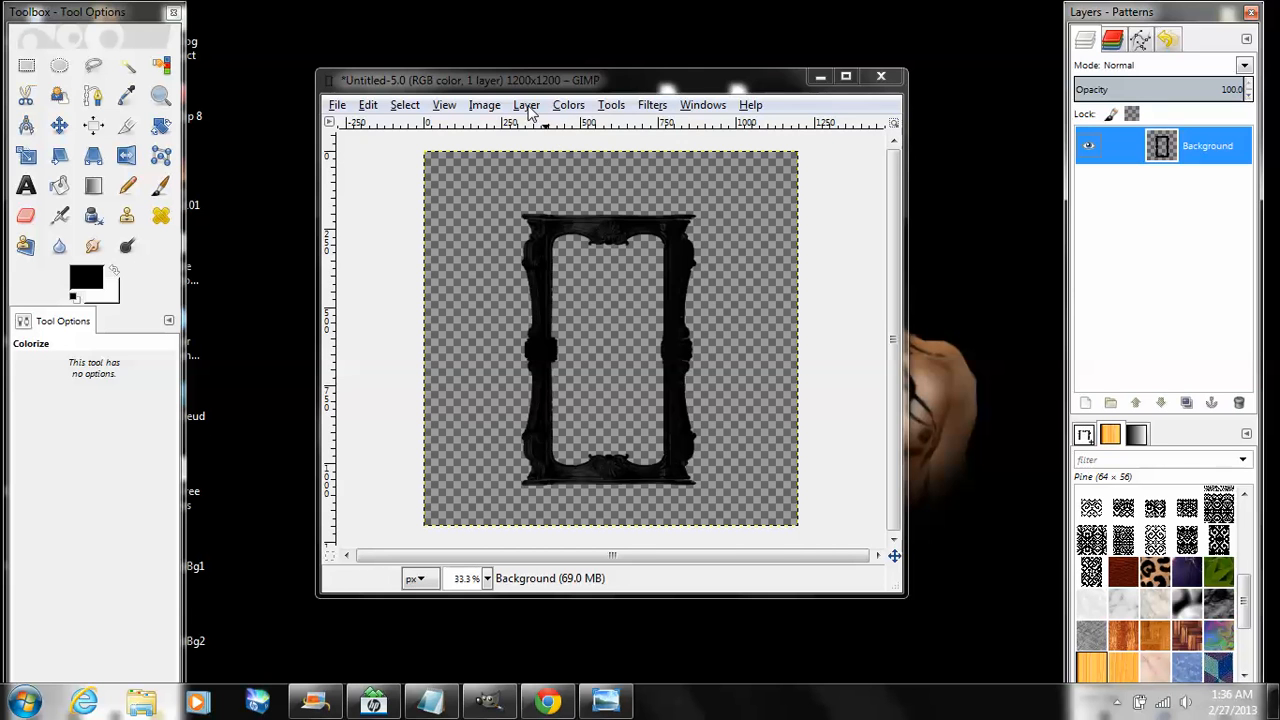
left_click(526, 104)
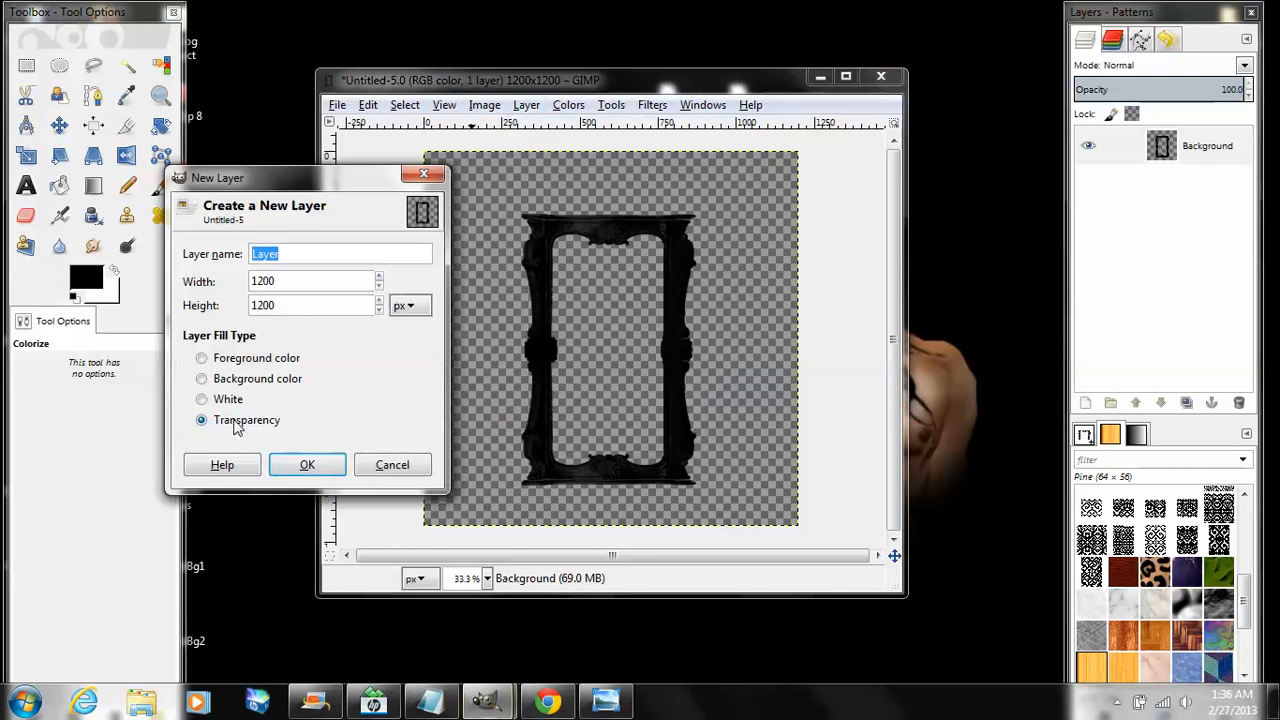
left_click(307, 464)
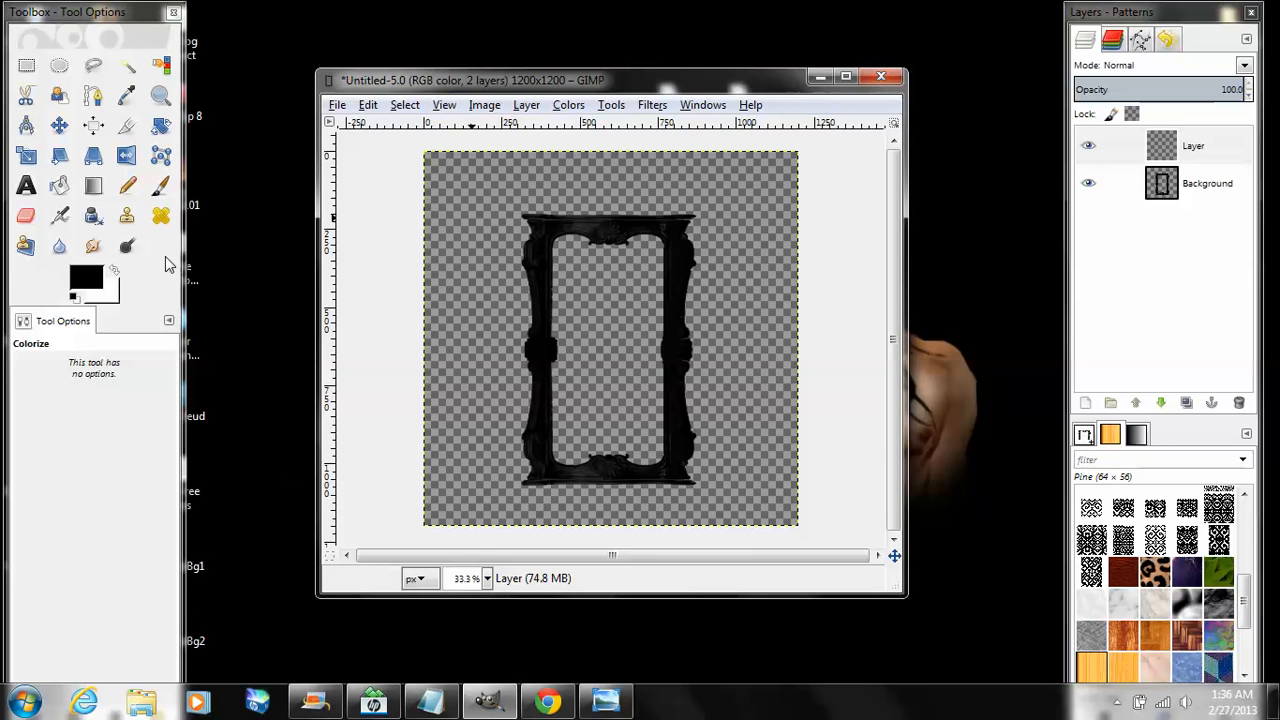
left_click(161, 186)
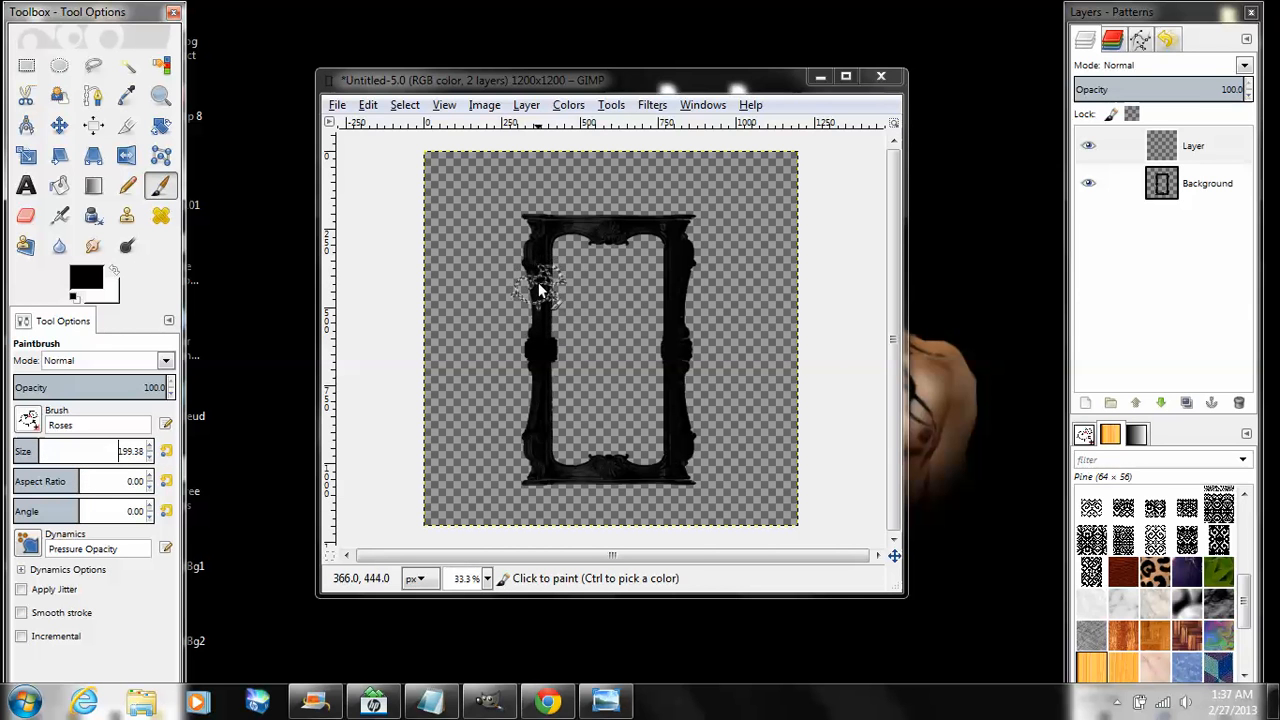
Stamp Roses brush vines along the frame's left, top, right, bottom and lower-left corner
left_click(535, 245)
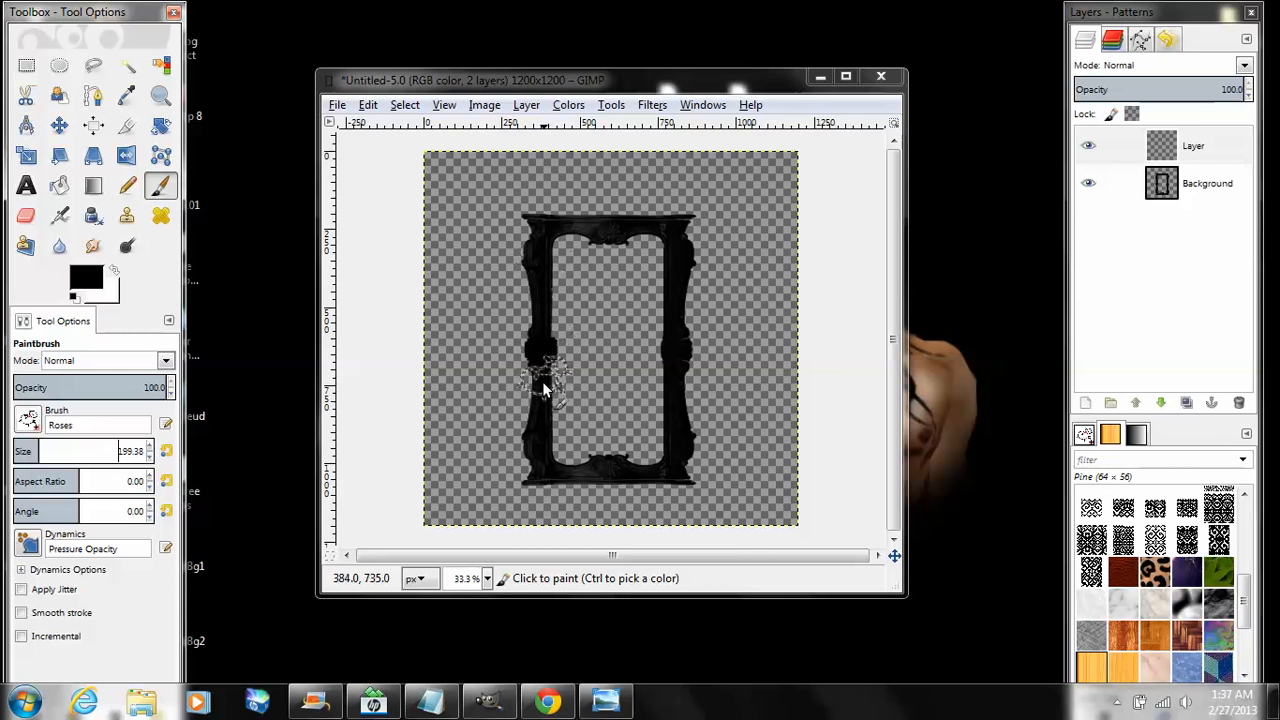
left_click(540, 385)
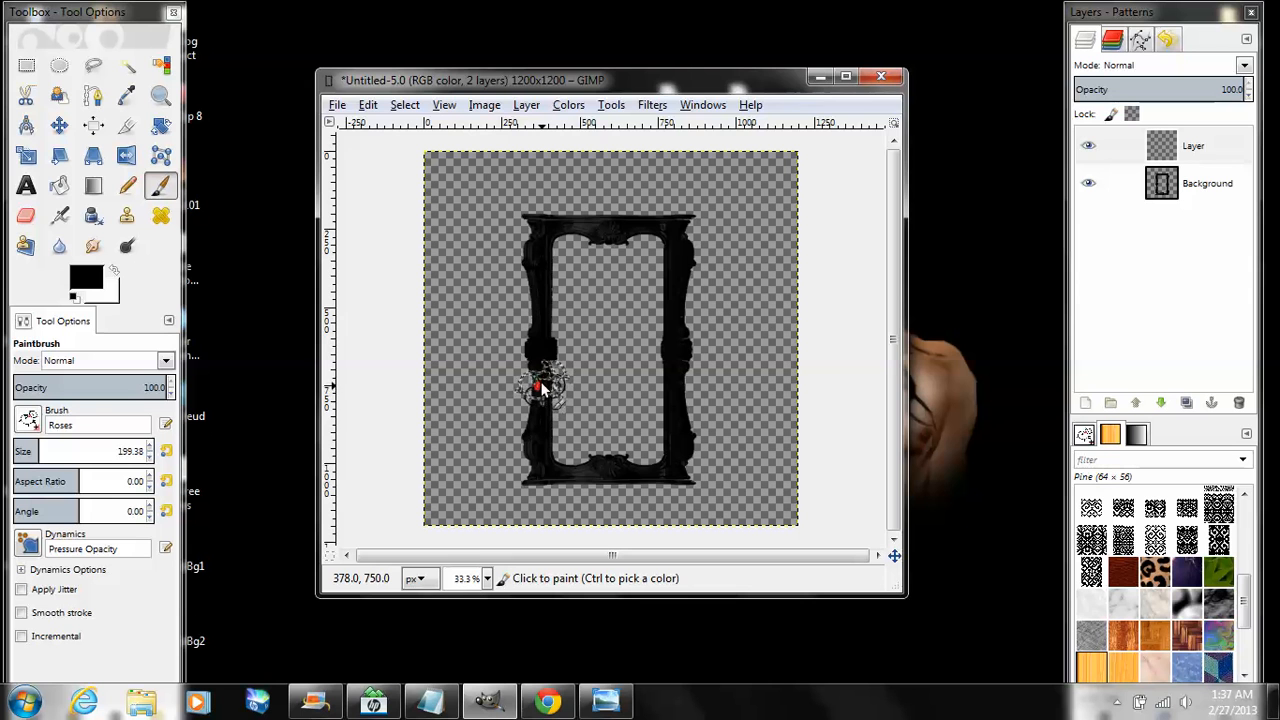
left_click_drag(540, 385, 545, 320)
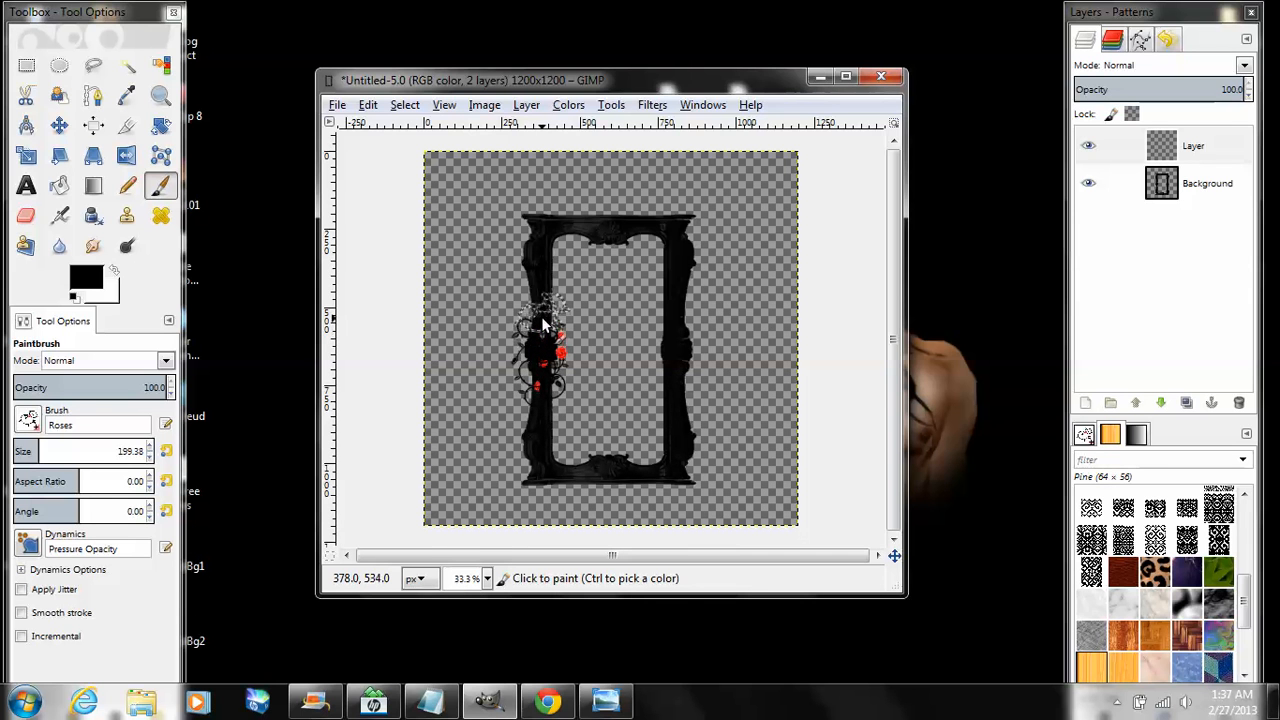
left_click(545, 250)
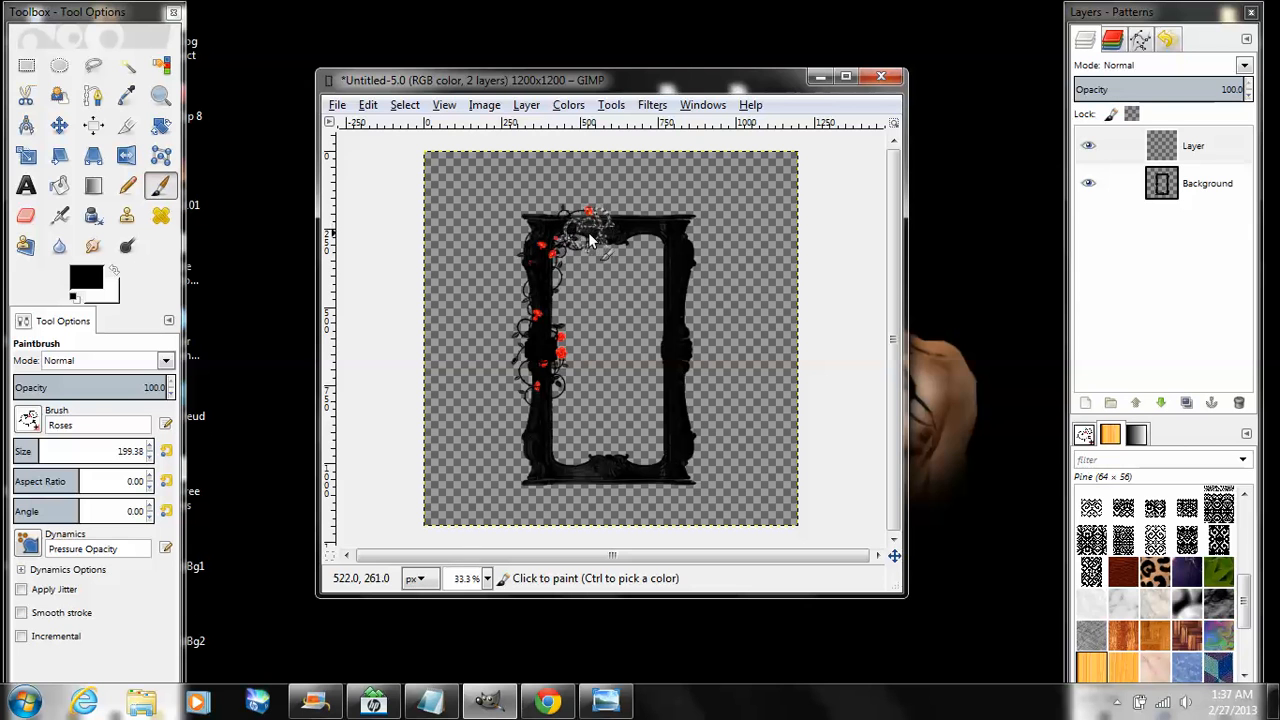
left_click(650, 240)
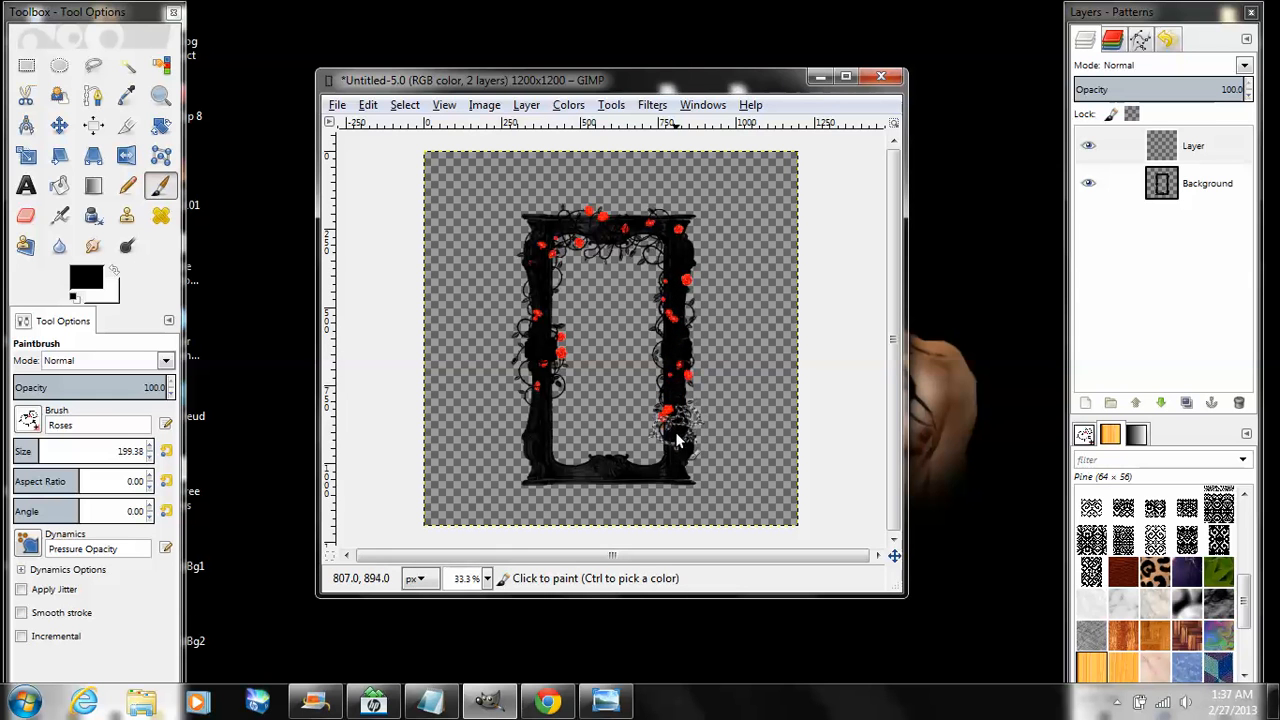
left_click(640, 460)
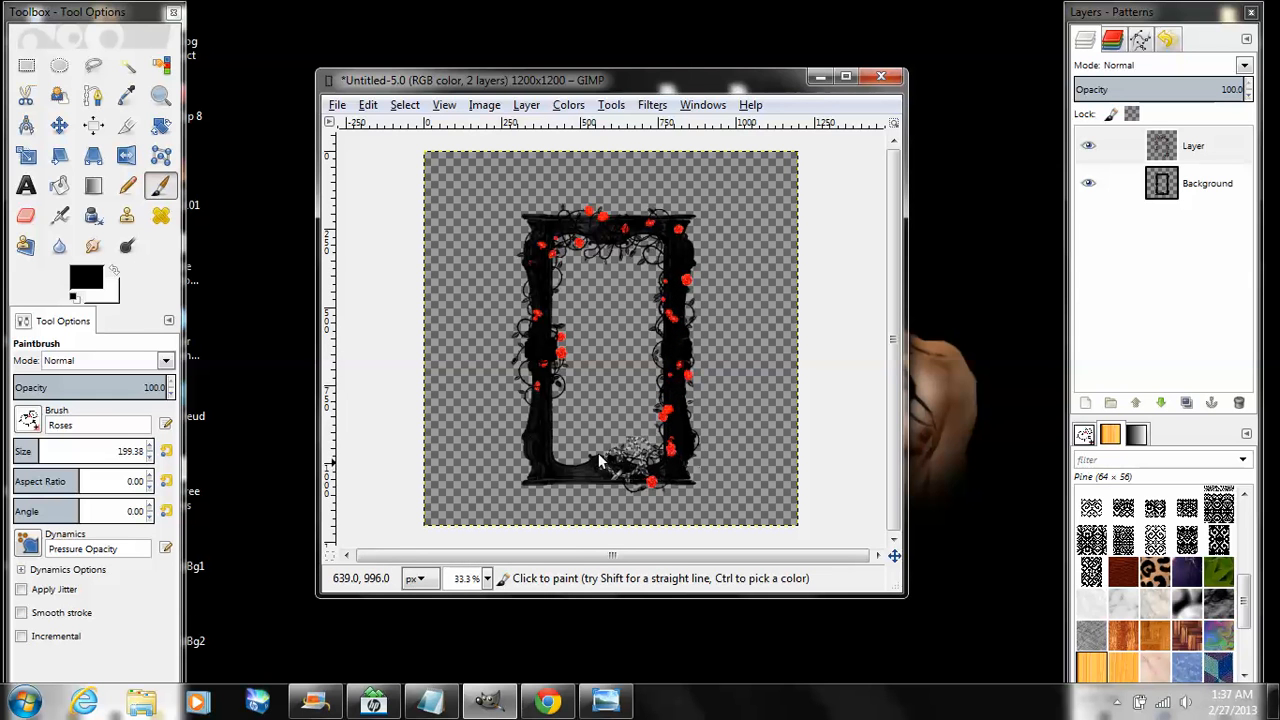
left_click(535, 435)
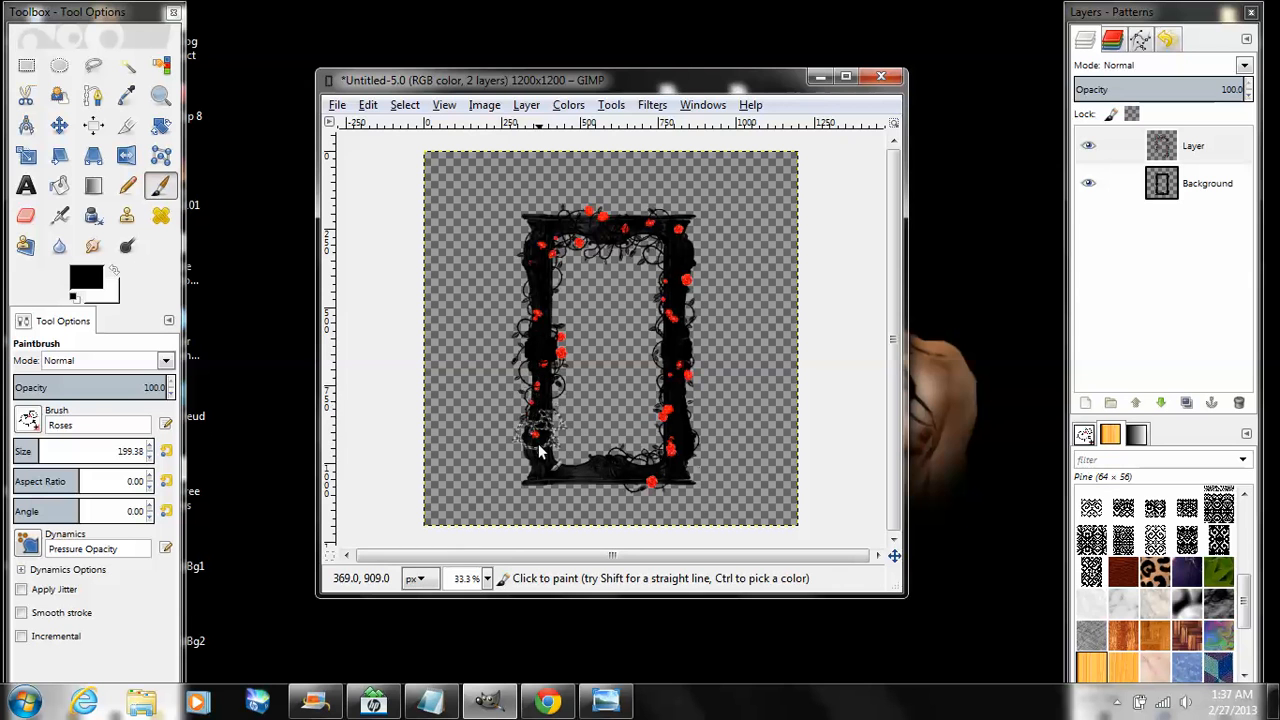
left_click(570, 460)
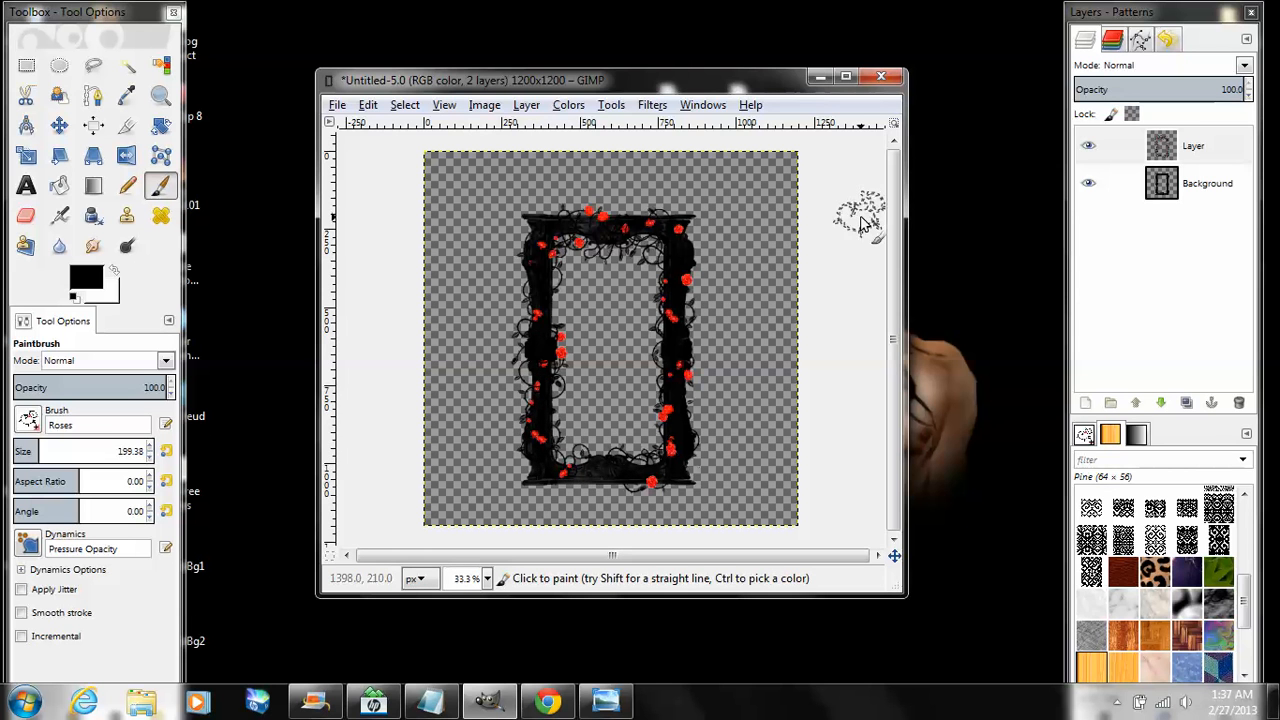
mouse_move(760, 140)
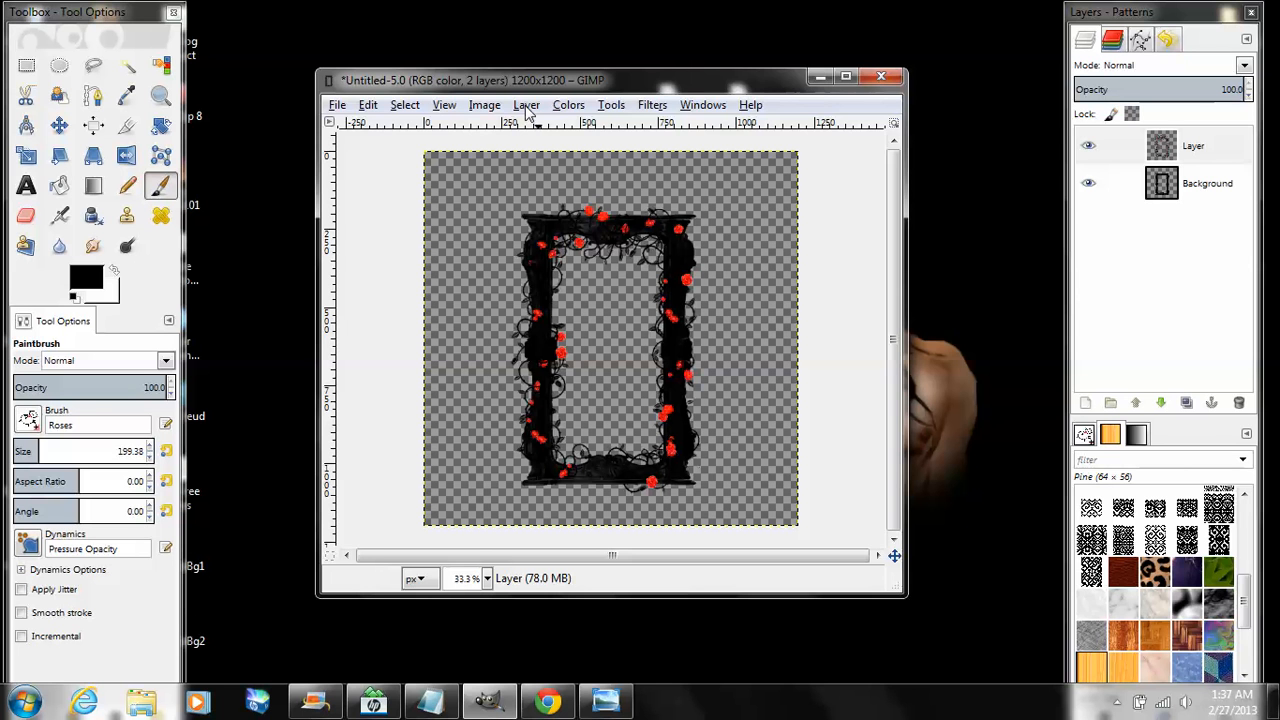
Create a third Transparency-filled layer and lower it to the bottom of the stack
left_click(526, 104)
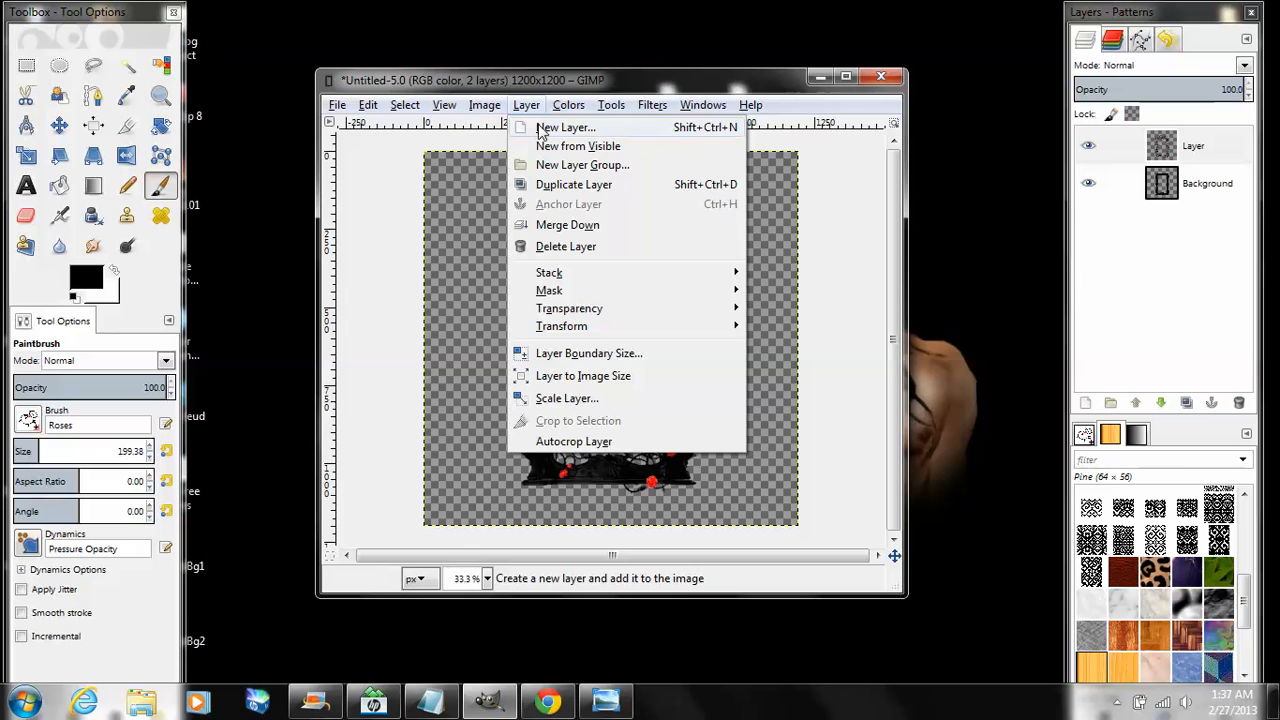
left_click(566, 127)
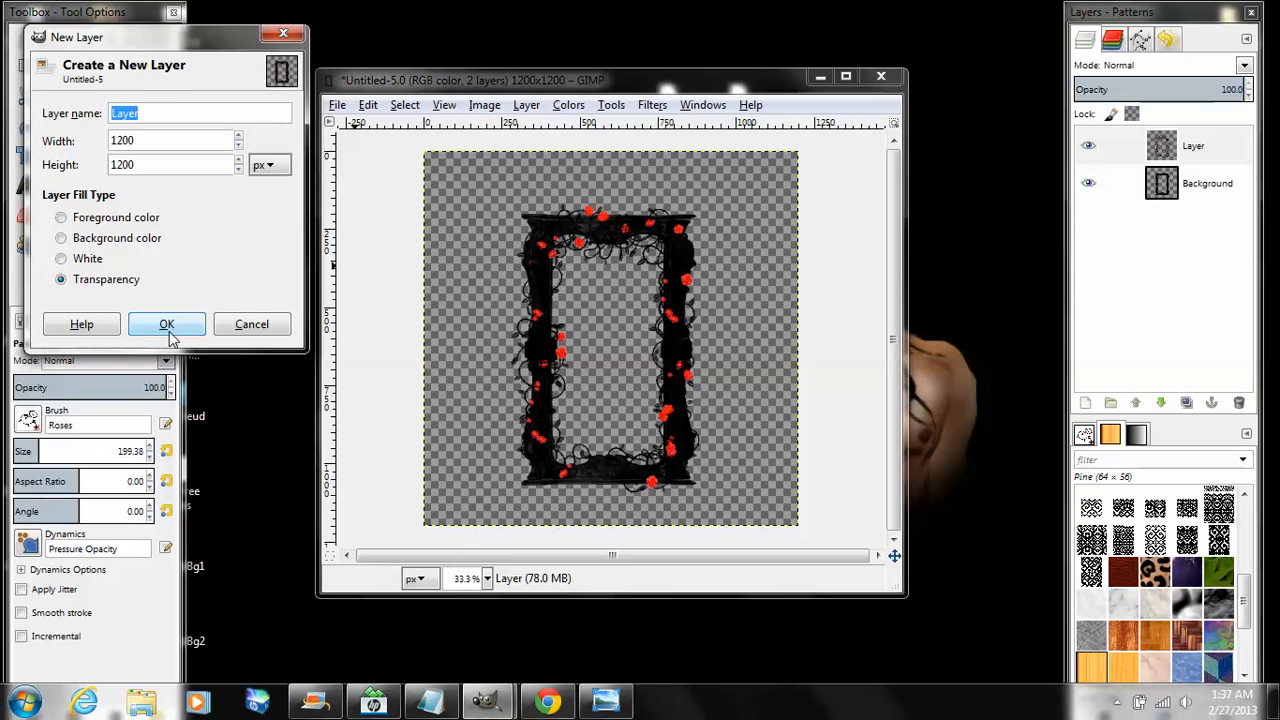
left_click(166, 323)
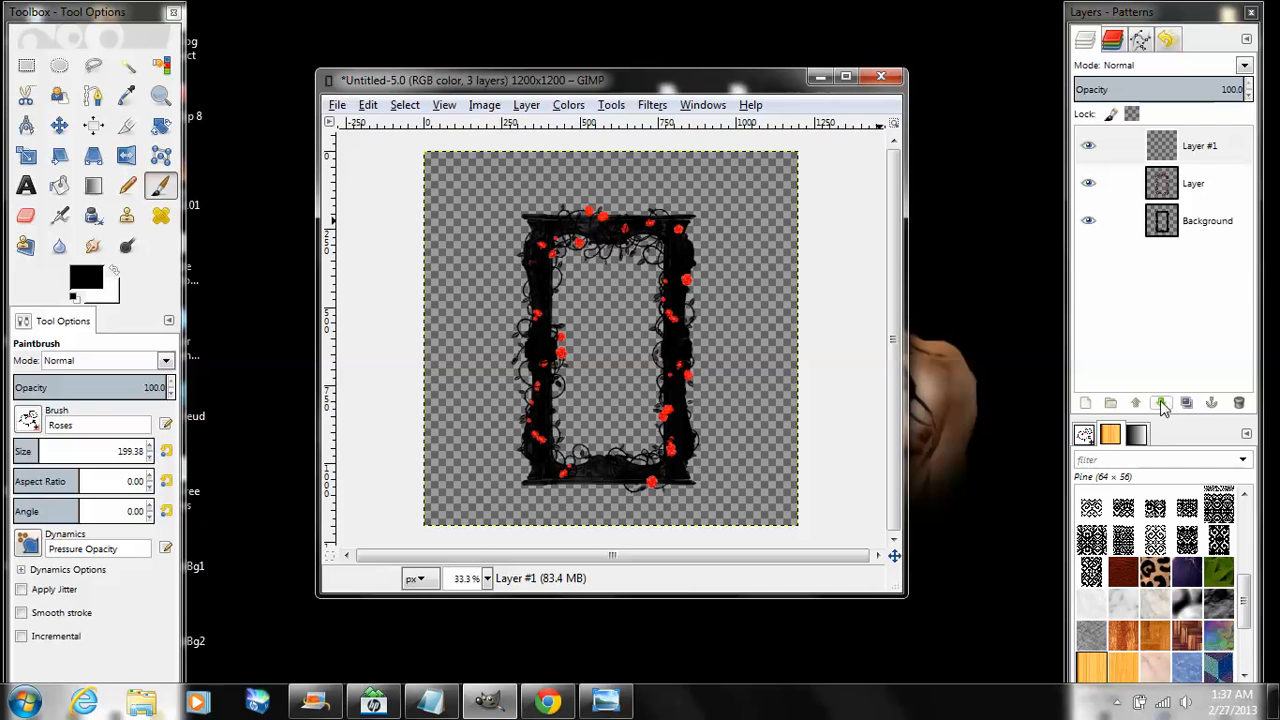
mouse_move(1163, 403)
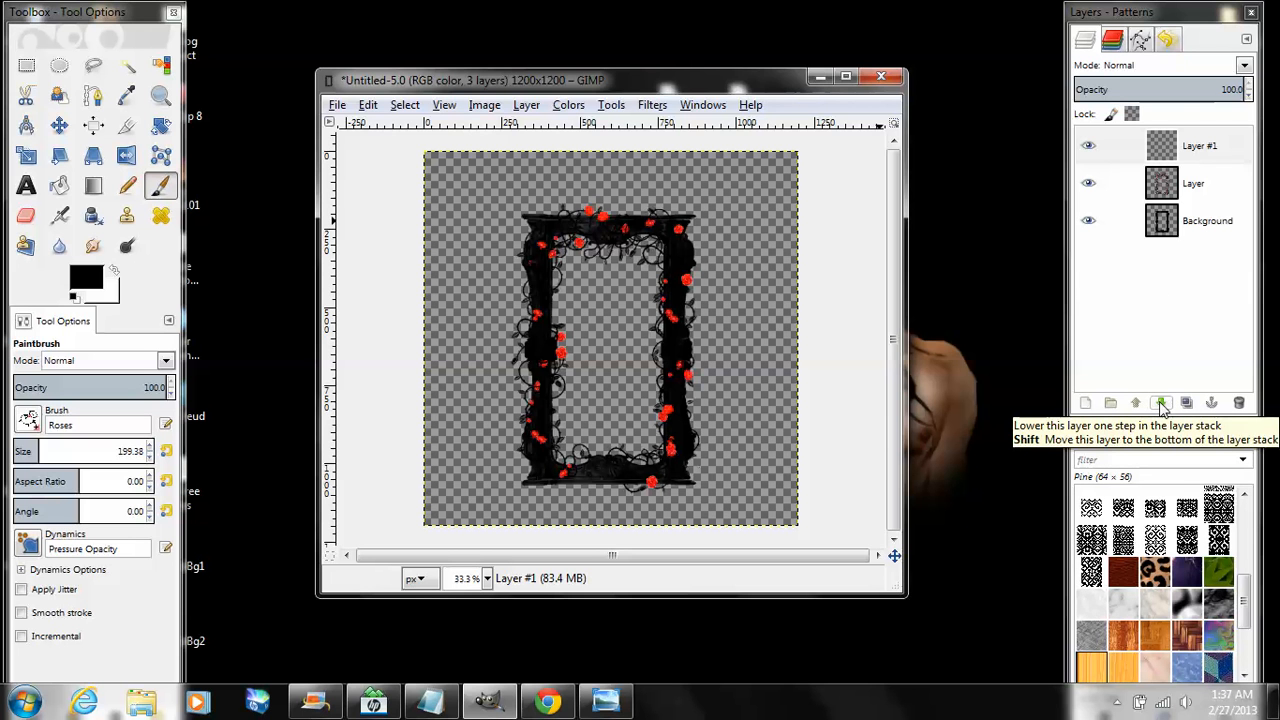
left_click(1161, 402)
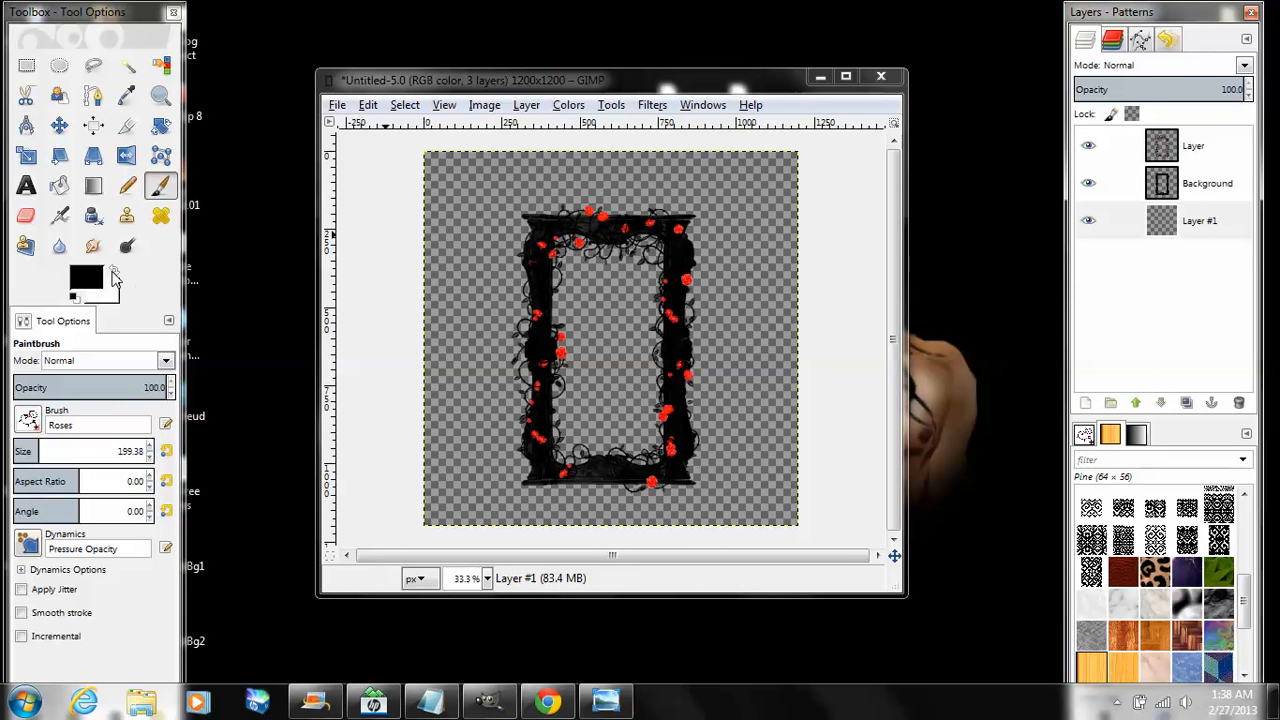
mouse_move(27, 64)
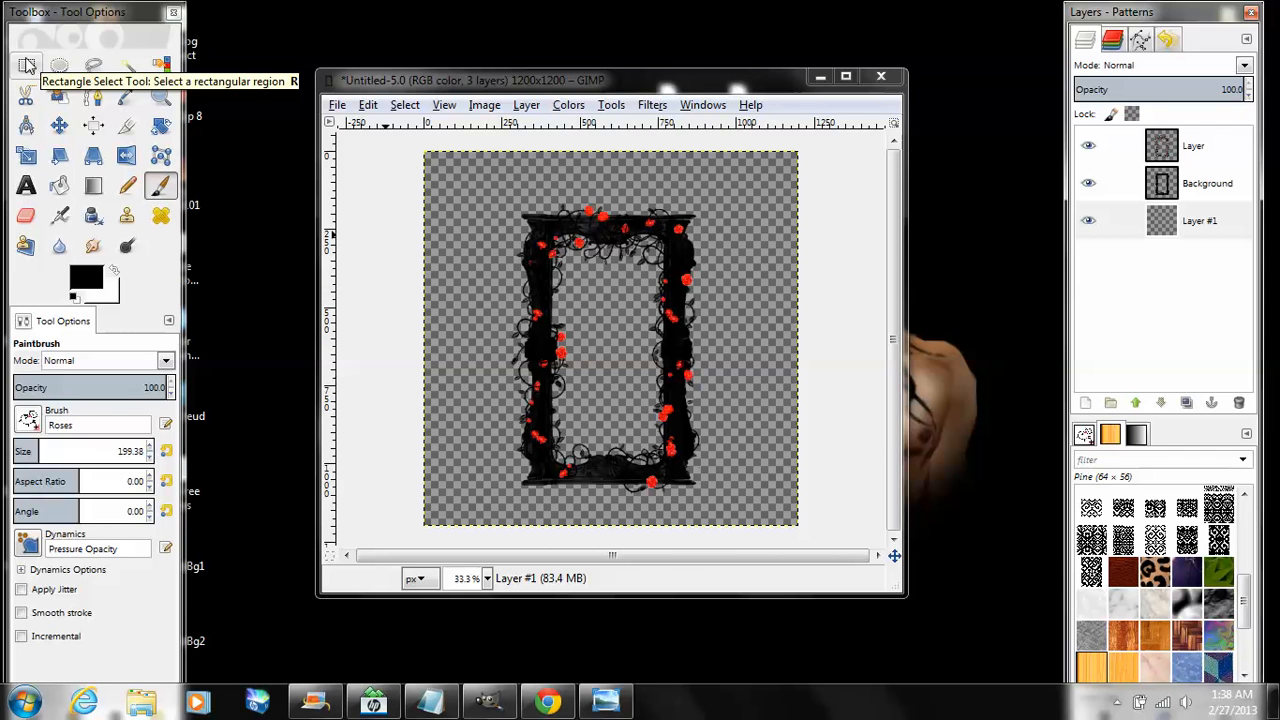
Select a rectangle inside the frame opening and fill it with the white background color
left_click(26, 65)
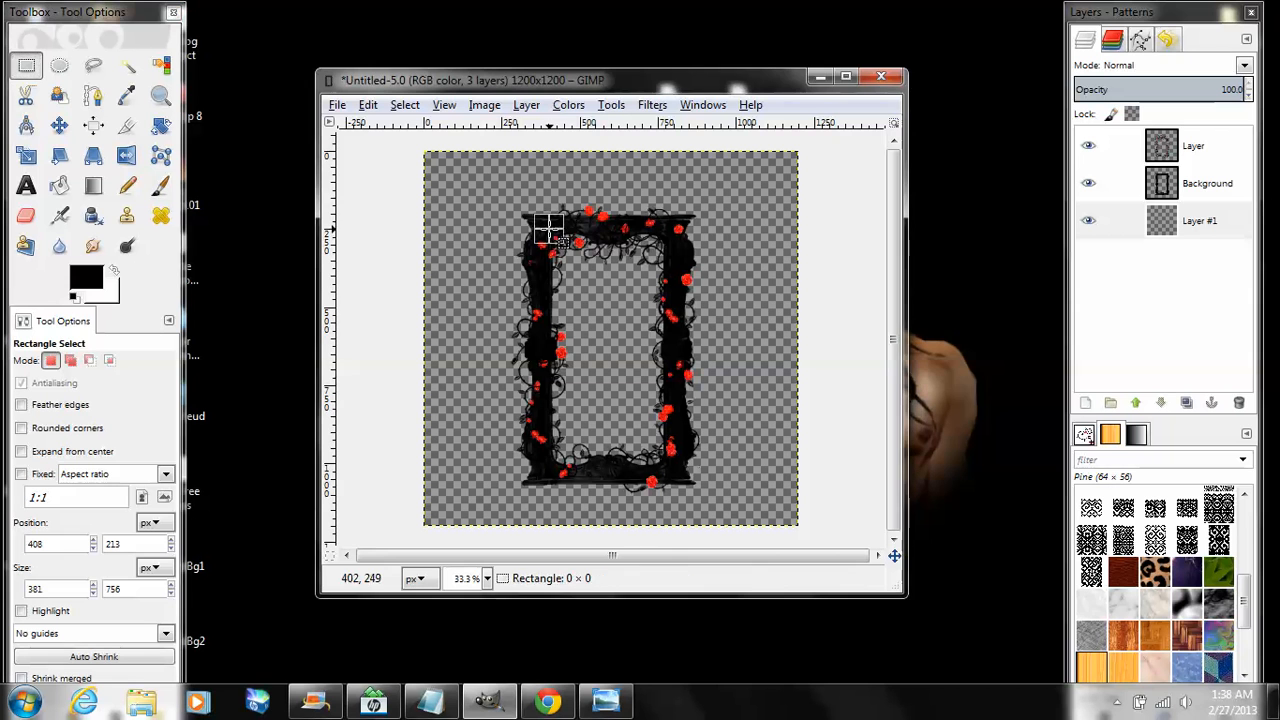
left_click_drag(550, 235, 645, 415)
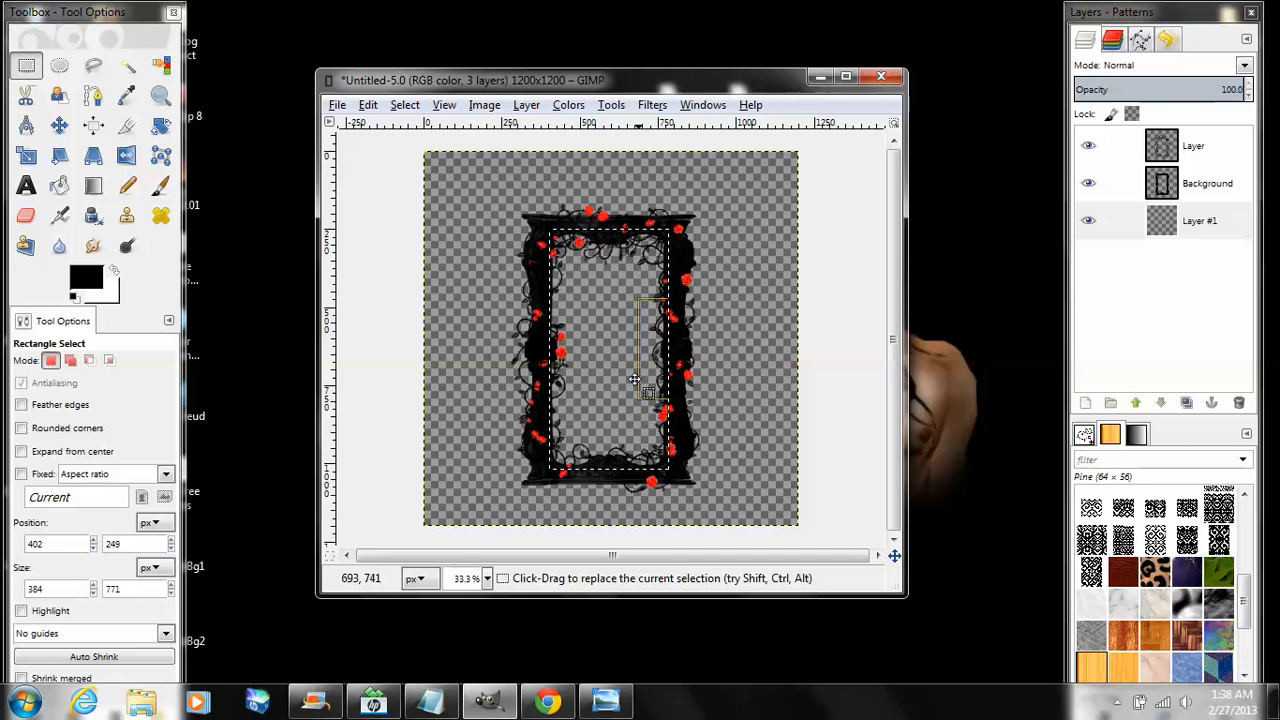
mouse_move(650, 375)
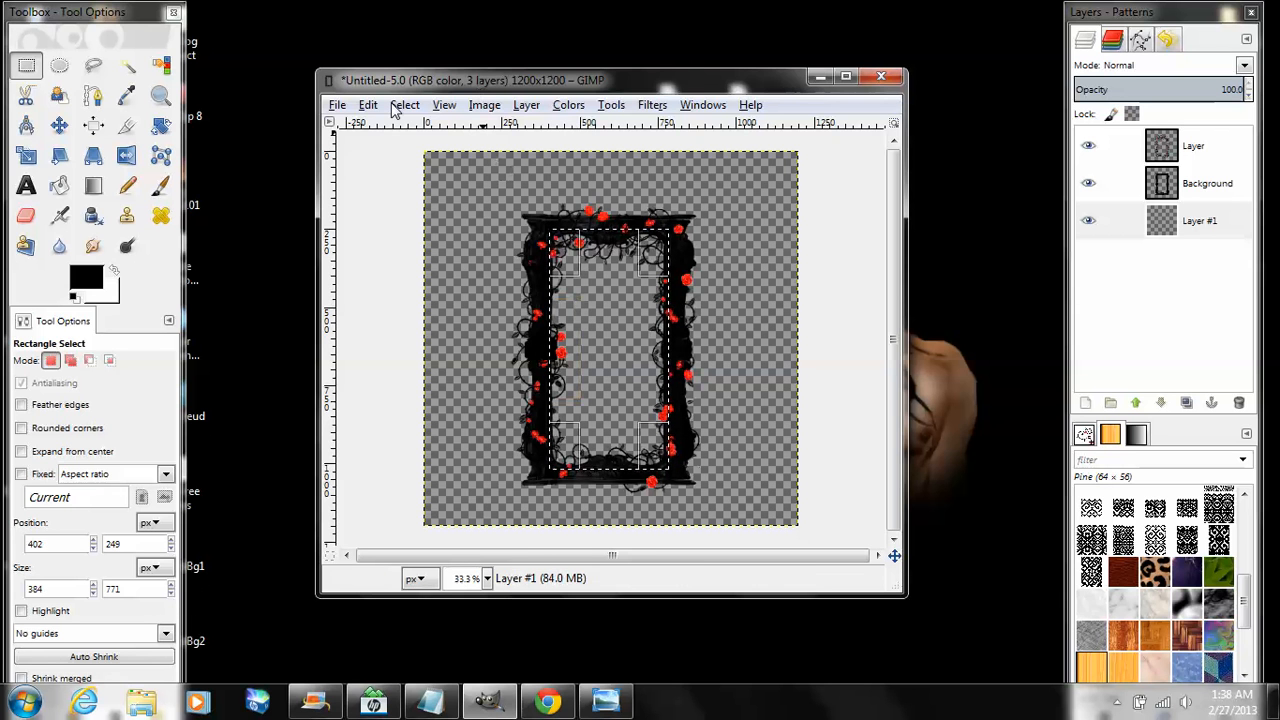
left_click(368, 104)
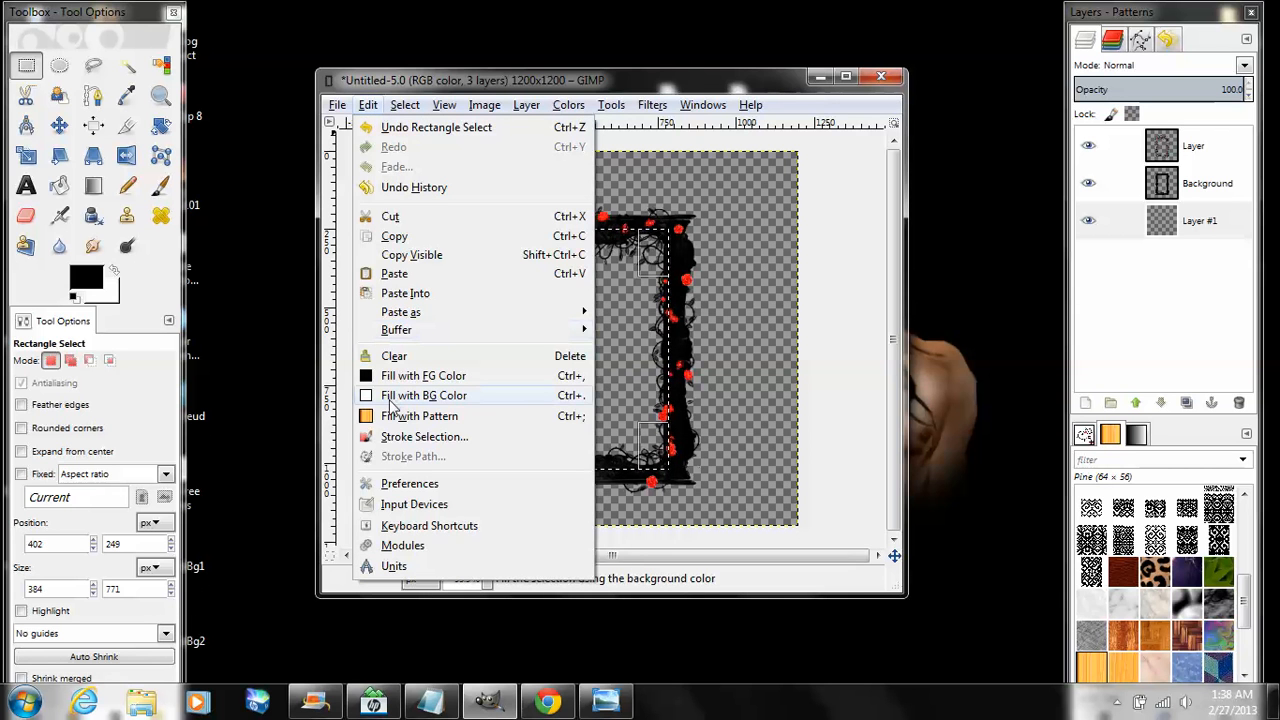
mouse_move(424, 395)
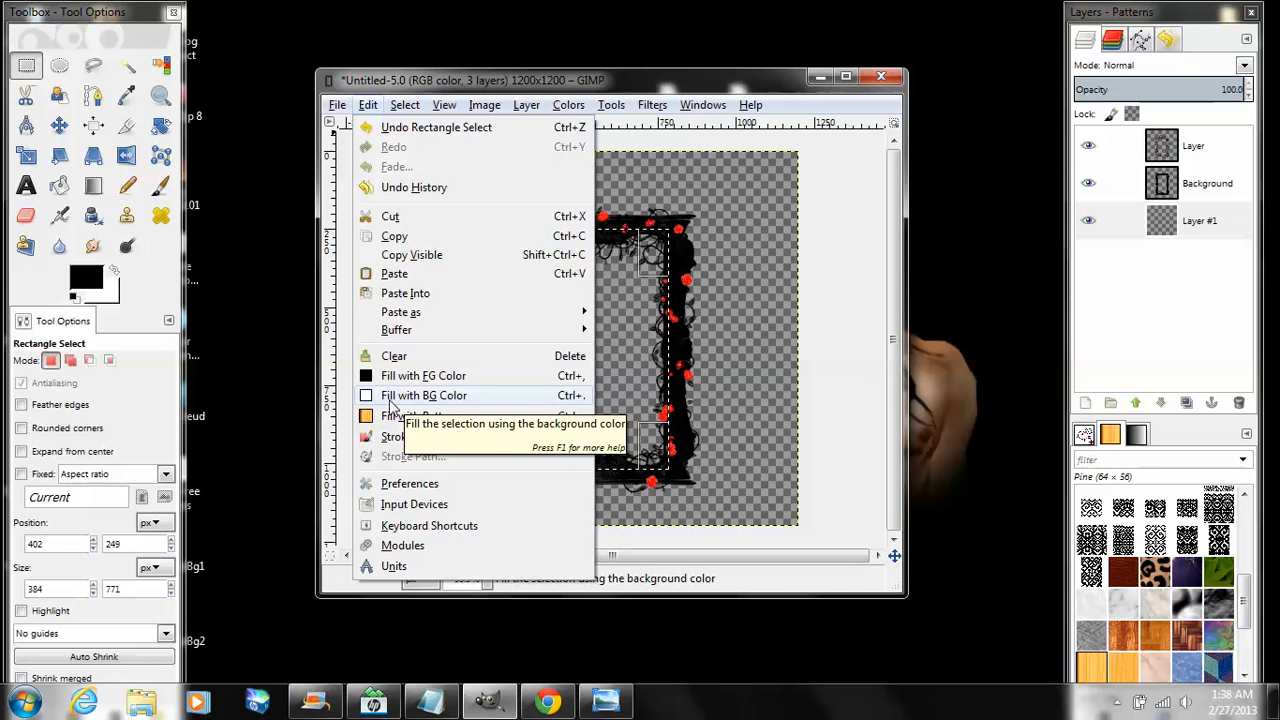
left_click(423, 395)
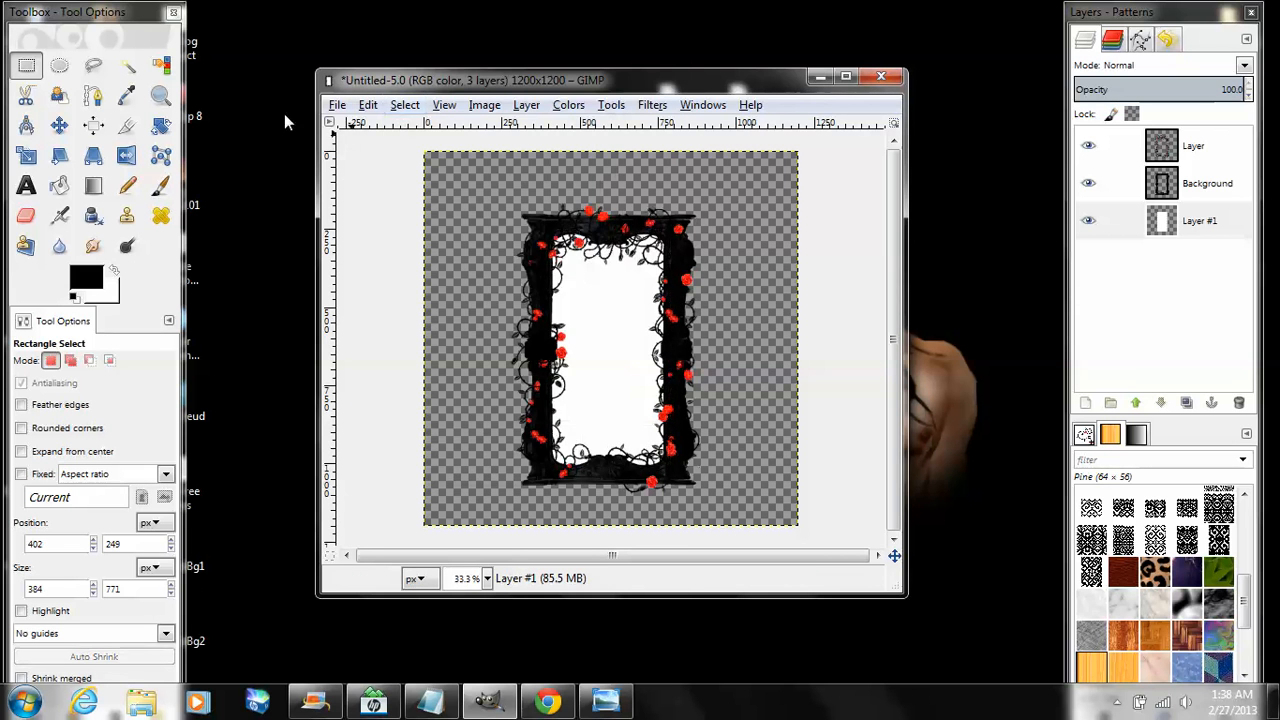
mouse_move(59, 66)
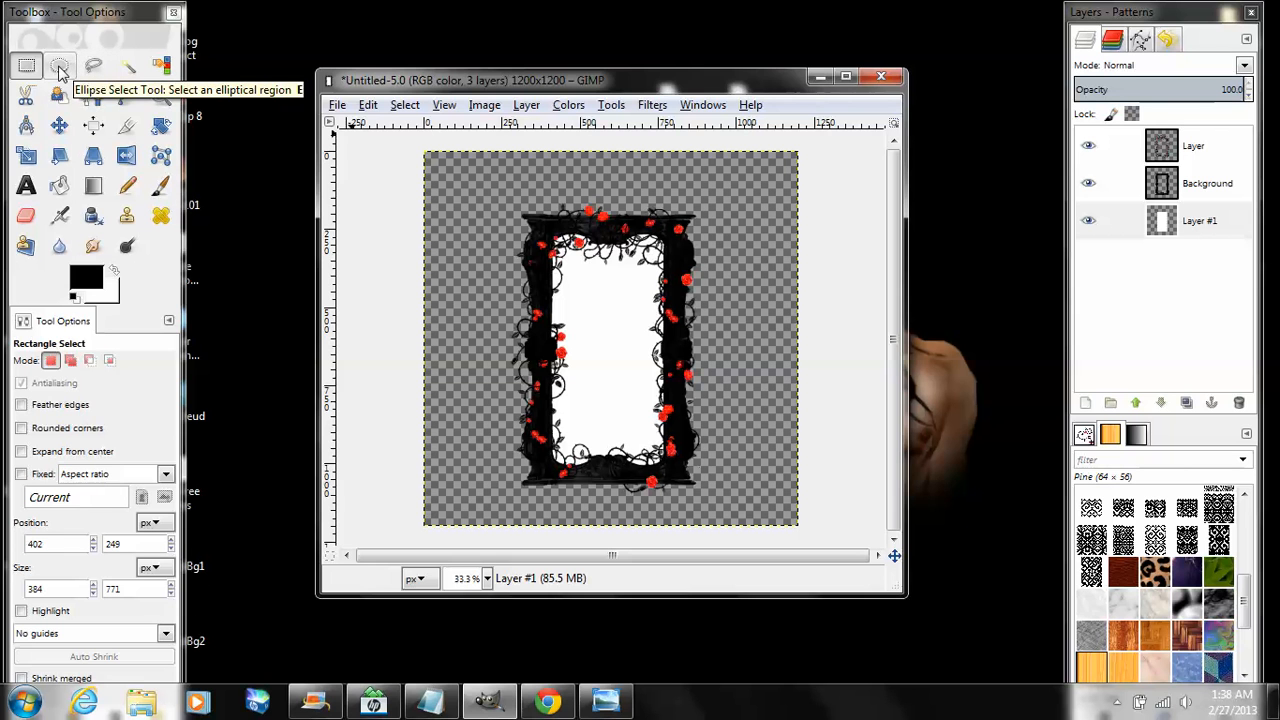
Cut the lower white area with a large ellipse selection, leaving a curved top sheen, then deselect
left_click(59, 65)
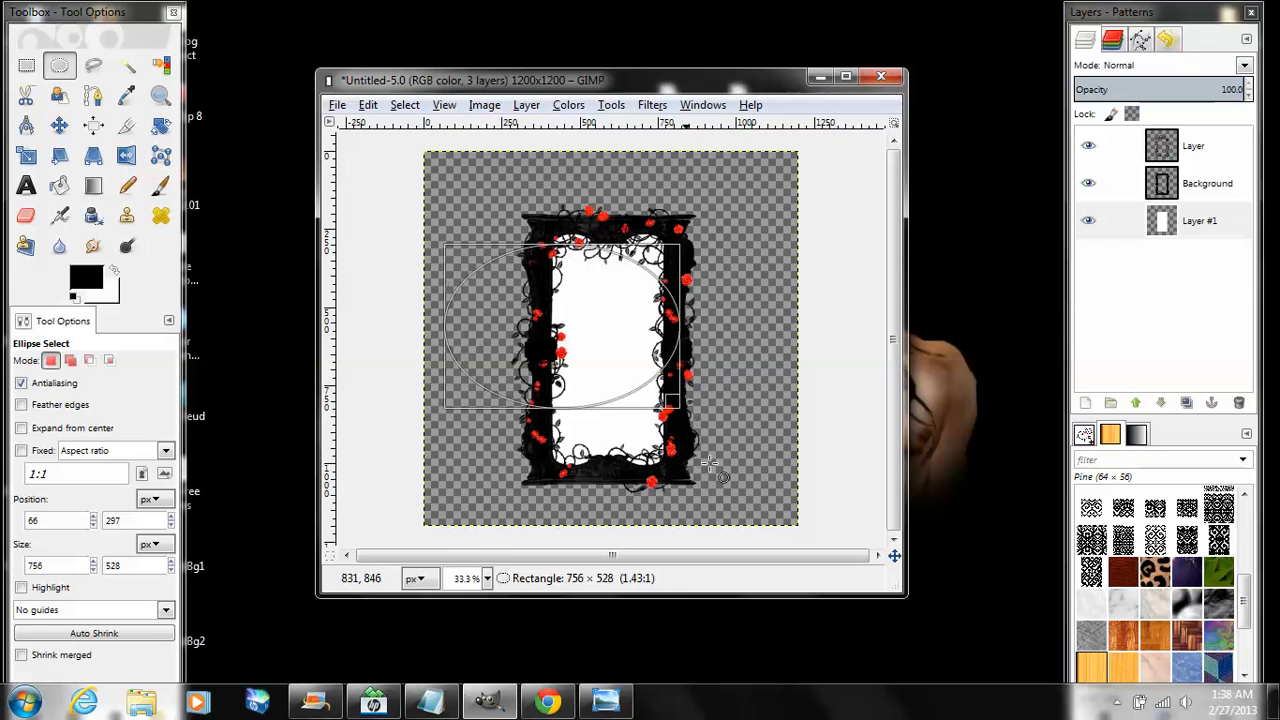
left_click_drag(675, 405, 795, 535)
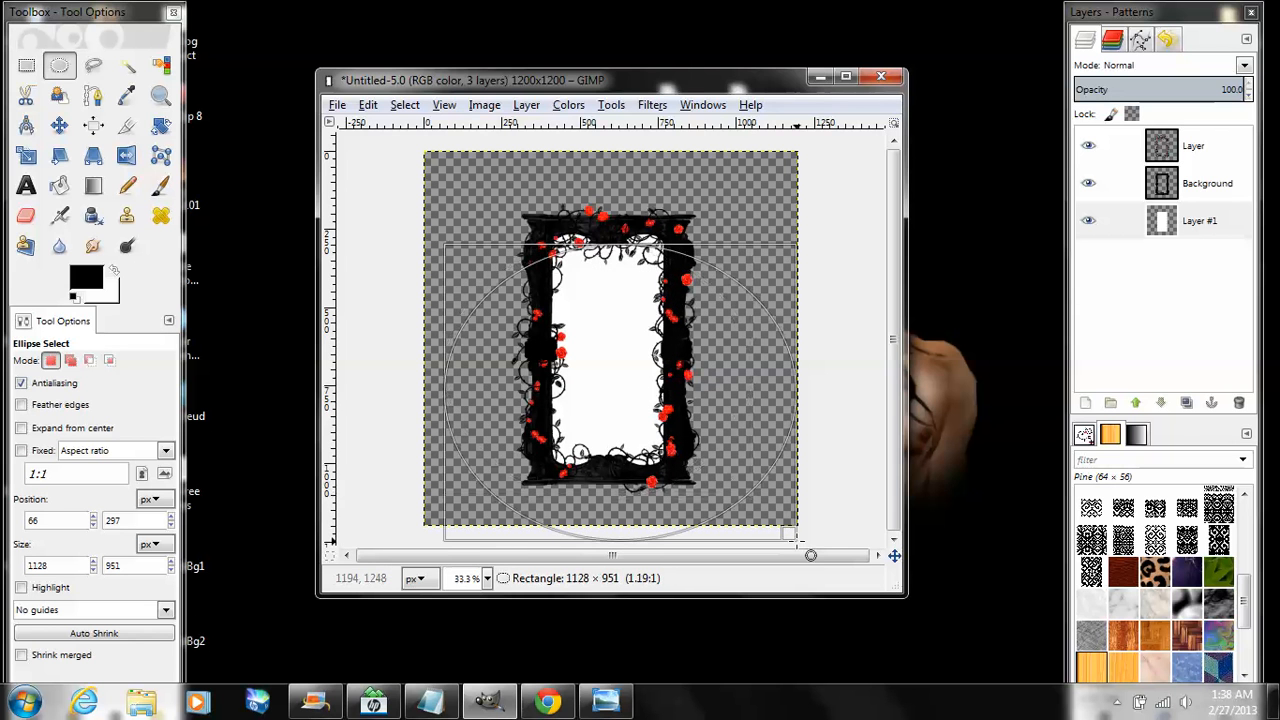
left_click_drag(610, 340, 545, 390)
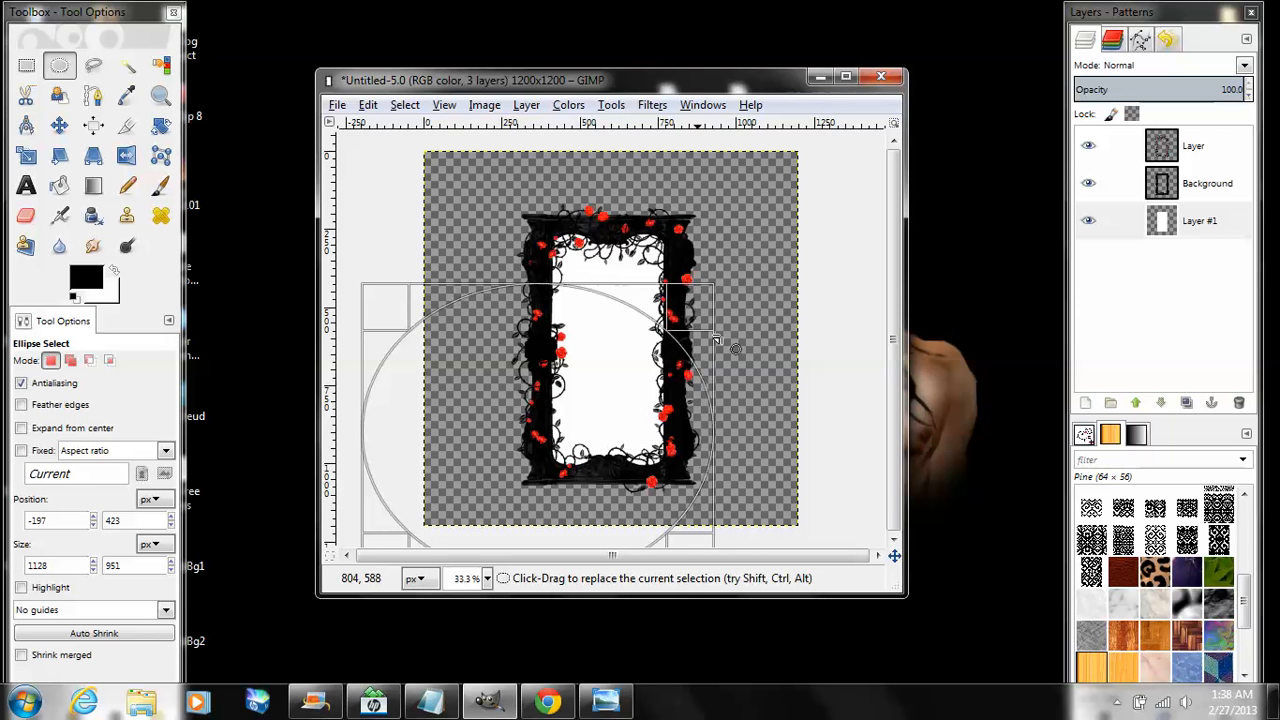
left_click_drag(715, 340, 585, 290)
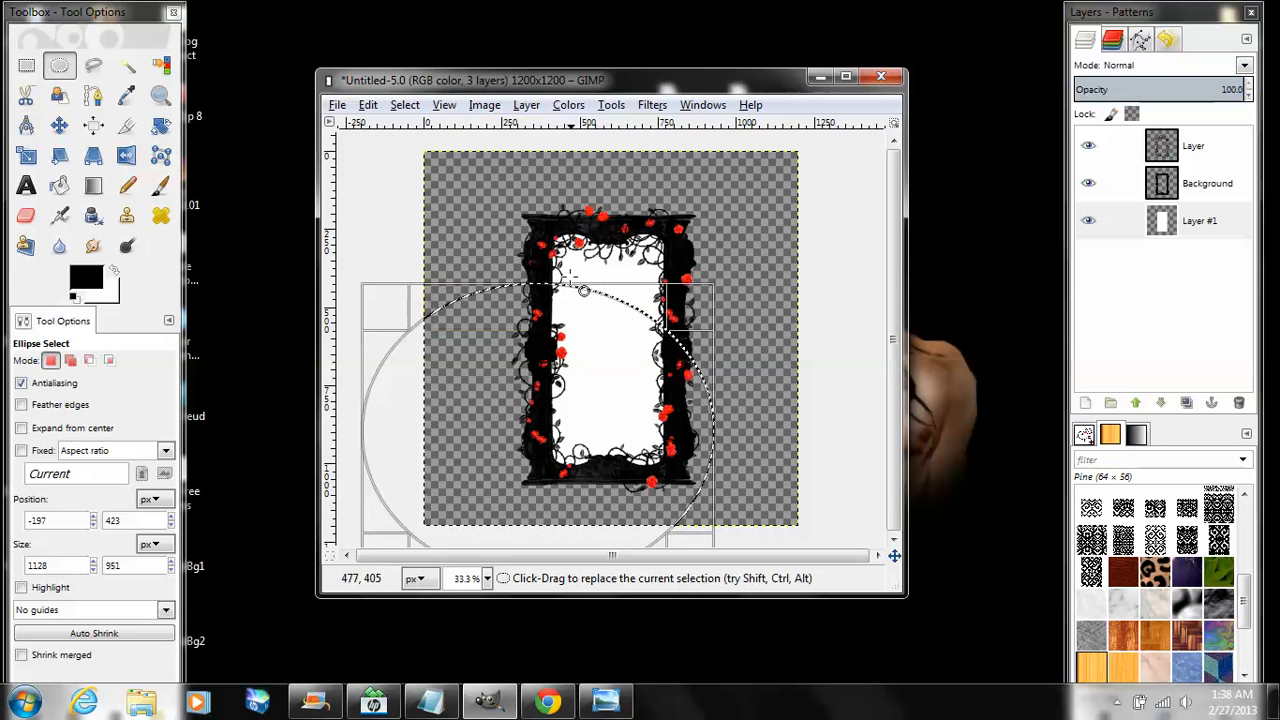
left_click_drag(585, 291, 580, 281)
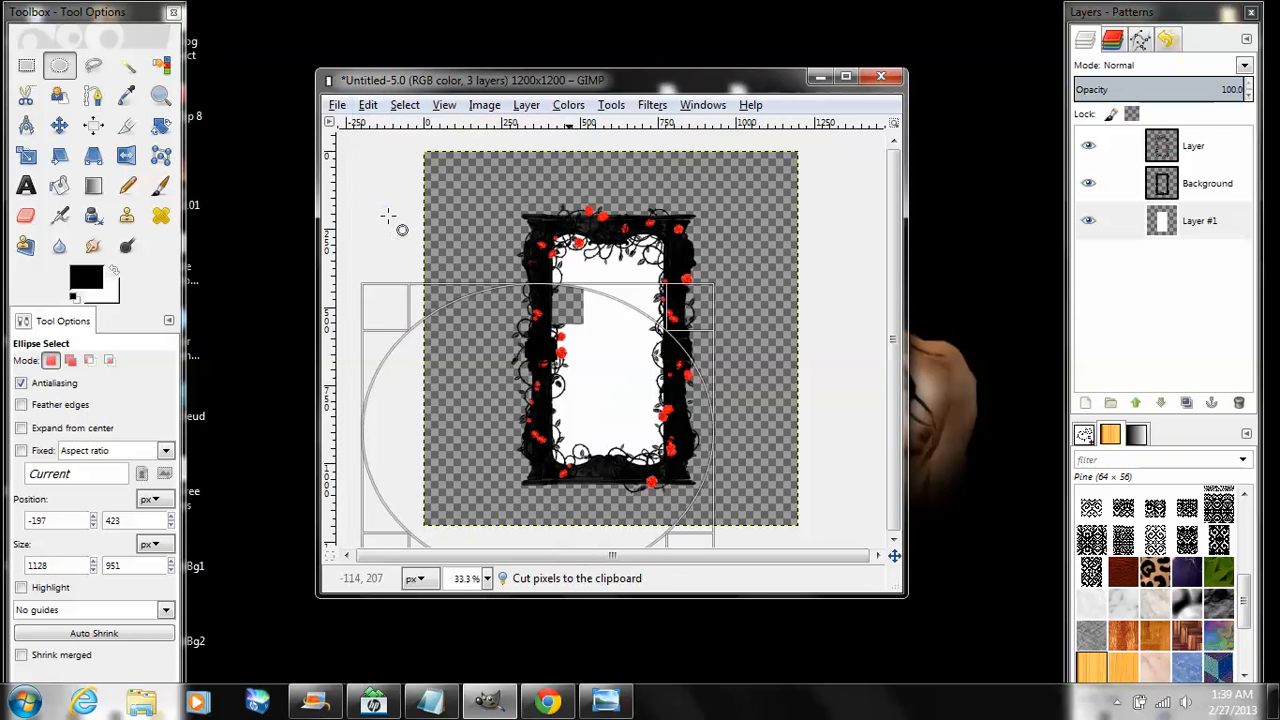
left_click(404, 104)
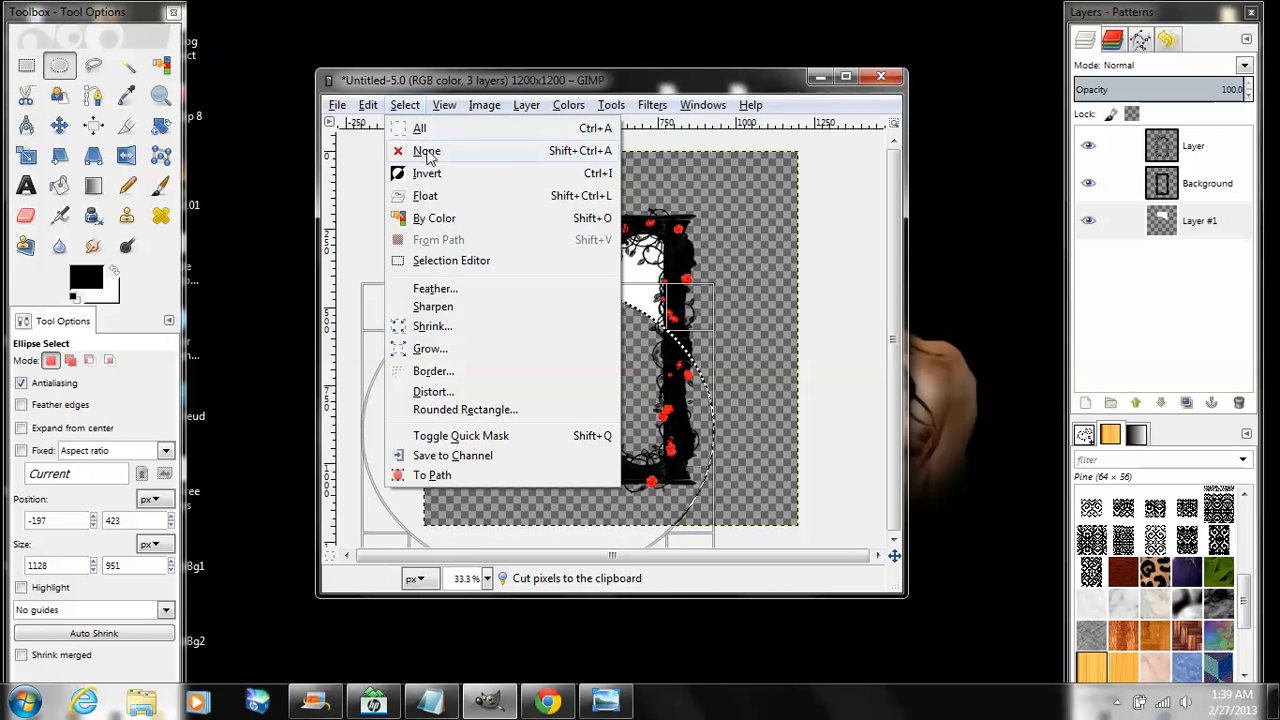
left_click(426, 150)
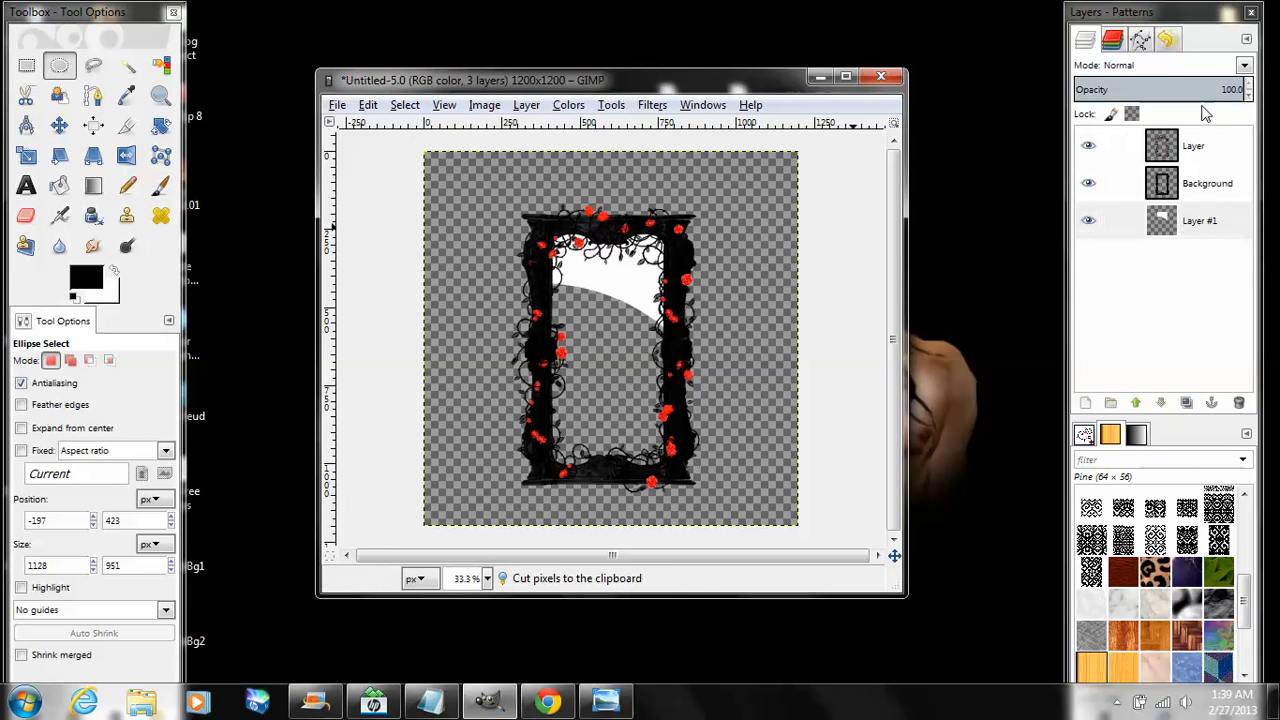
left_click(1199, 220)
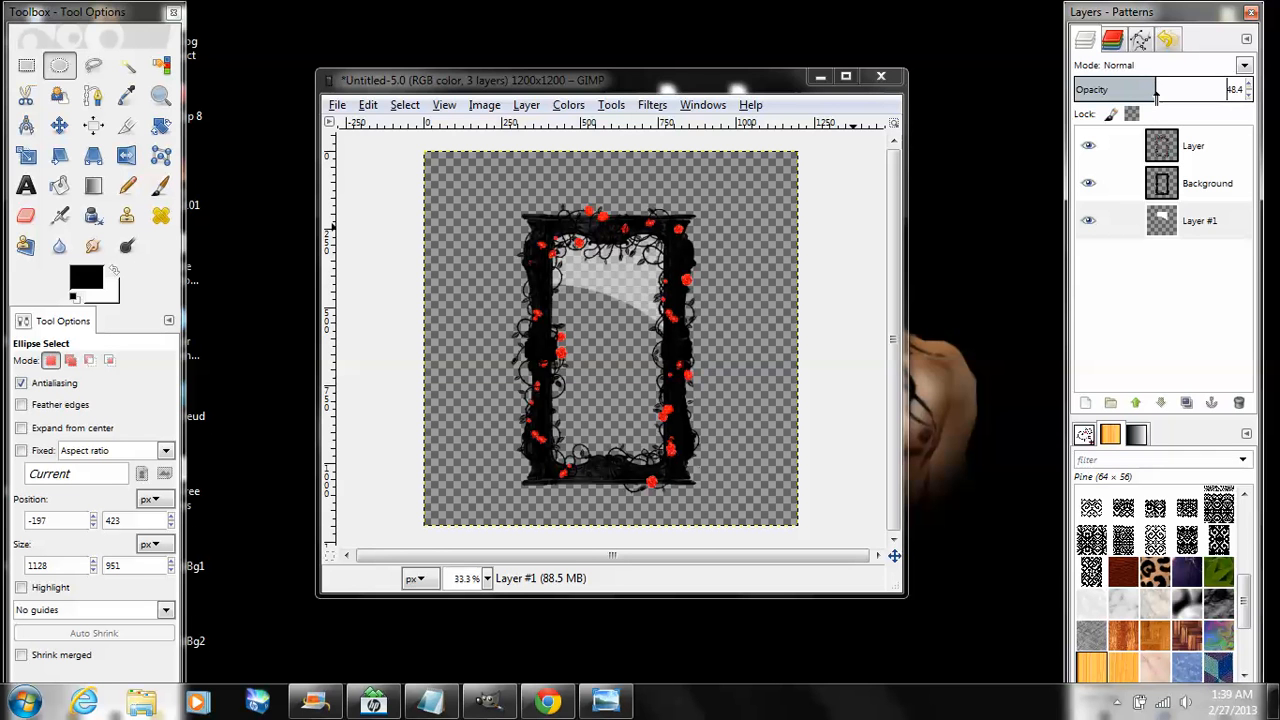
Lower Layer #1's opacity to about 35 for a faint glassy reflection
left_click_drag(1155, 89, 1132, 89)
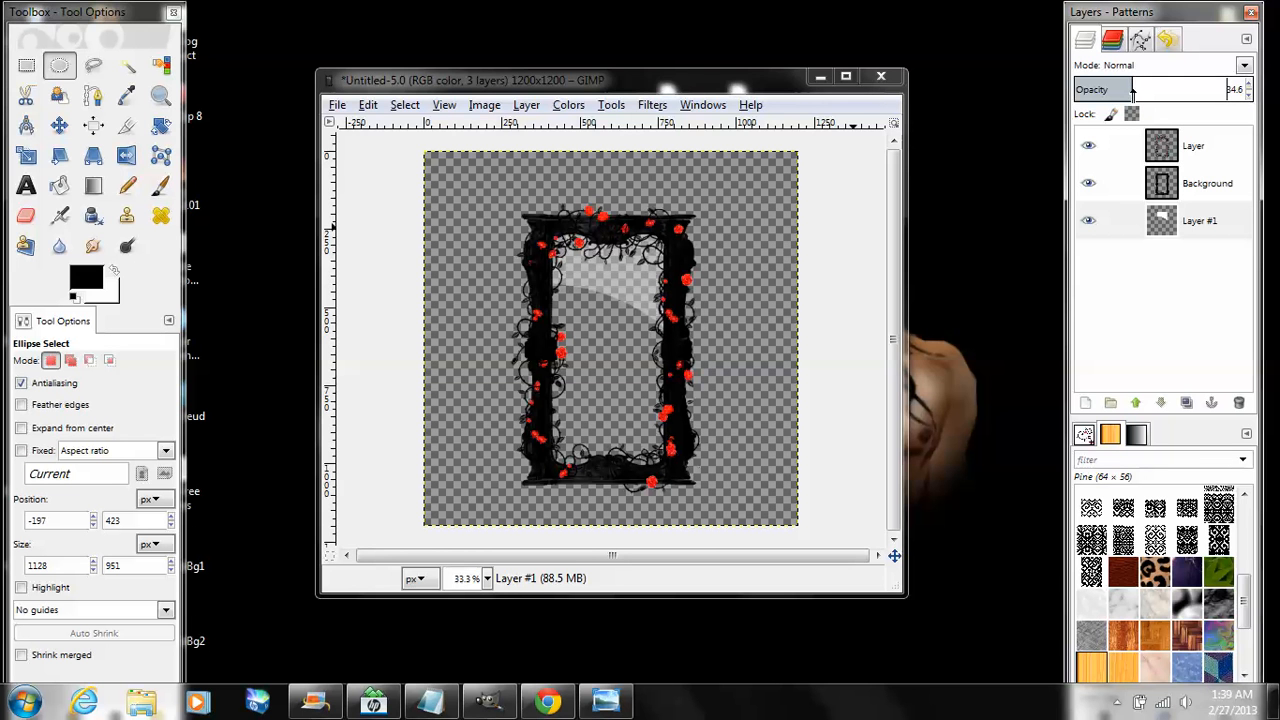